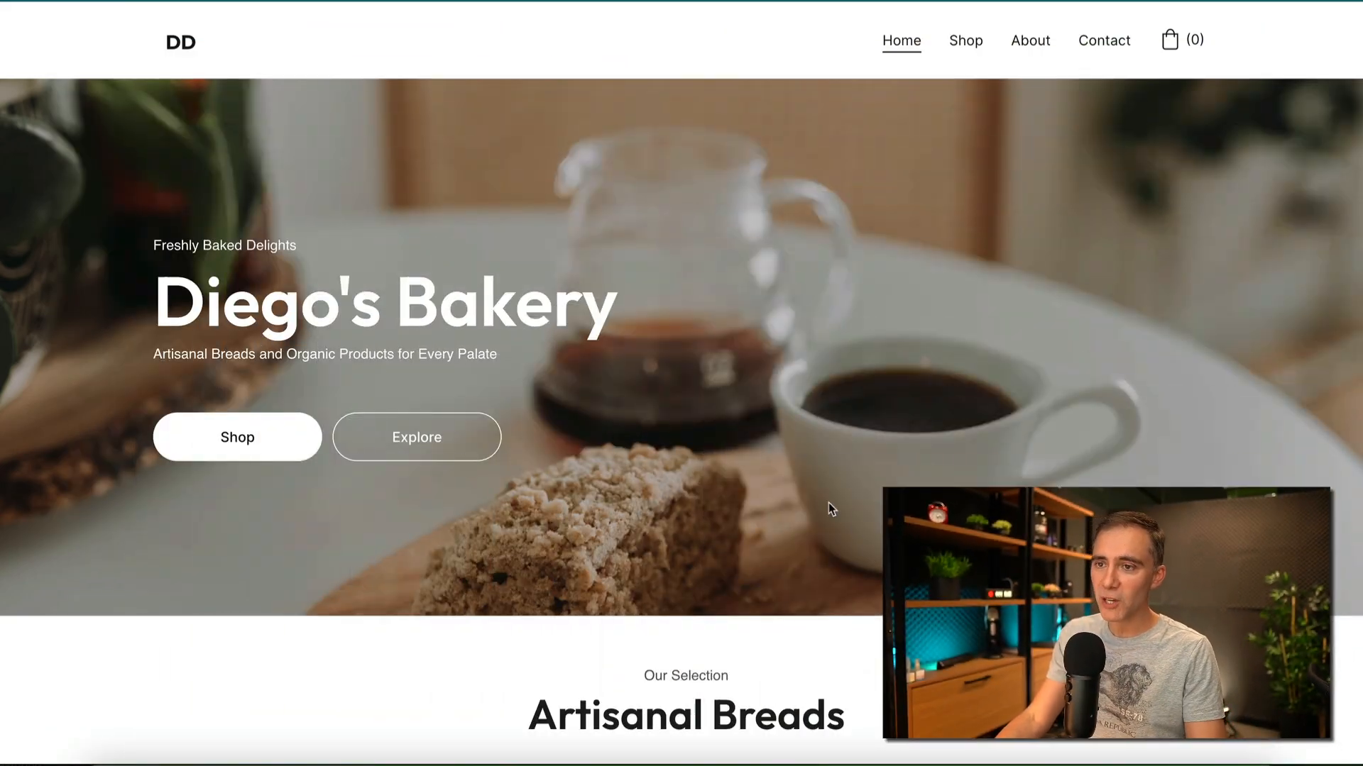
mouse_move(487, 399)
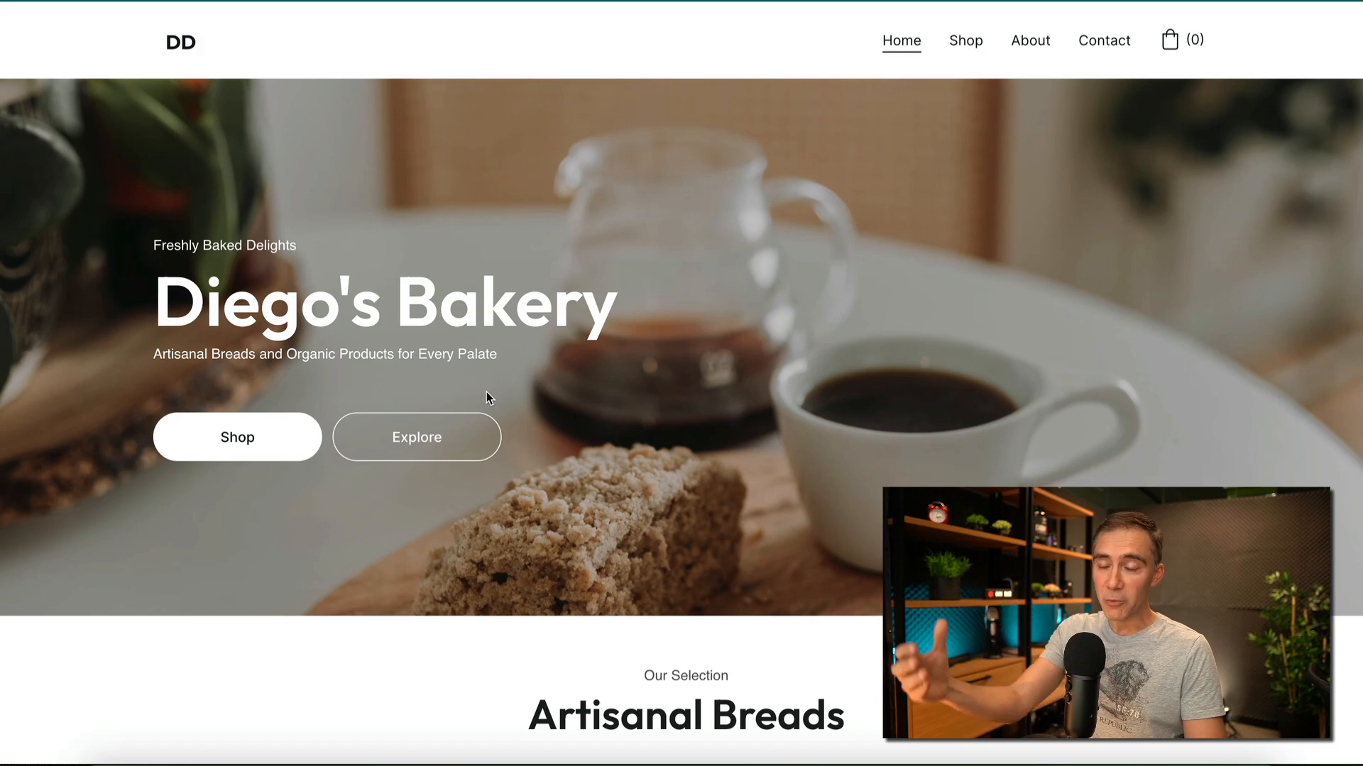
Scroll down the Hostinger page to the Premium, Business and Cloud Startup pricing cards
scroll("down", 3)
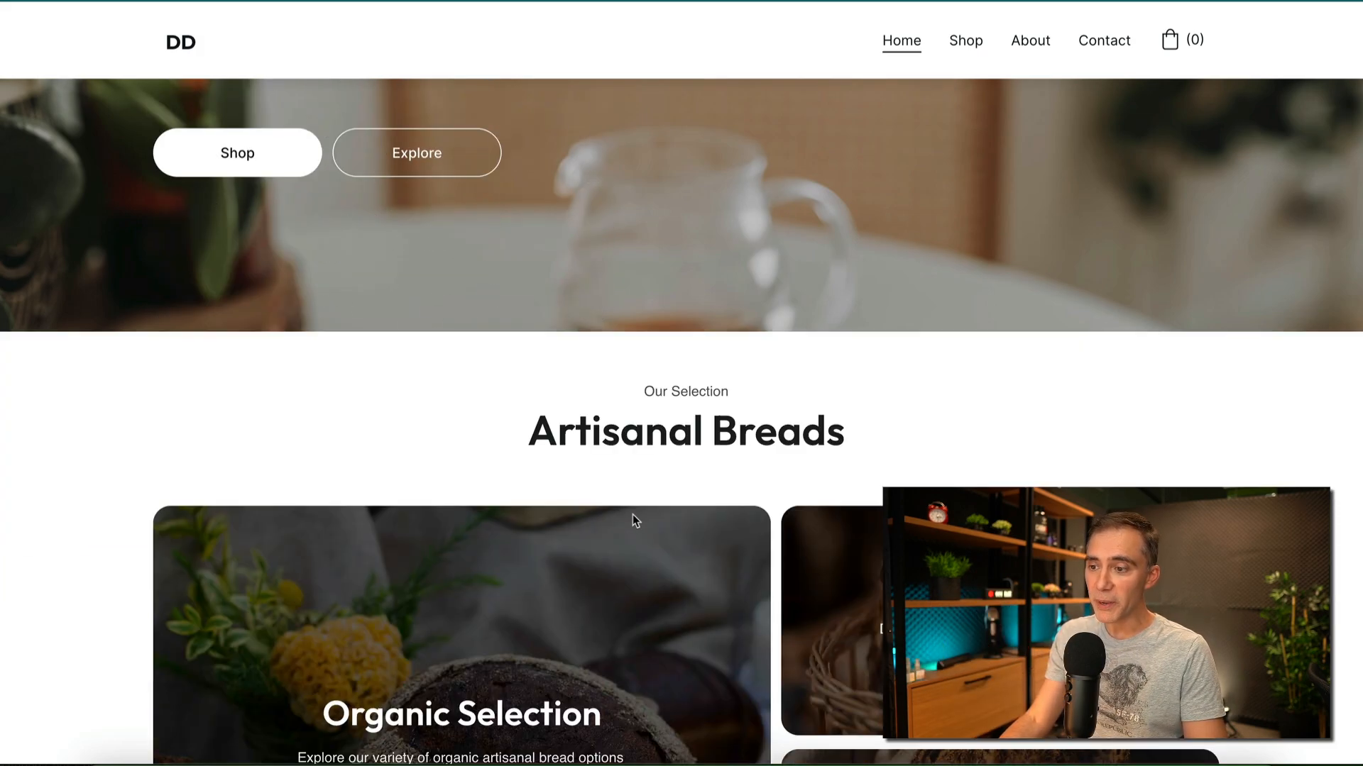
scroll("down", 3)
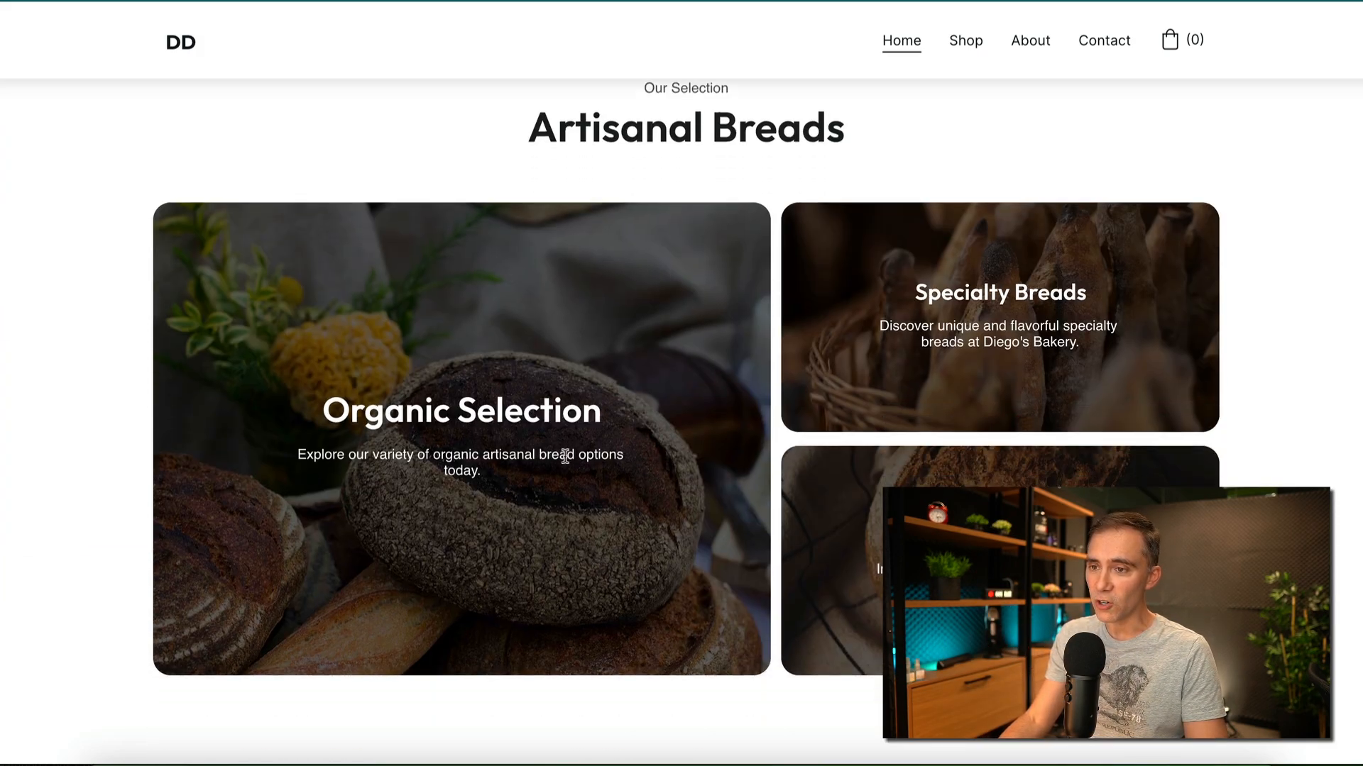
scroll("down", 3)
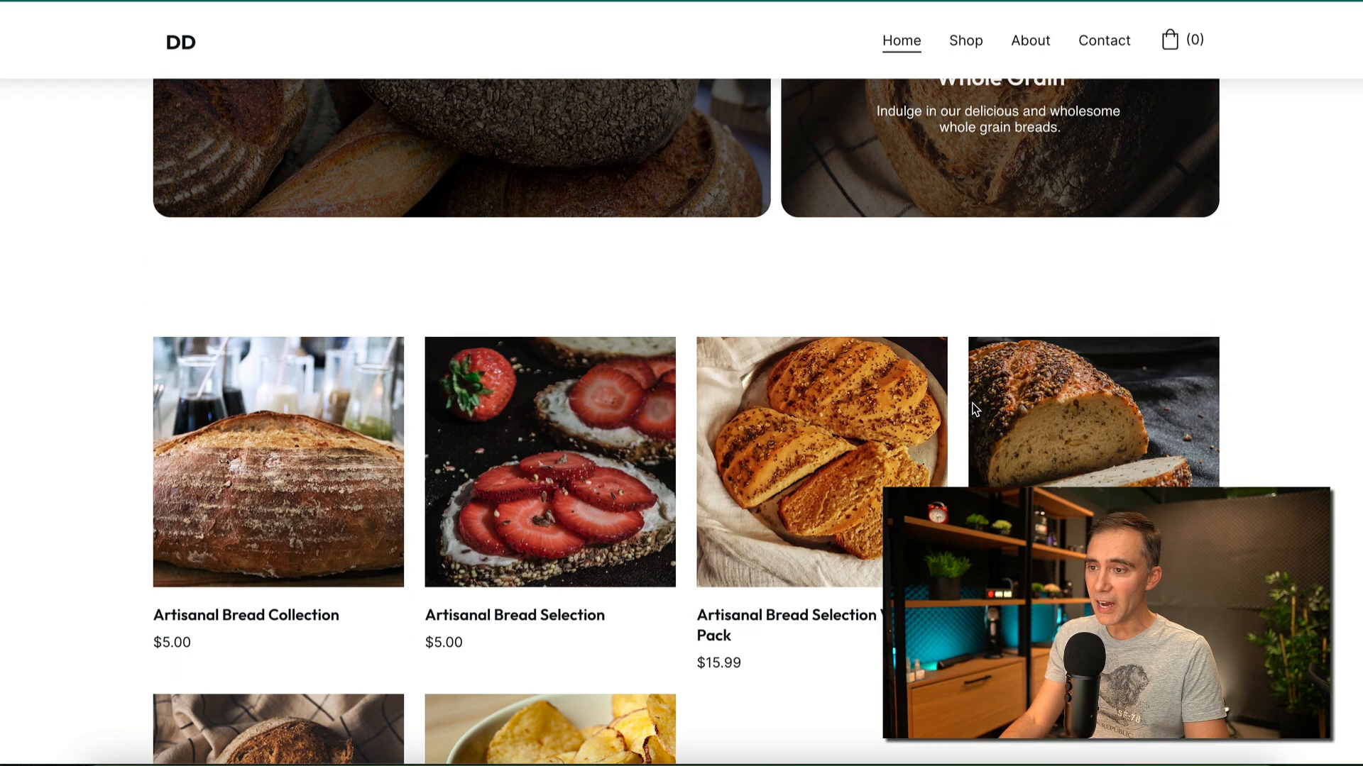
scroll("down", 3)
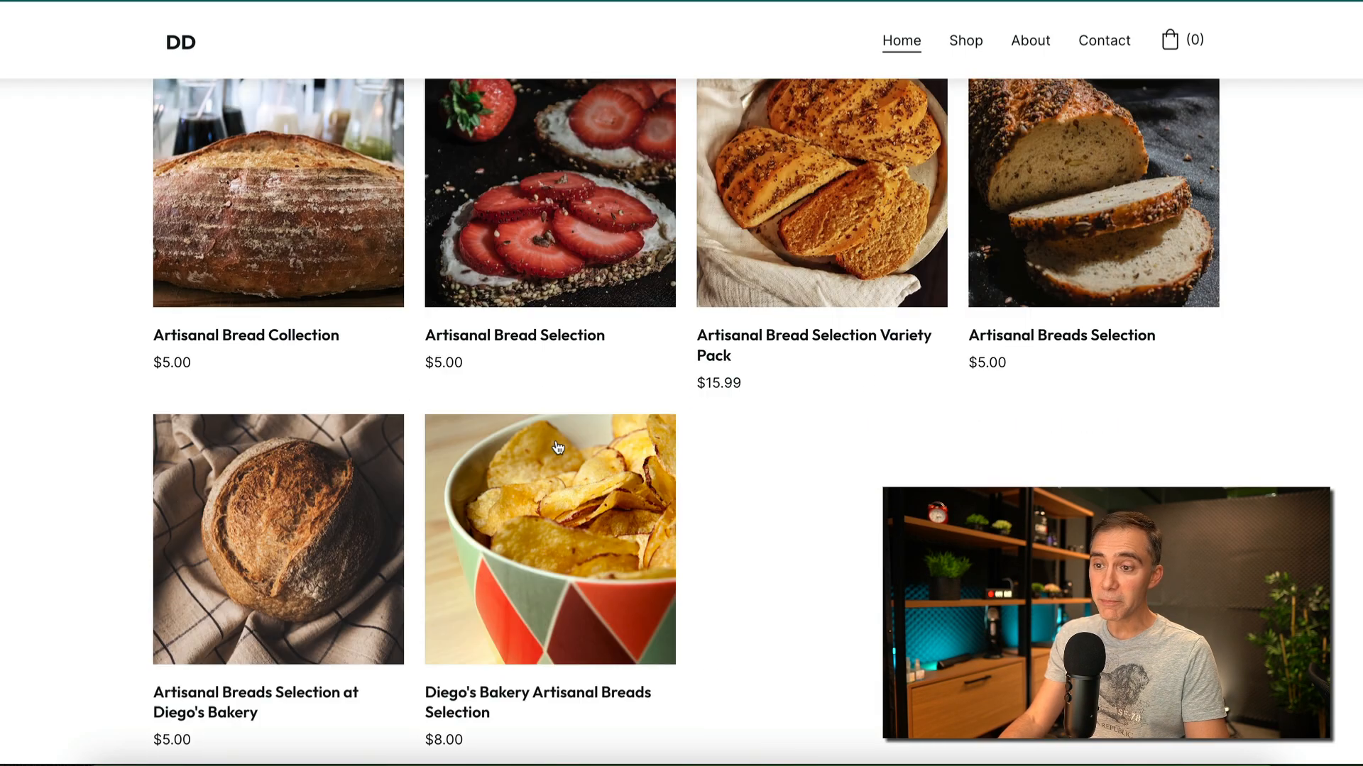
scroll("down", 3)
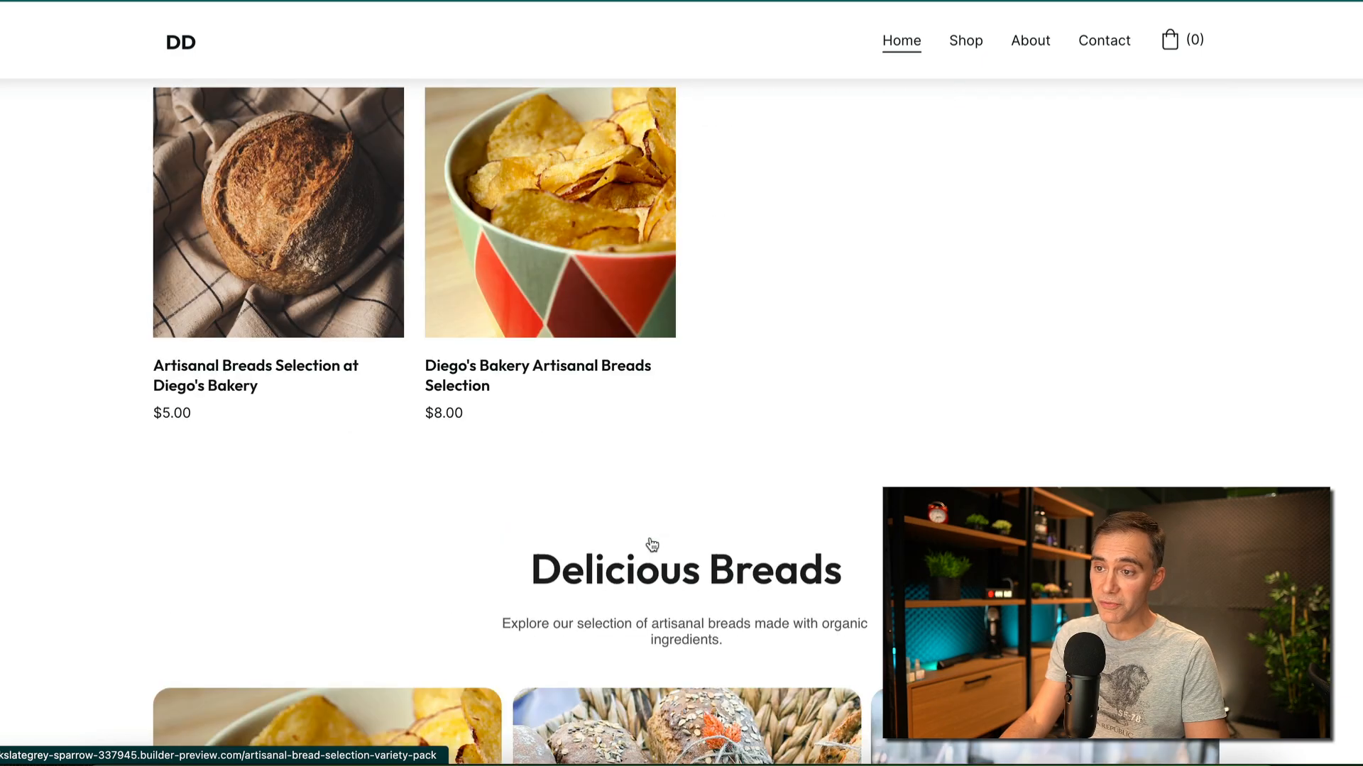
scroll("down", 3)
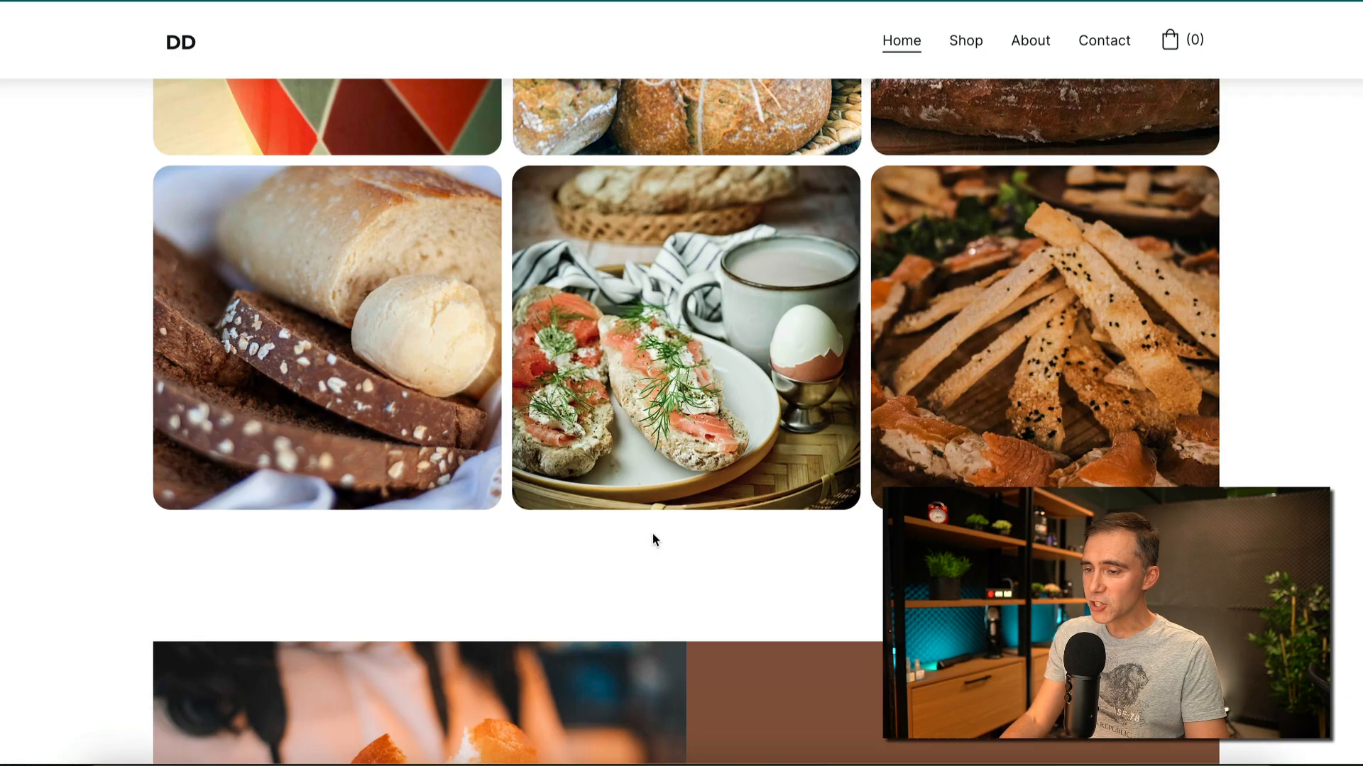
scroll("down", 3)
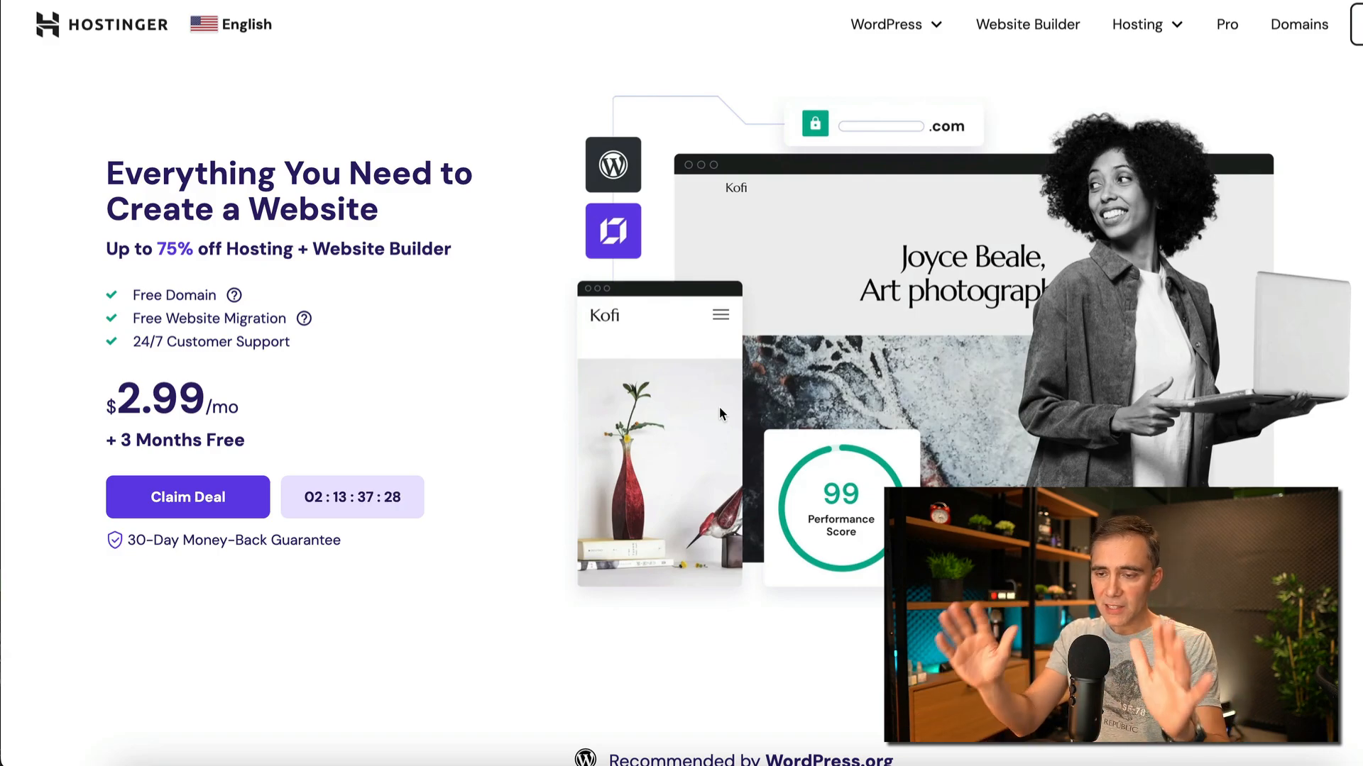
scroll("down", 3)
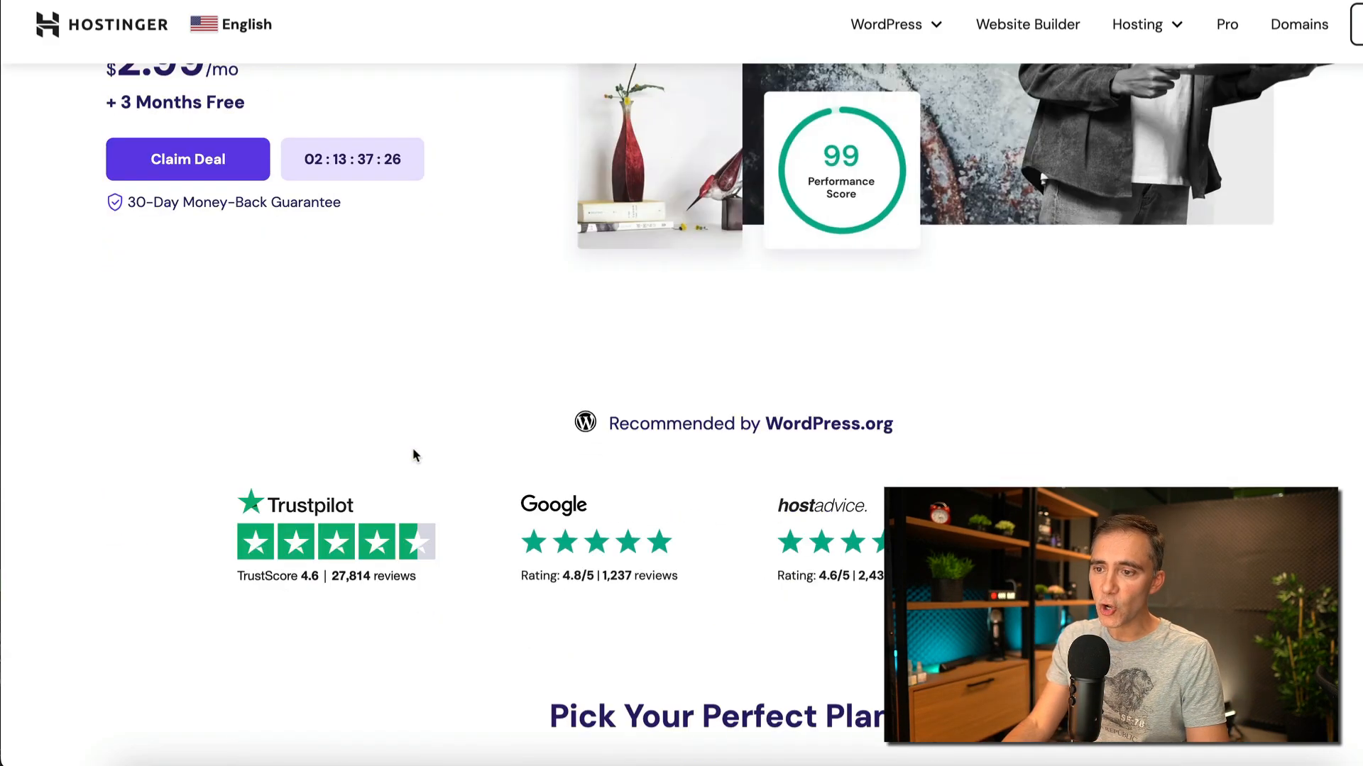
scroll("down", 3)
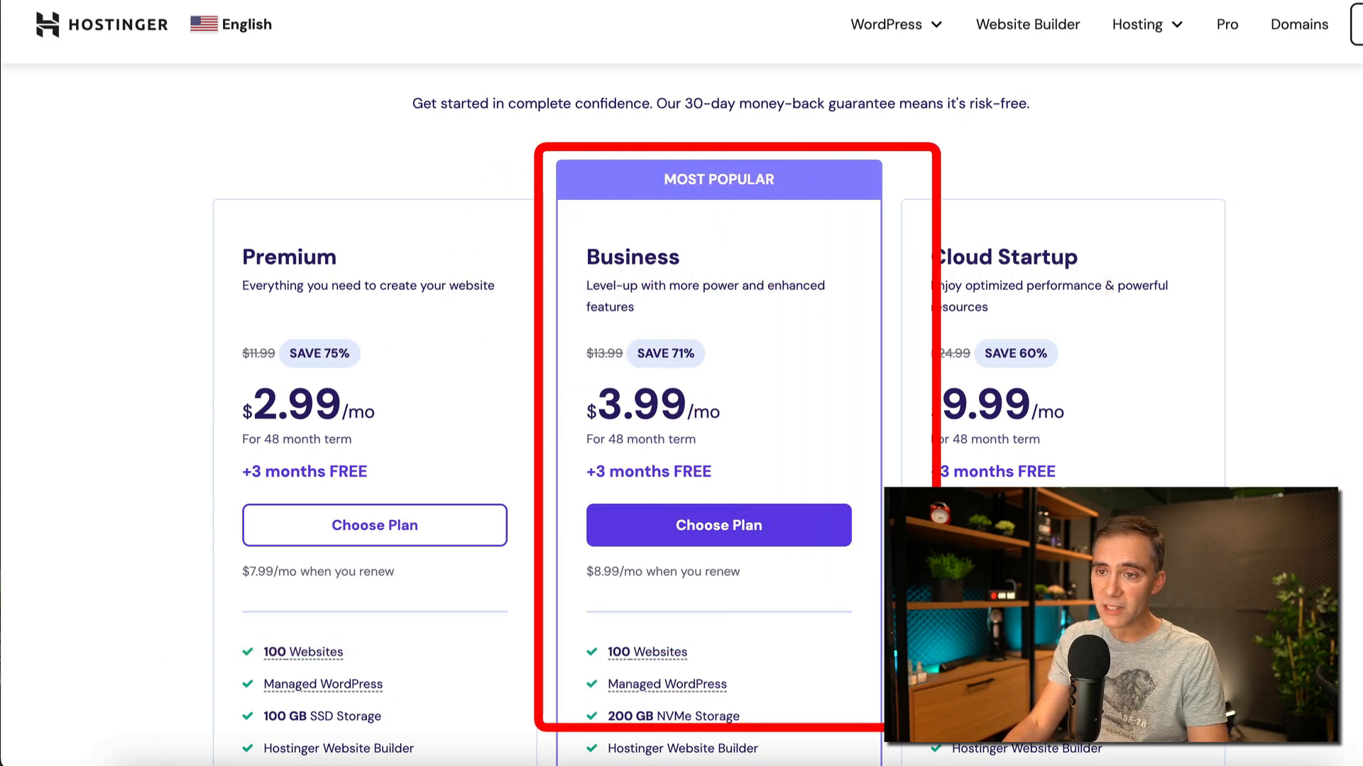
scroll("down", 3)
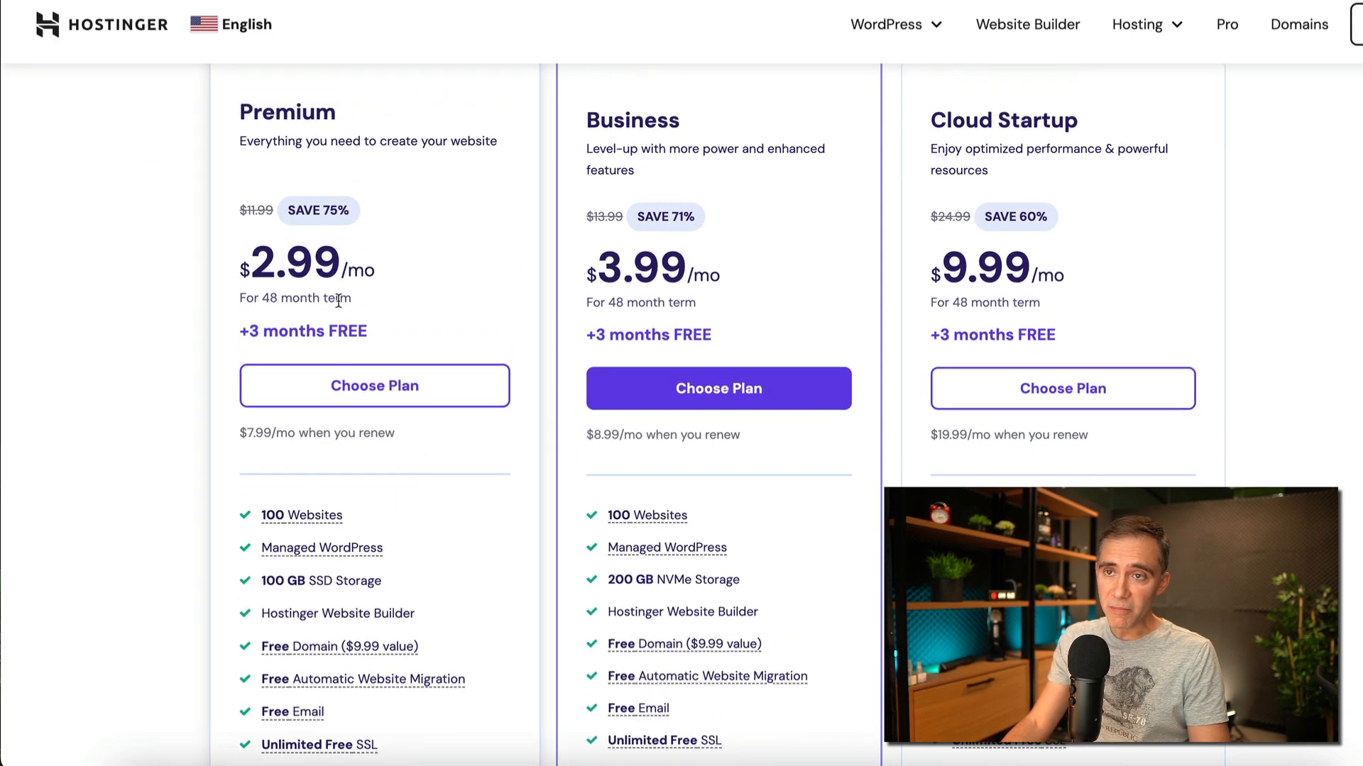
scroll("down", 3)
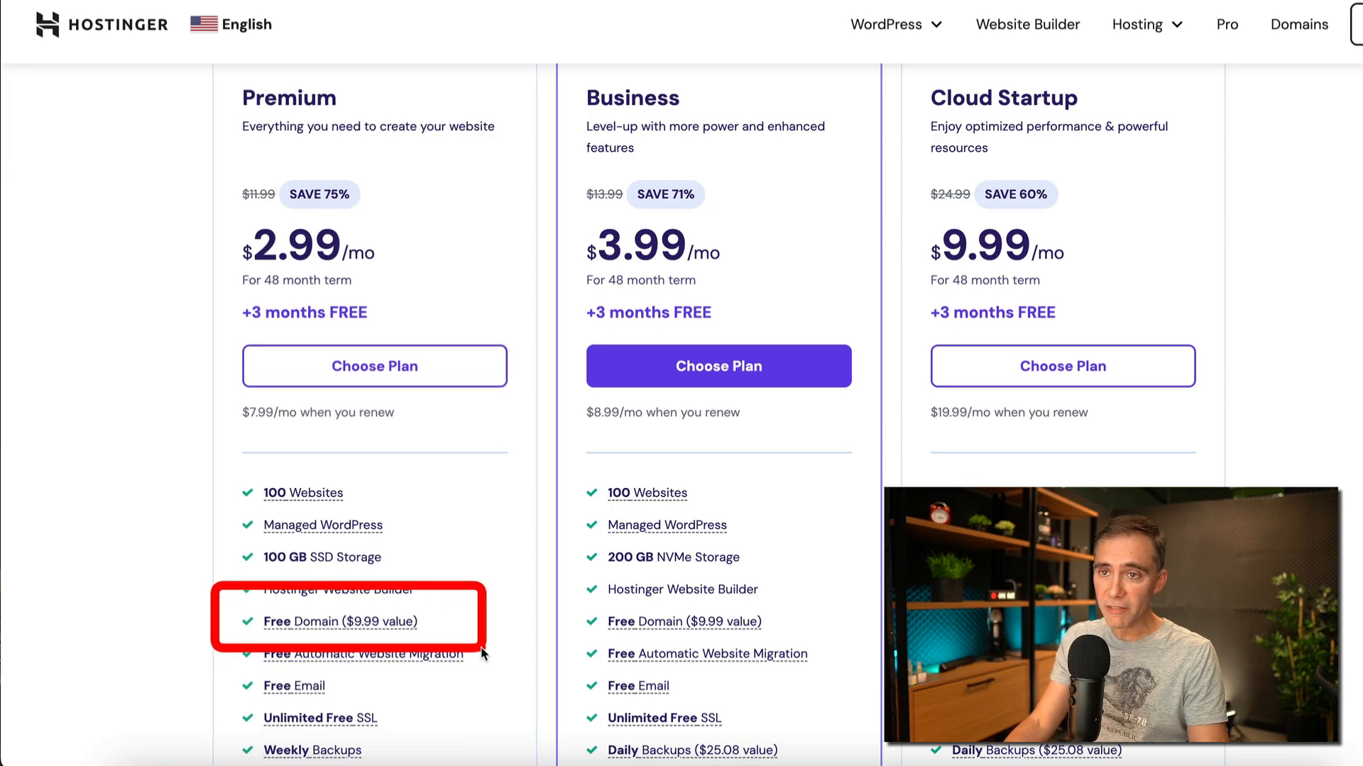
scroll("down", 3)
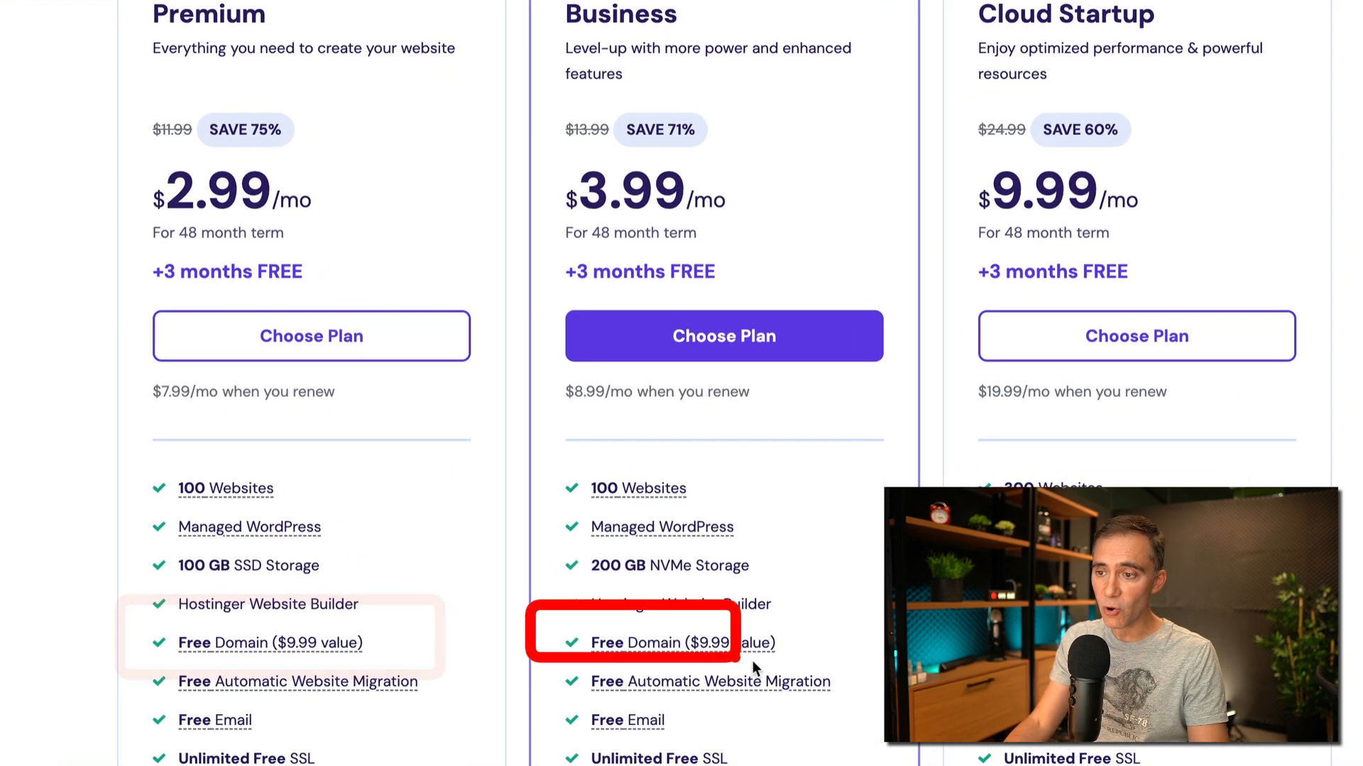
scroll("down", 3)
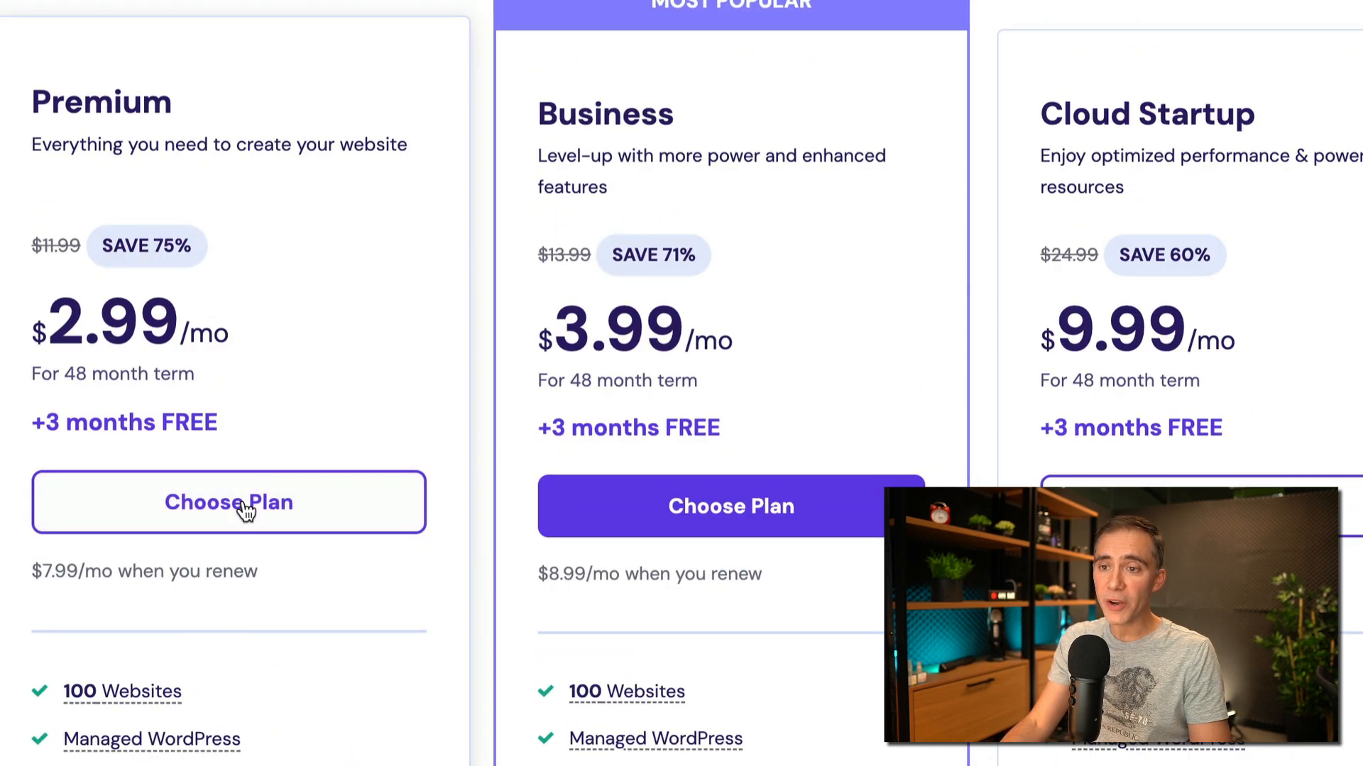
Choose the Premium plan with the 12-month term at $3.19/month
left_click(228, 502)
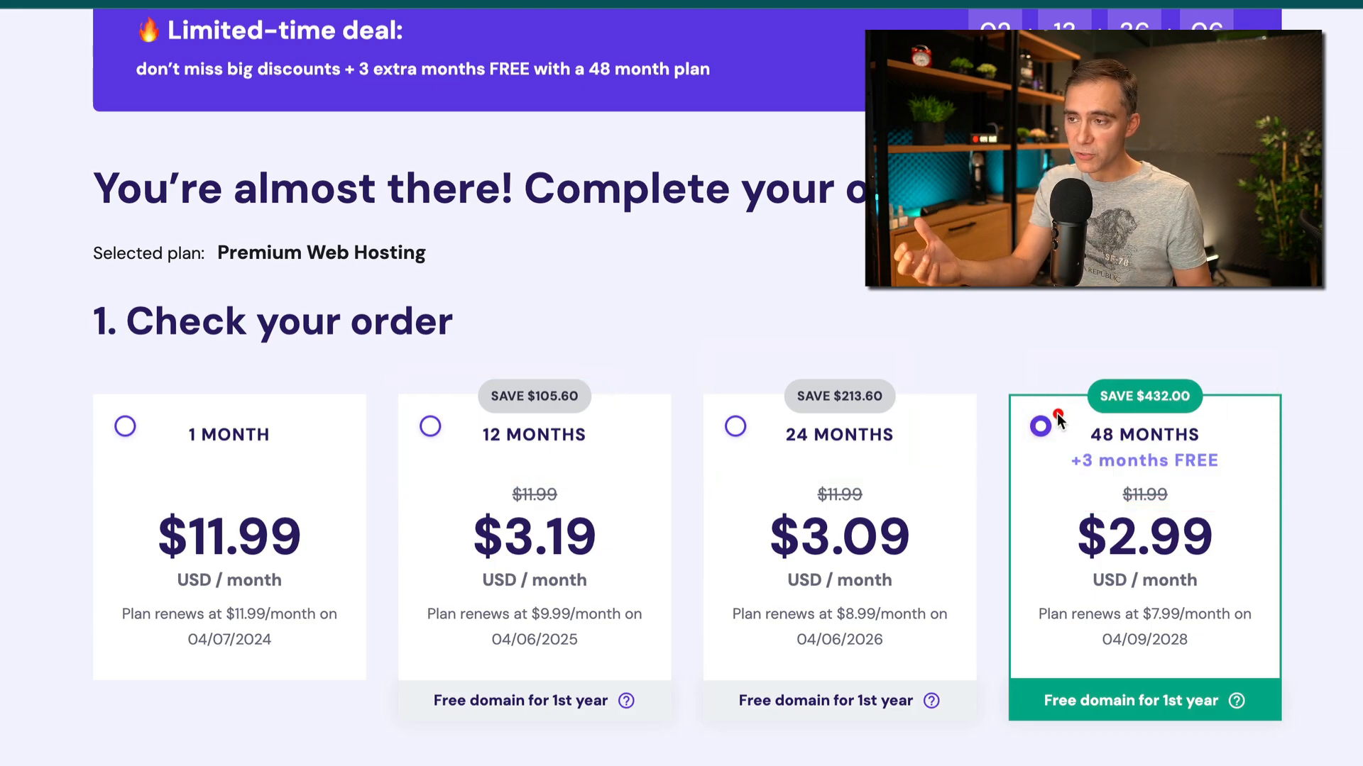
left_click(1039, 427)
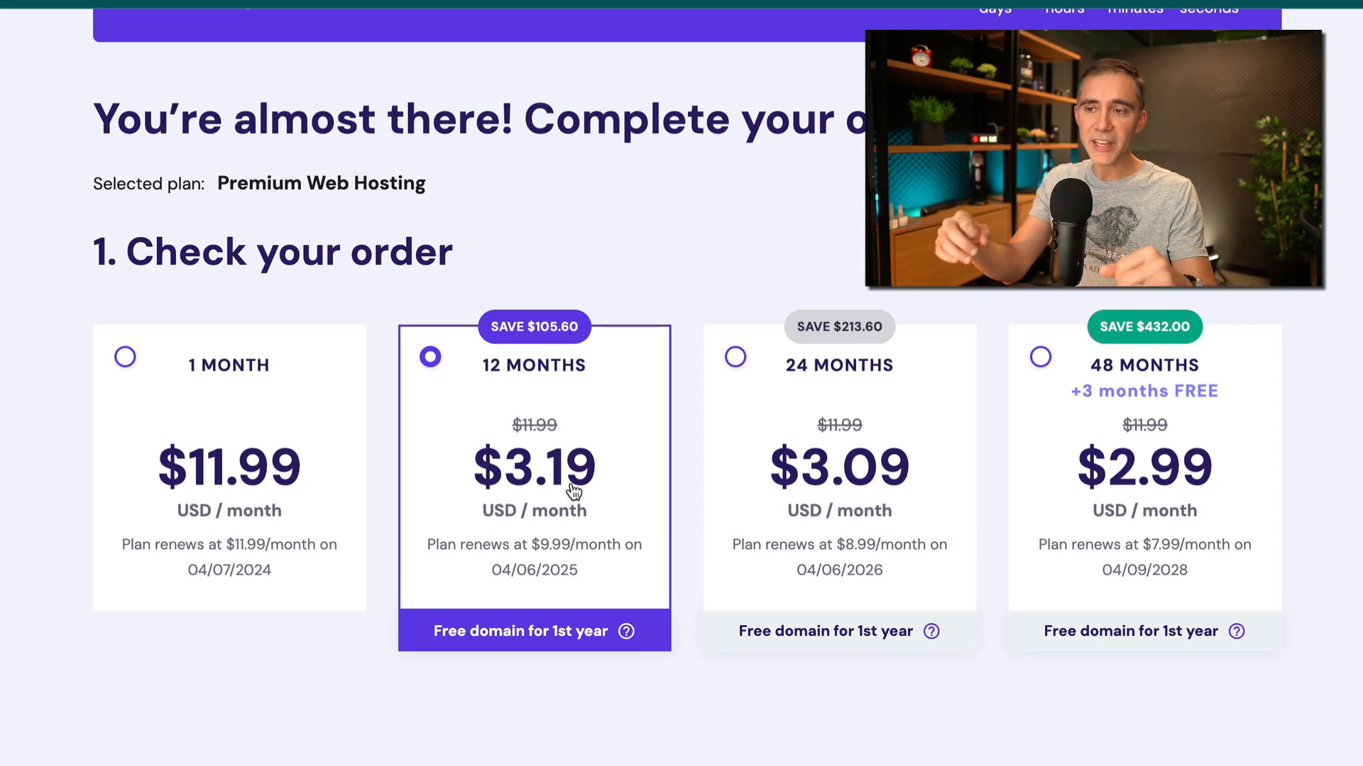
scroll("down", 3)
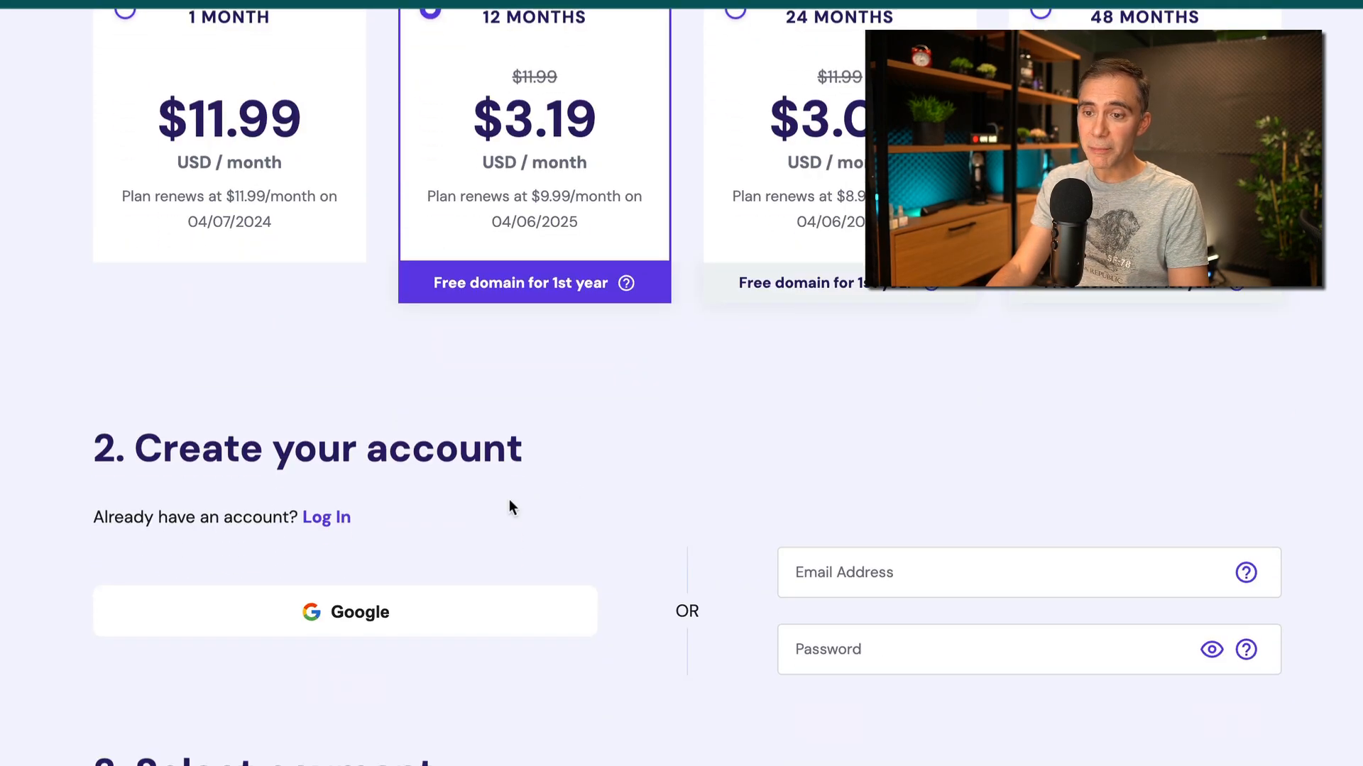
scroll("down", 3)
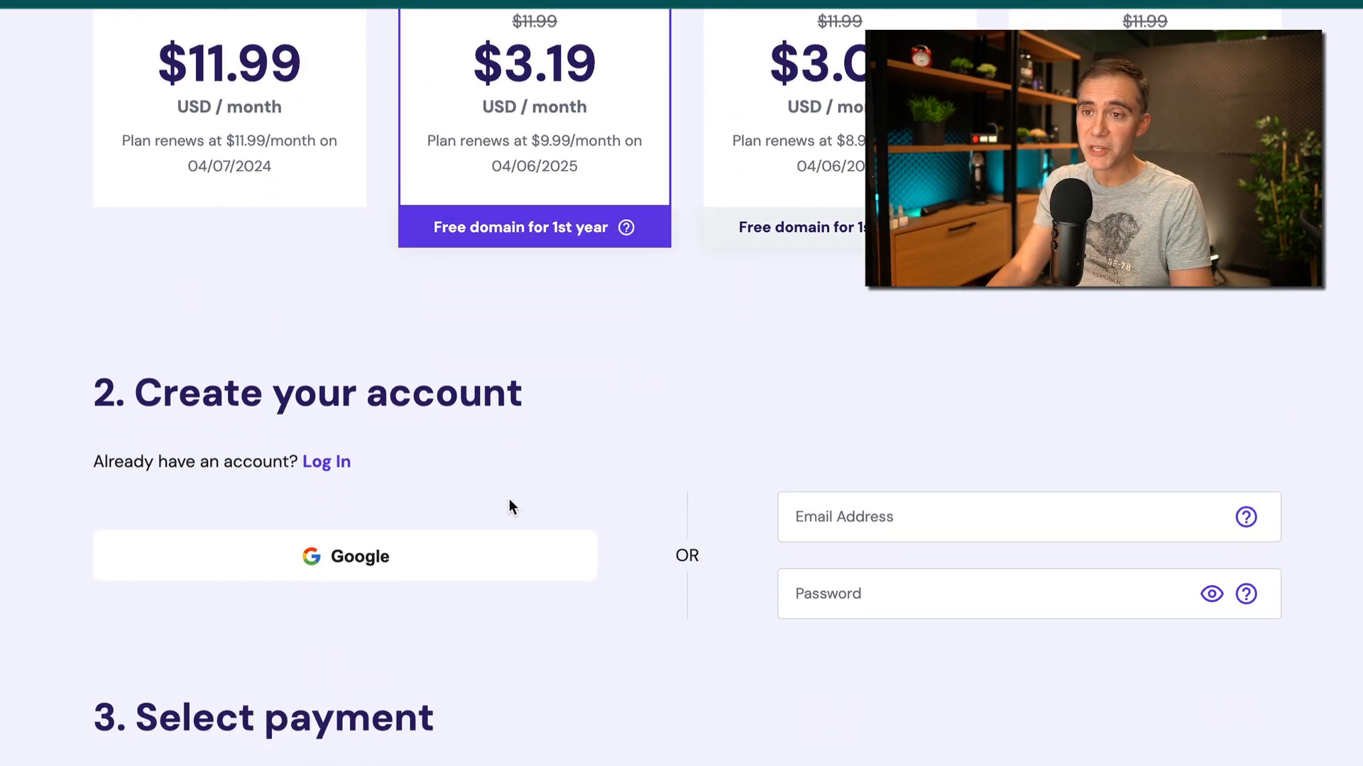
scroll("down", 3)
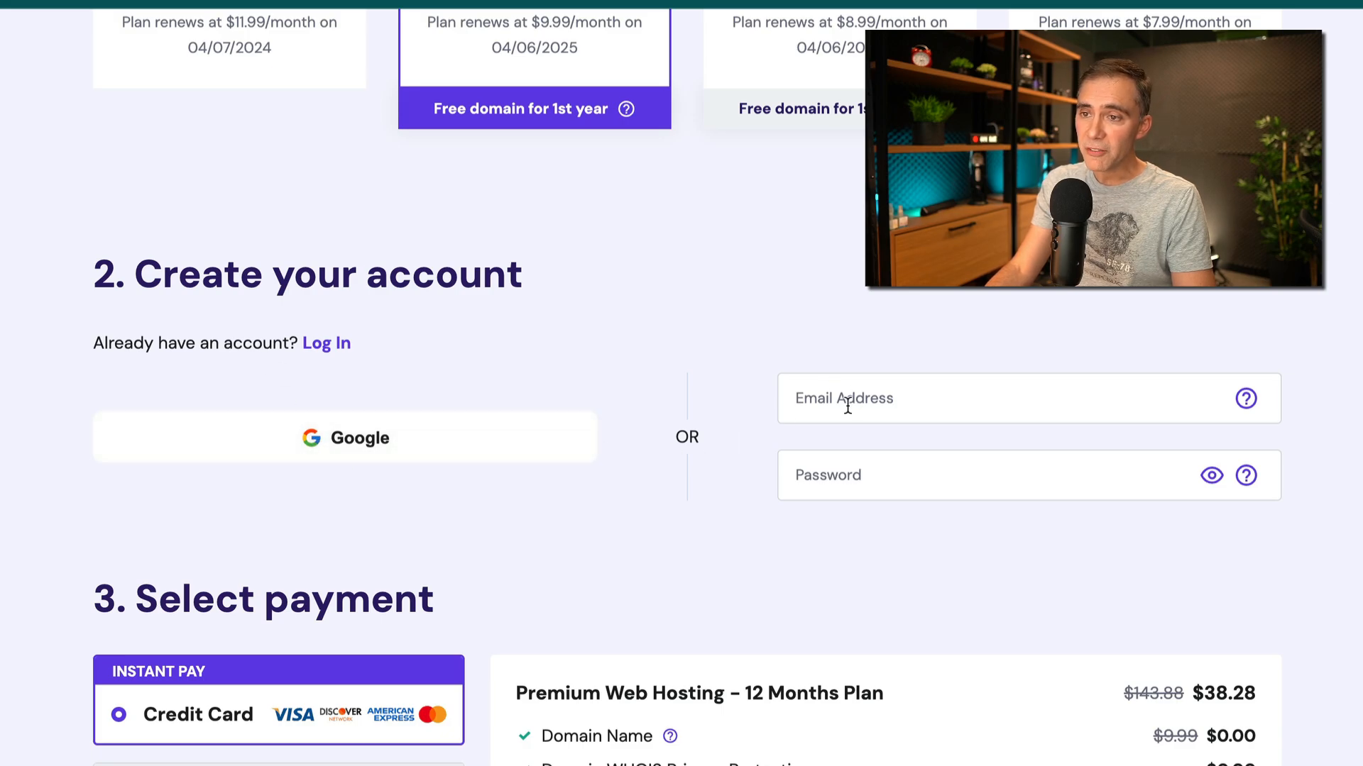
scroll("down", 3)
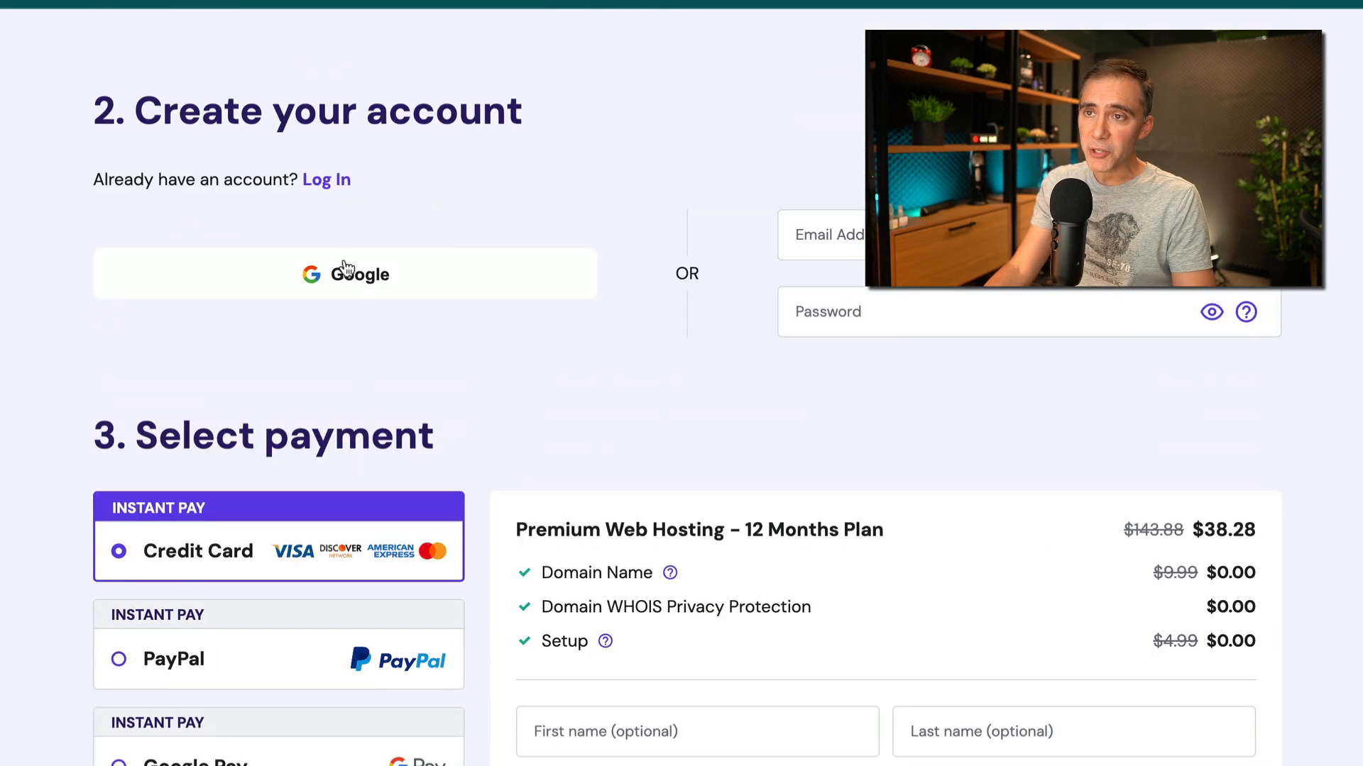
scroll("down", 3)
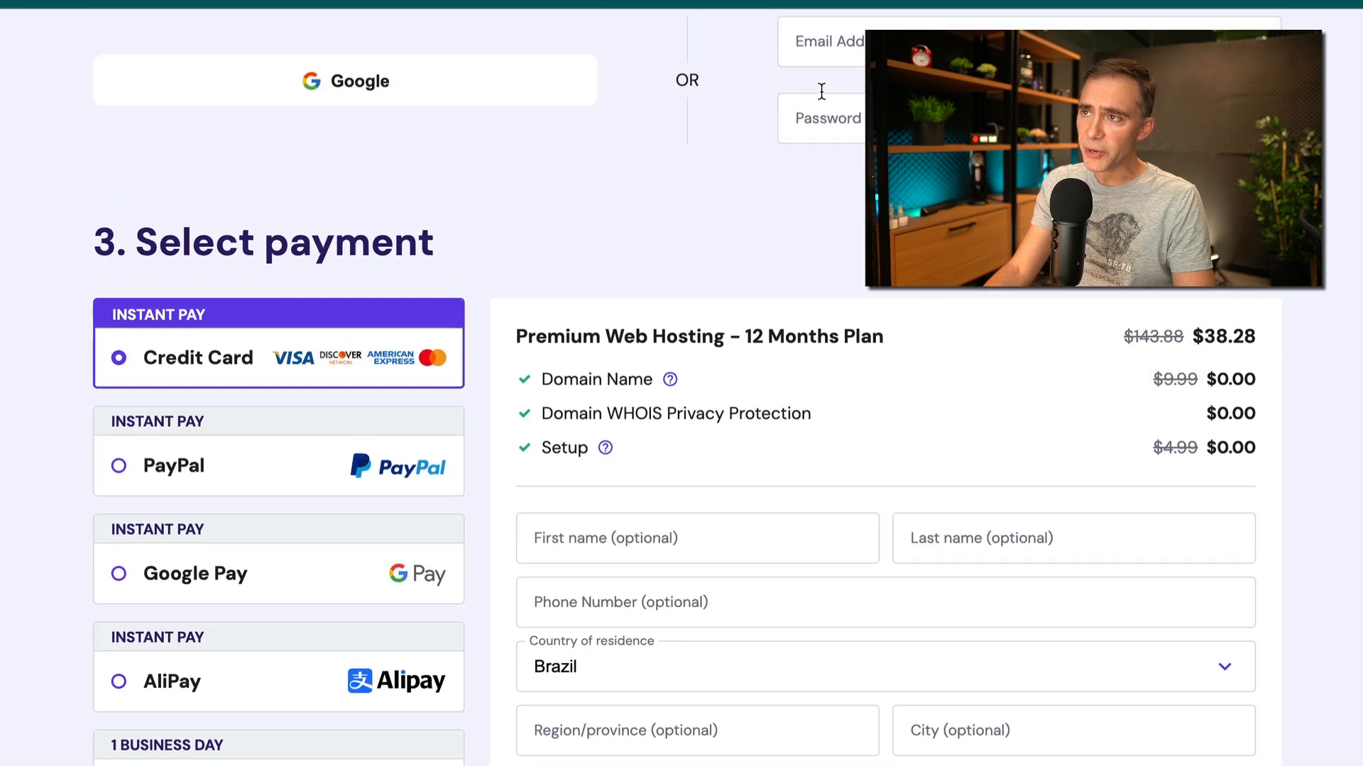
scroll("down", 3)
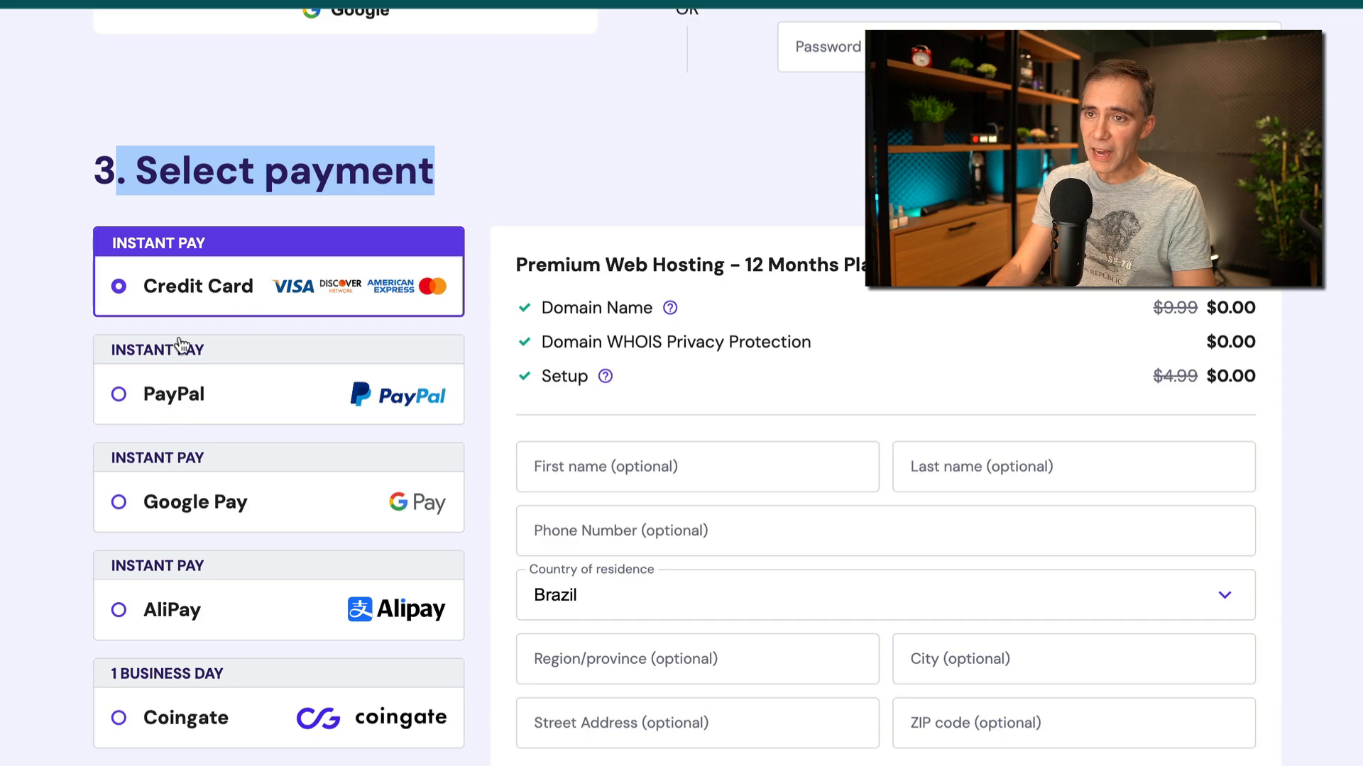
scroll("down", 3)
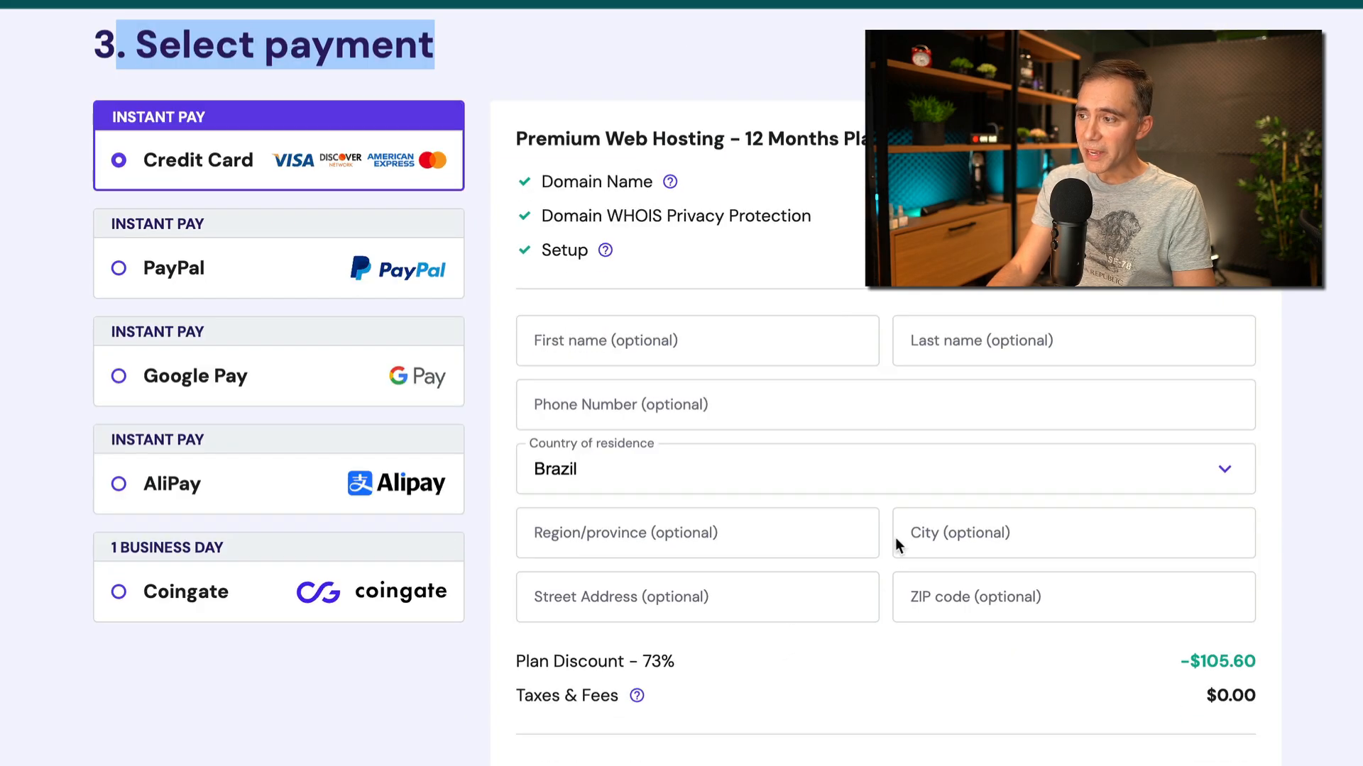
scroll("down", 3)
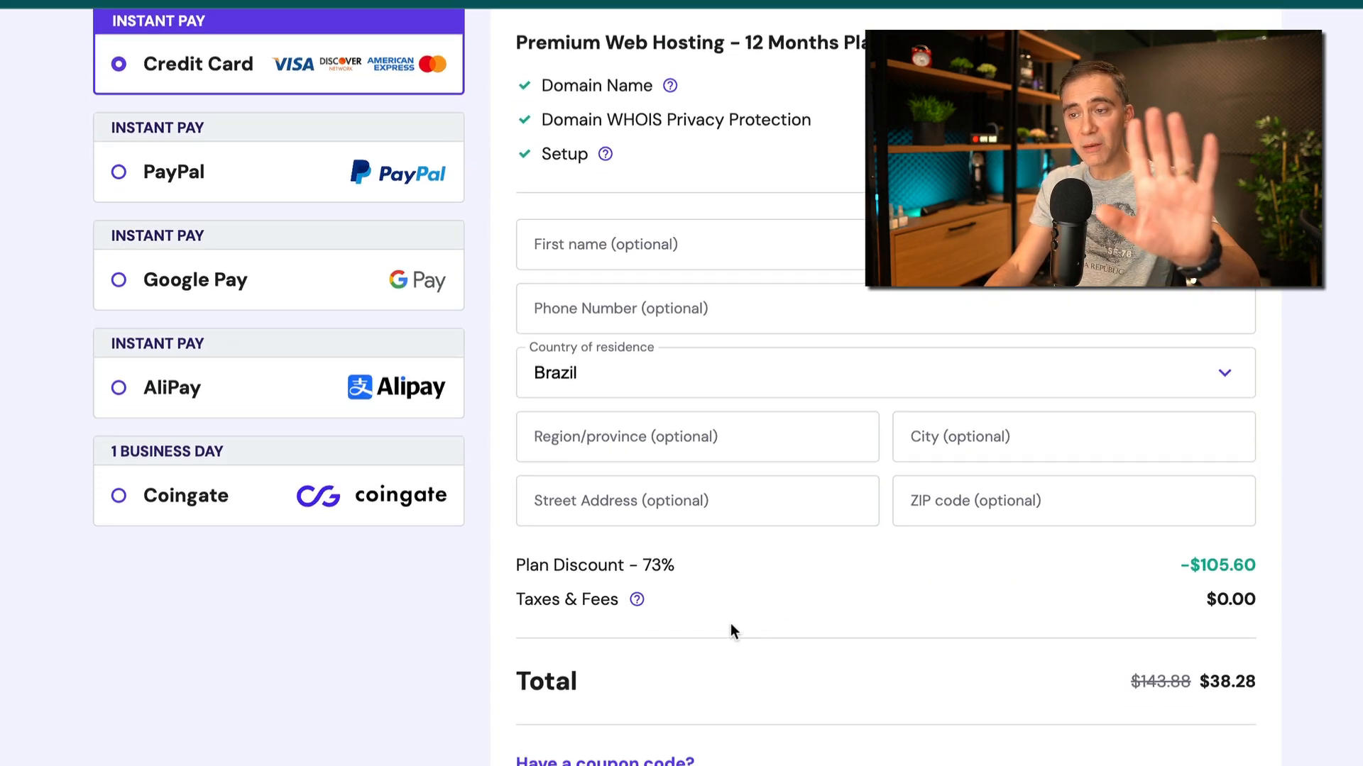
scroll("down", 3)
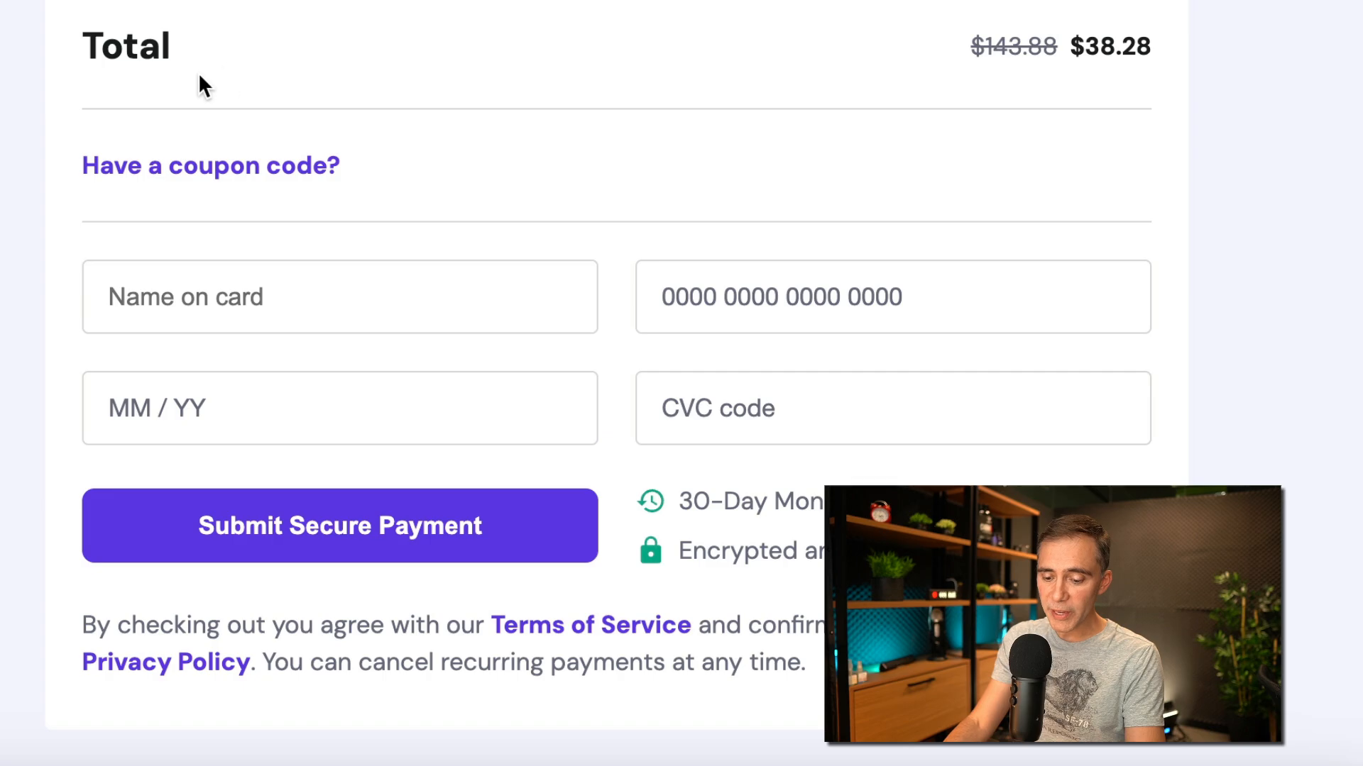
Apply coupon DIEGODAVILA at checkout, raising the discount to 76% and total to $34.45
scroll("down", 3)
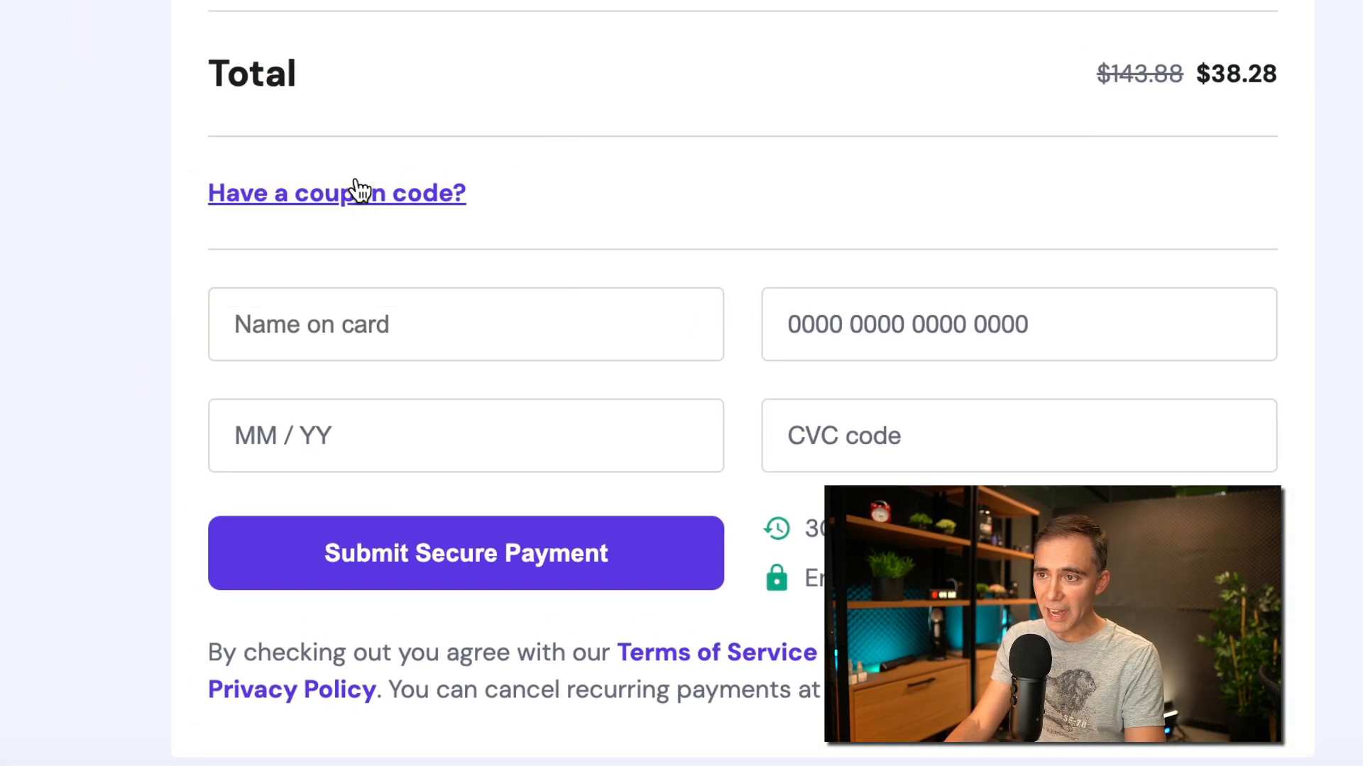
left_click(336, 193)
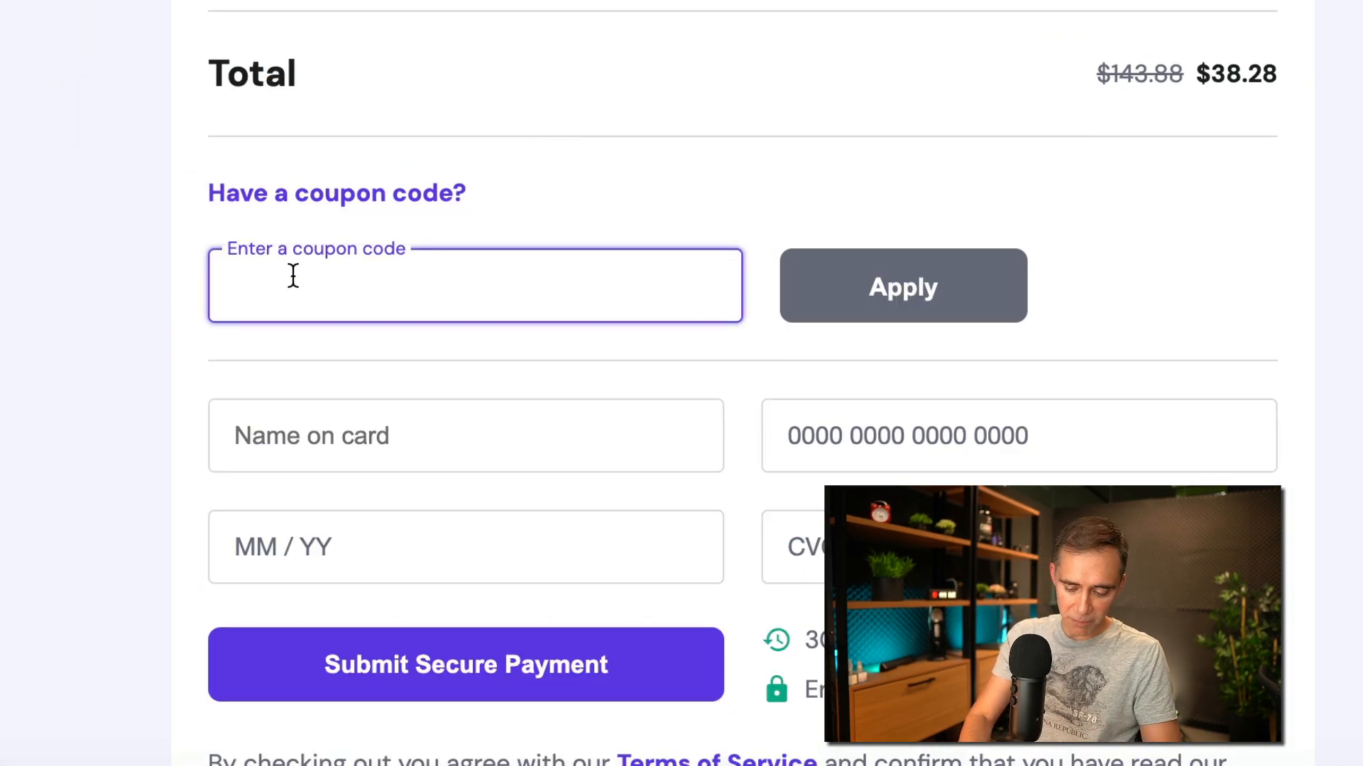
type("DIEGODAVILA")
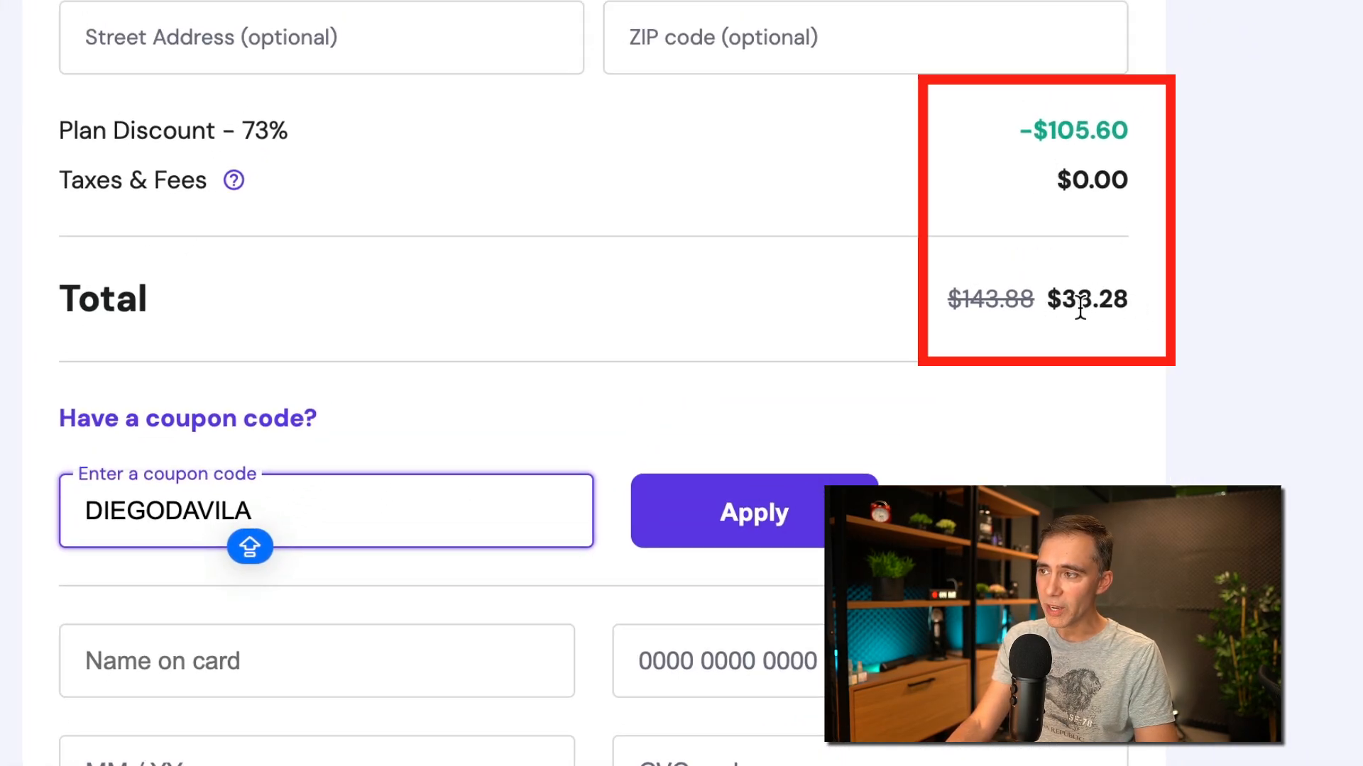
left_click(752, 511)
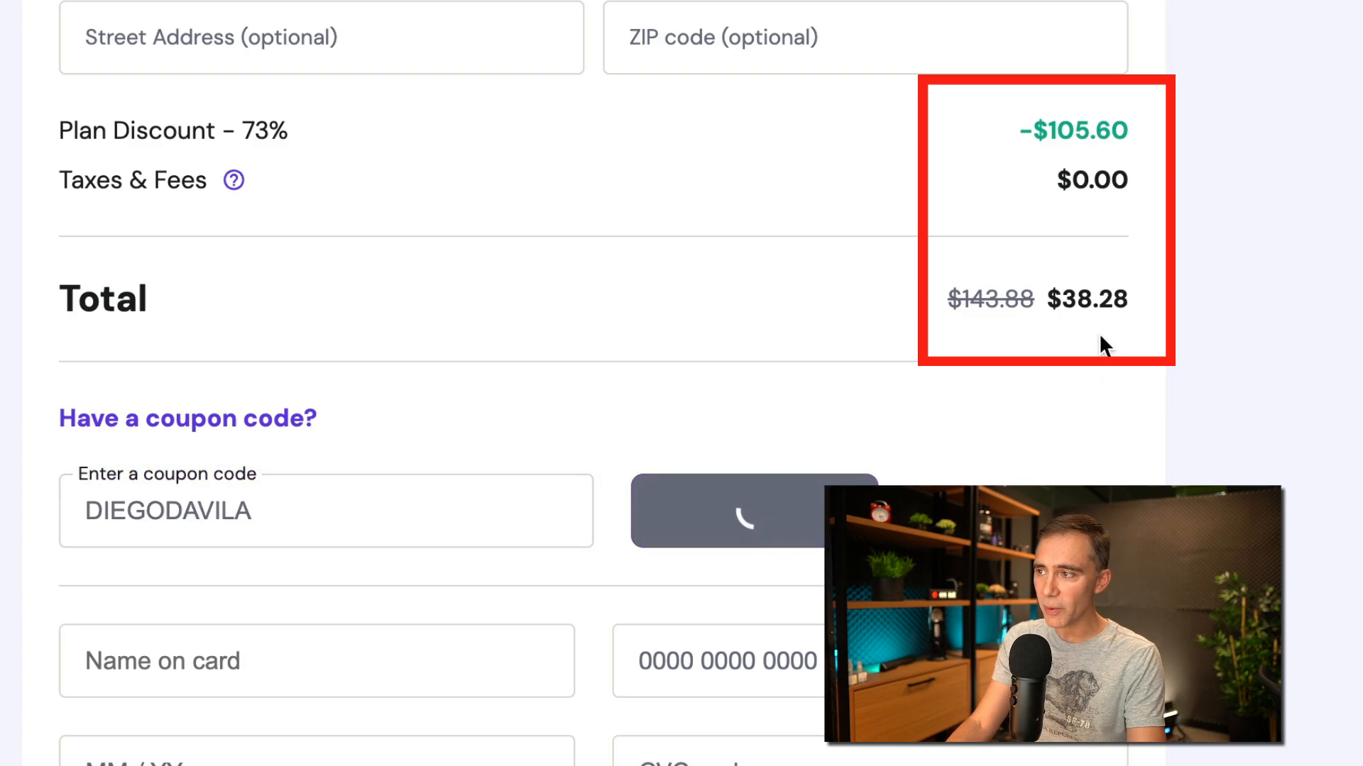
left_click(753, 511)
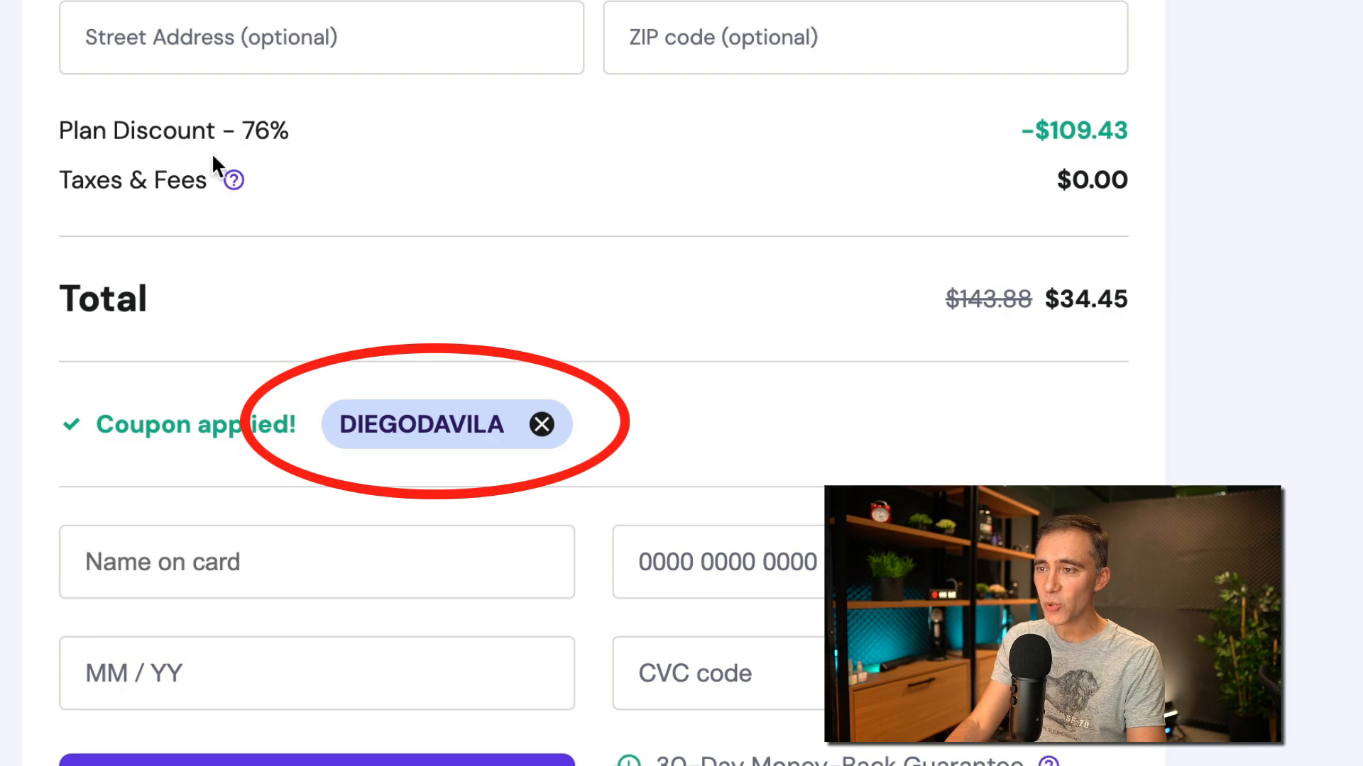
mouse_move(306, 307)
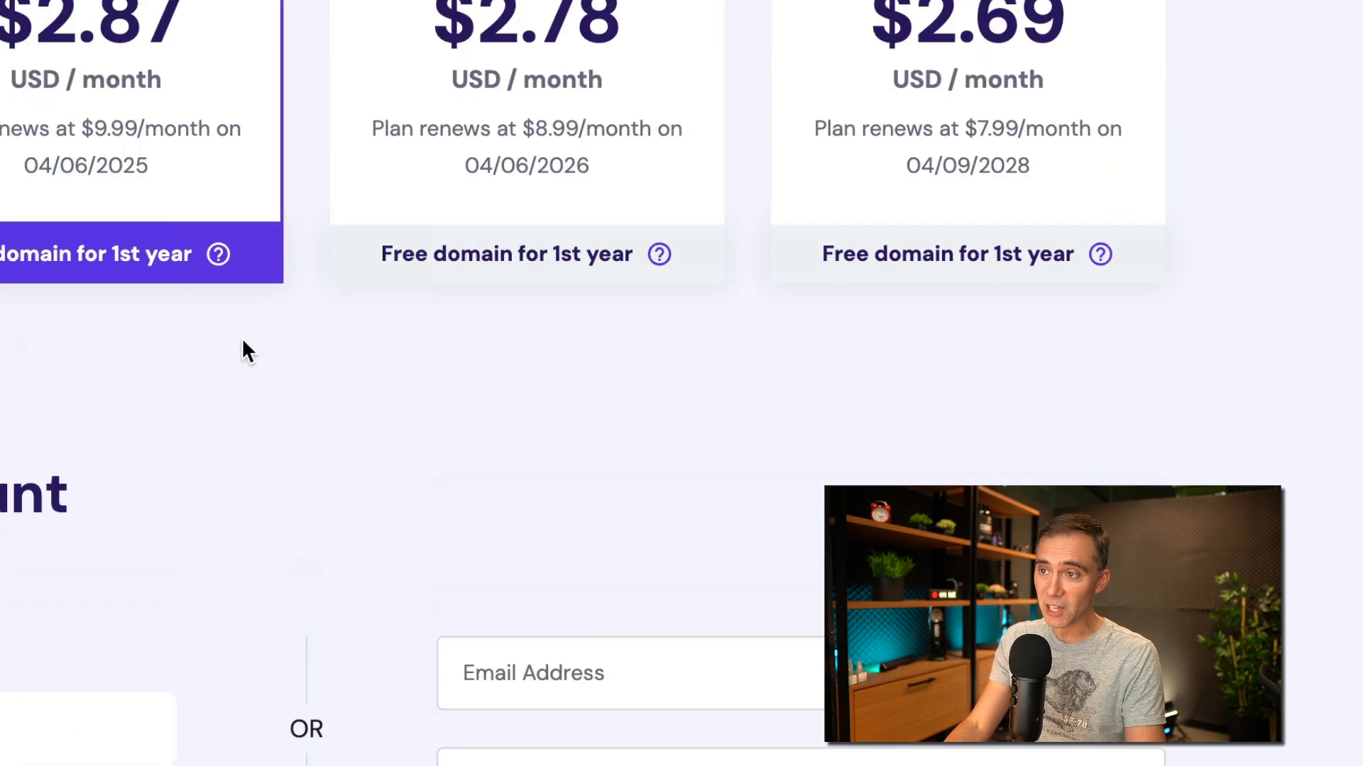
scroll("up", 3)
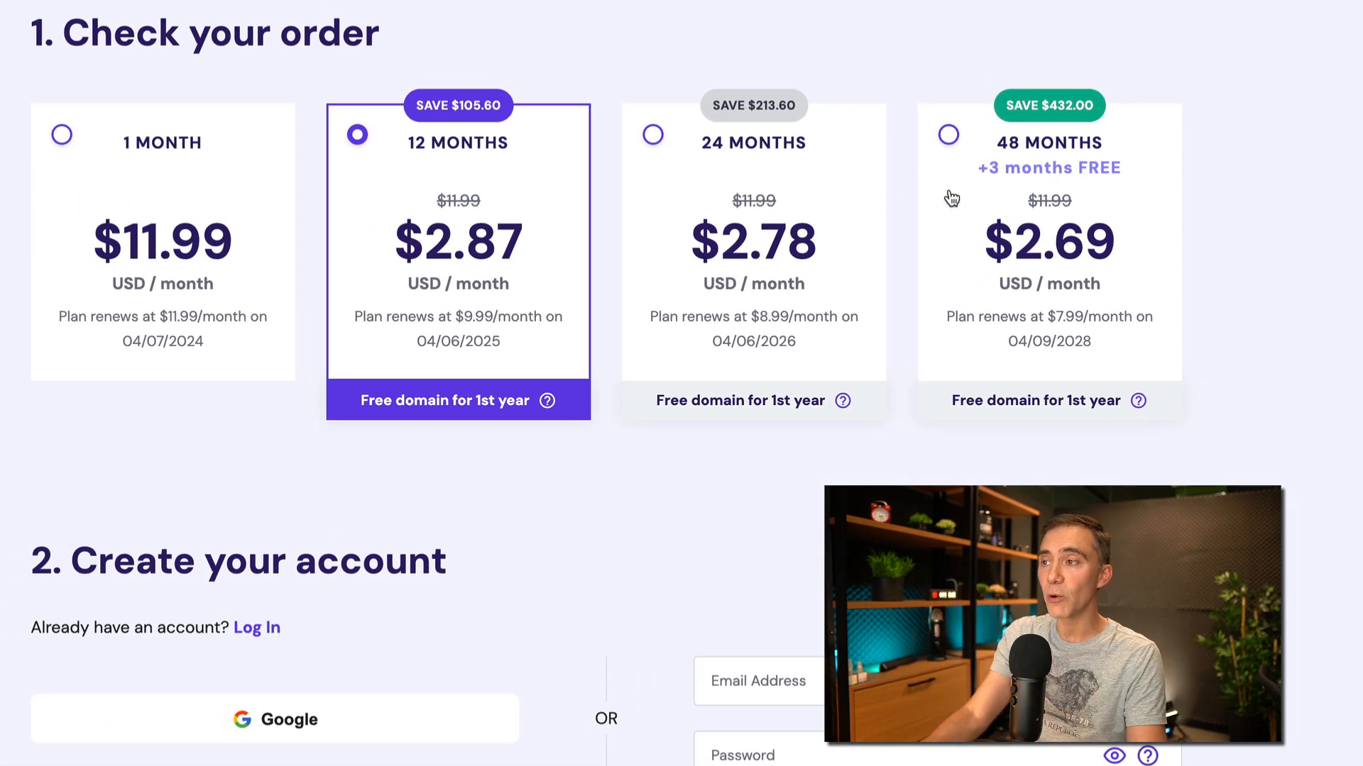
scroll("down", 3)
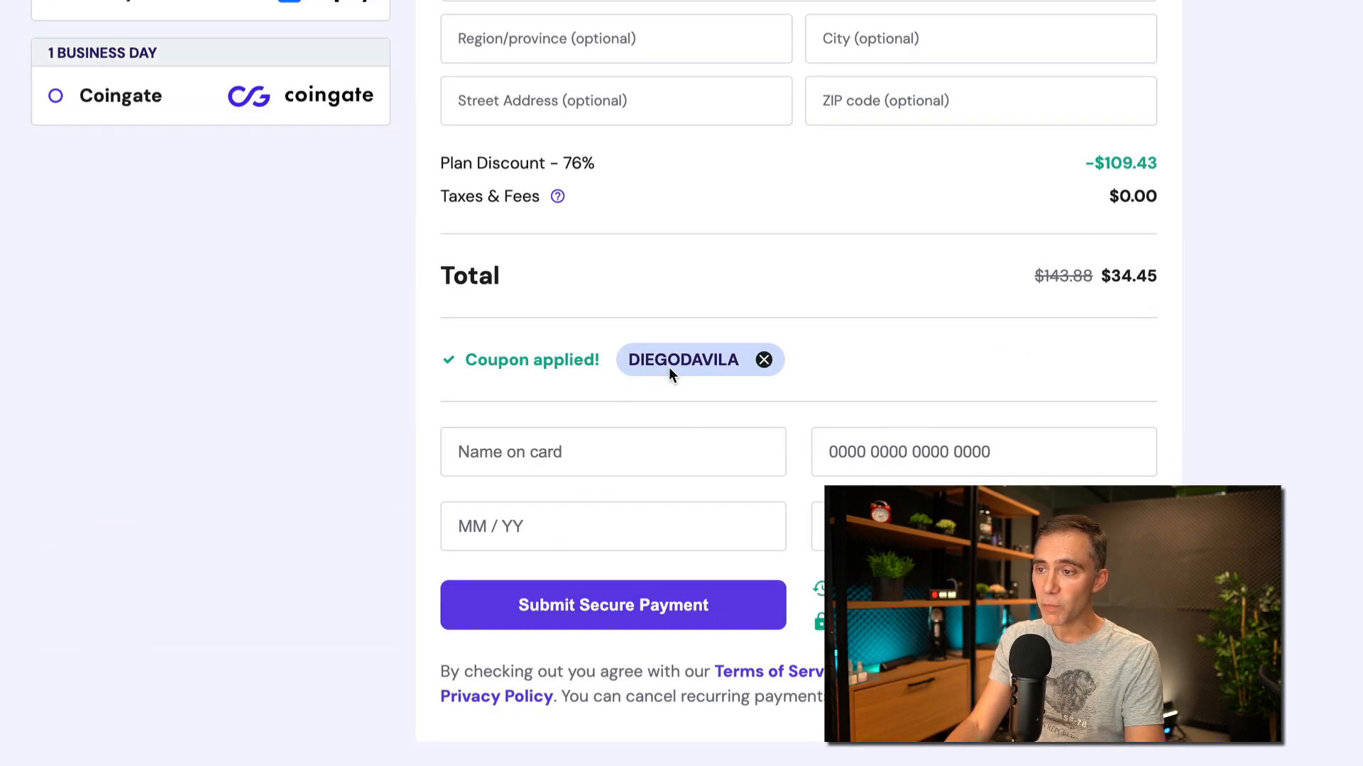
mouse_move(613, 605)
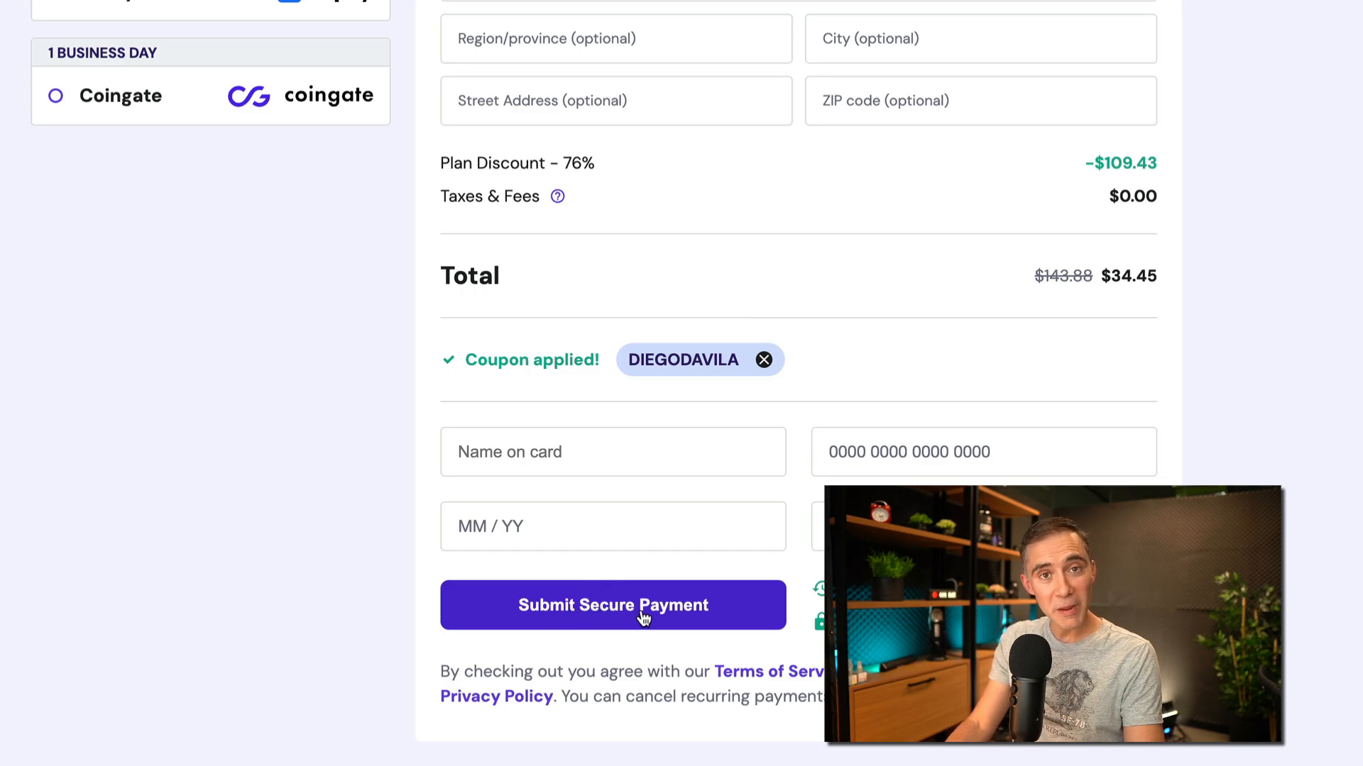
mouse_move(802, 546)
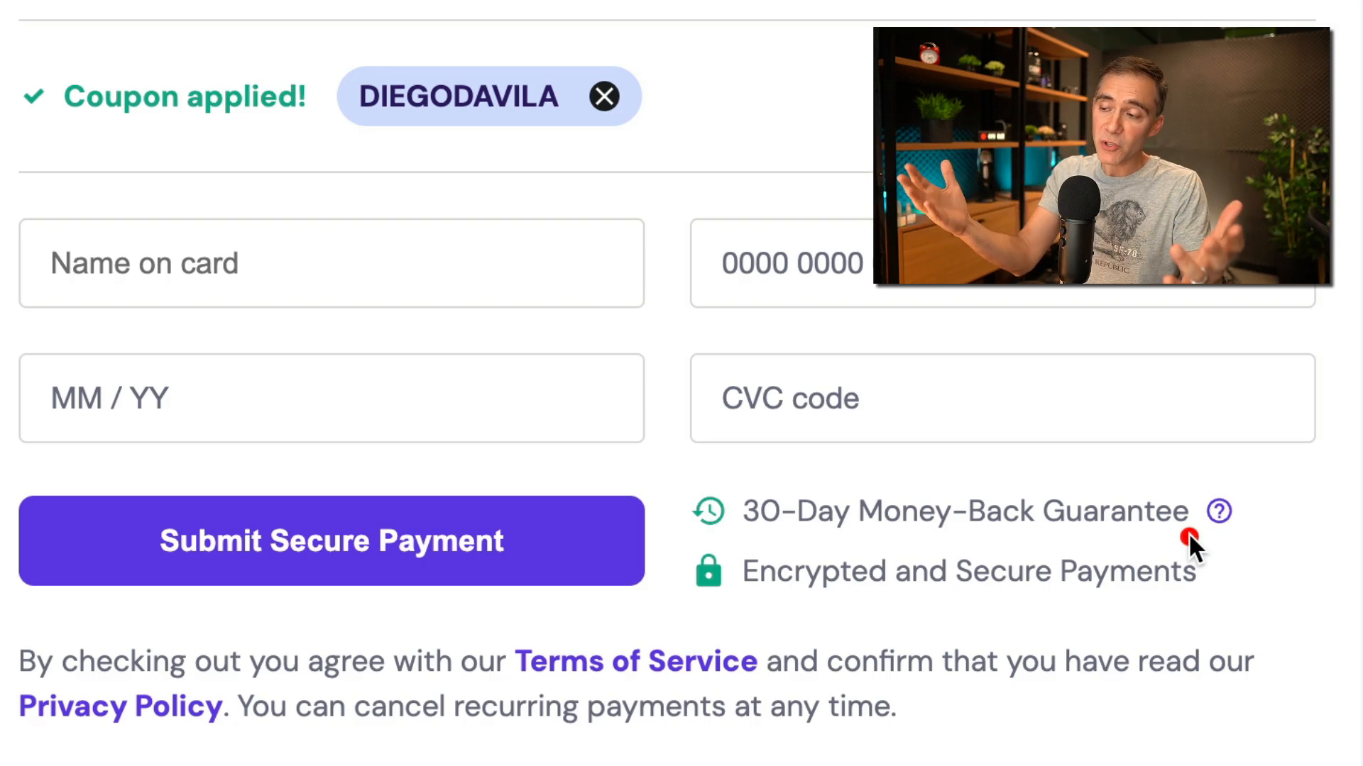
mouse_move(721, 438)
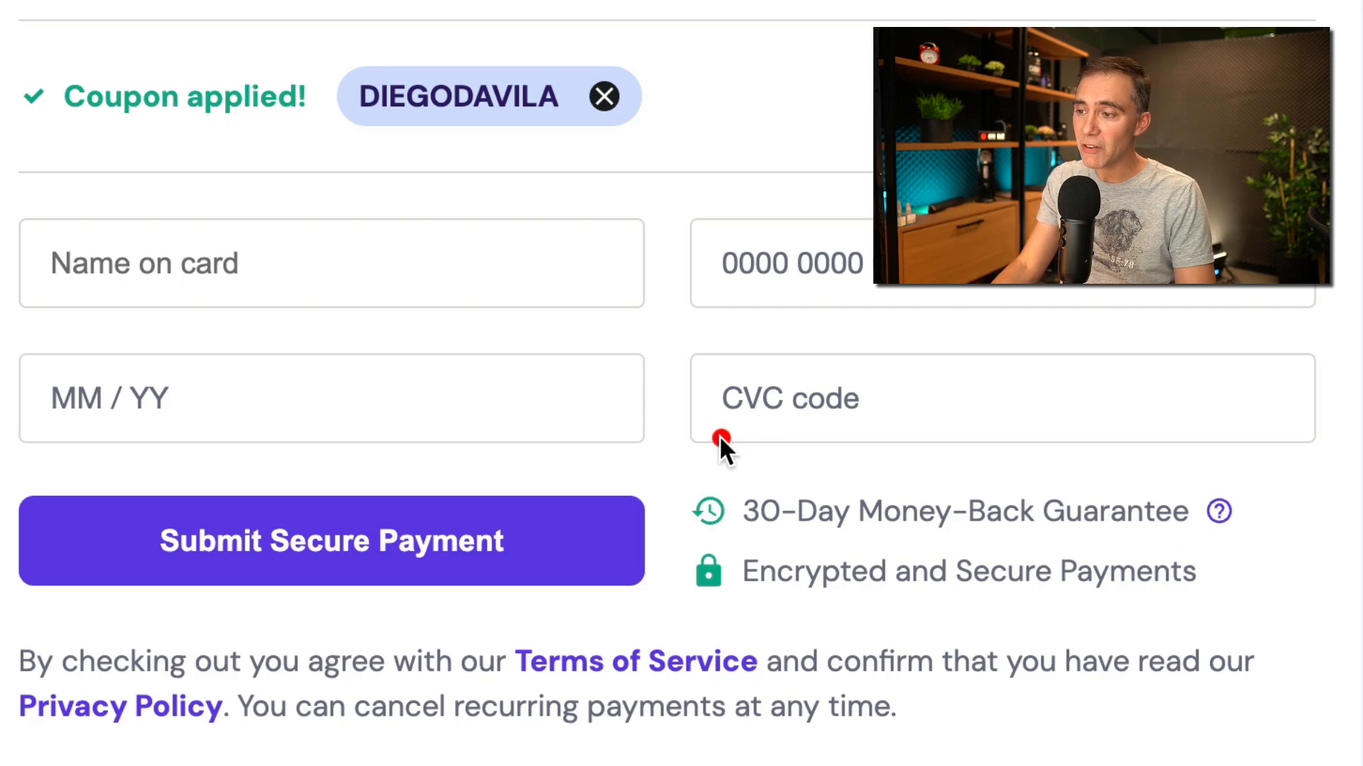
mouse_move(657, 441)
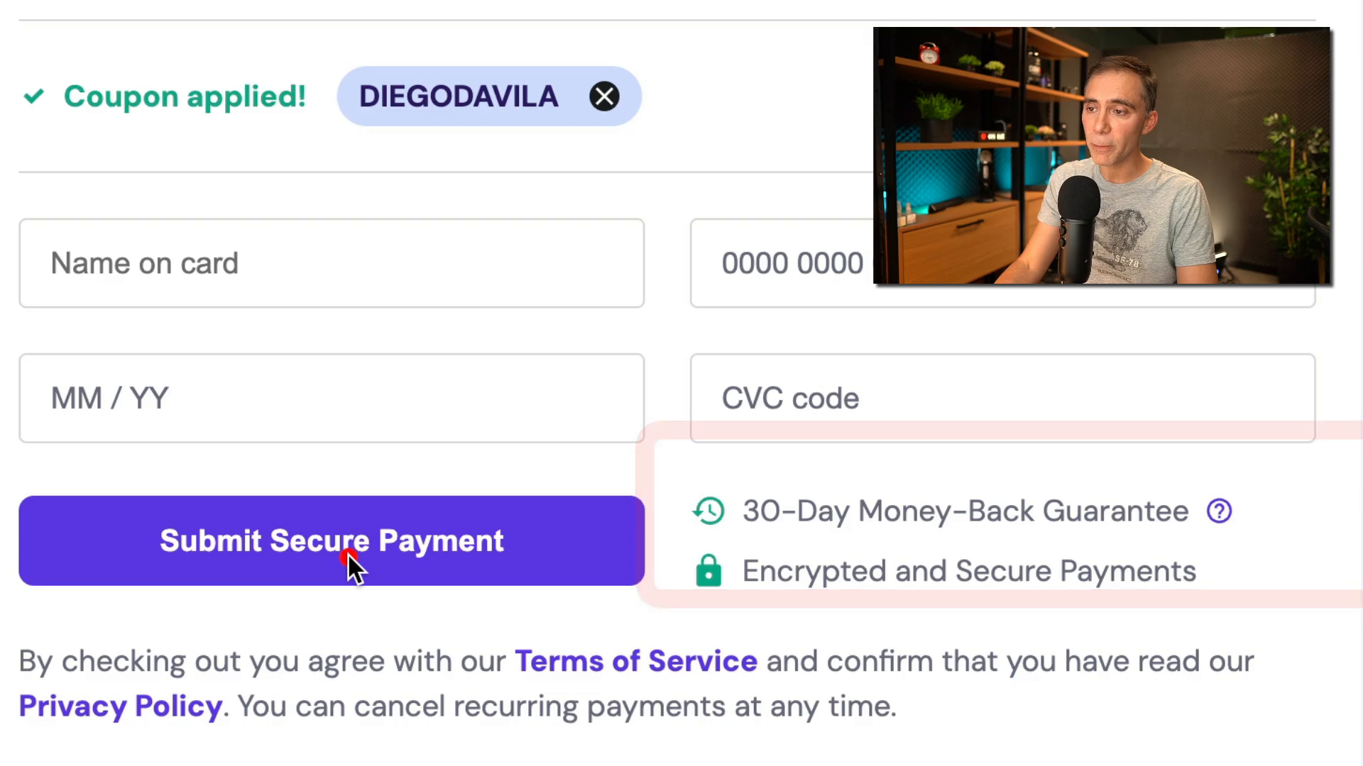
Submit secure payment for the Premium plan and land on the hPanel Home dashboard
left_click(330, 540)
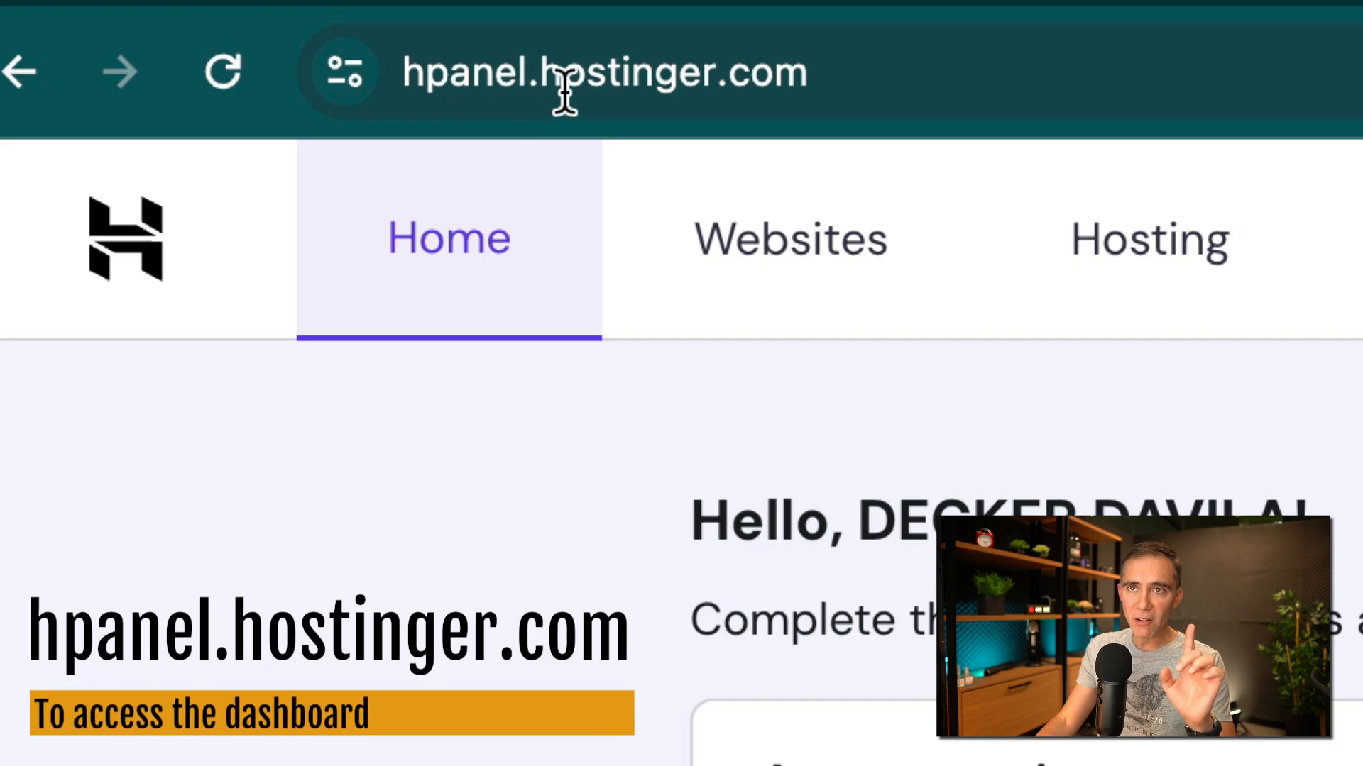
mouse_move(474, 143)
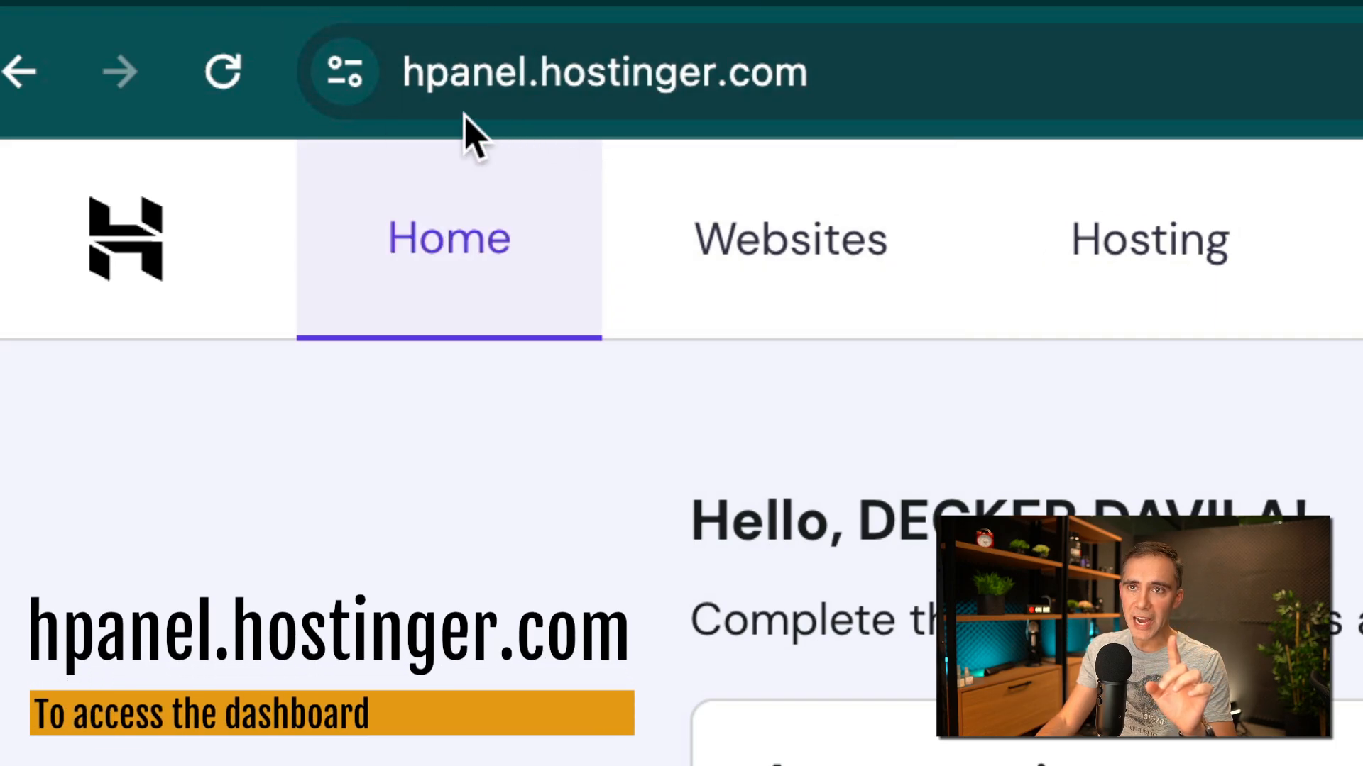
mouse_move(495, 165)
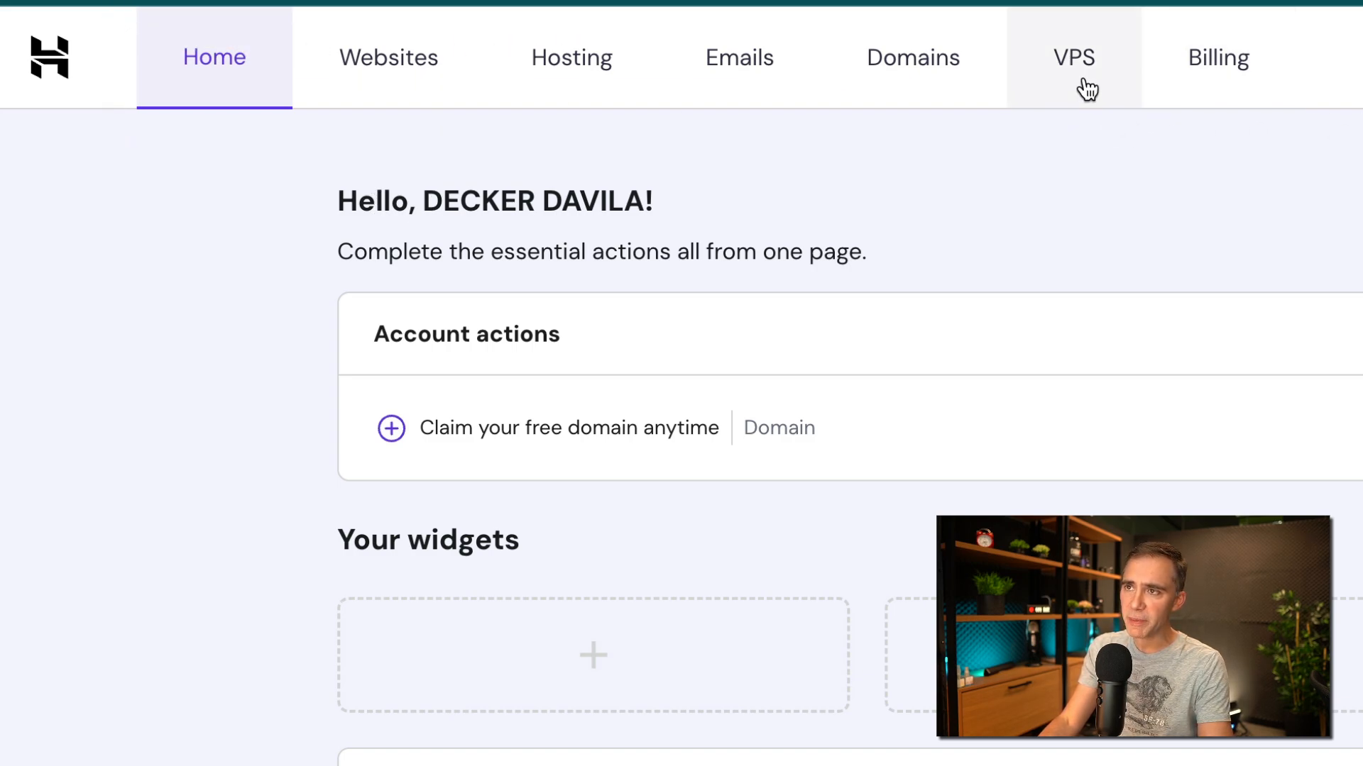
mouse_move(388, 58)
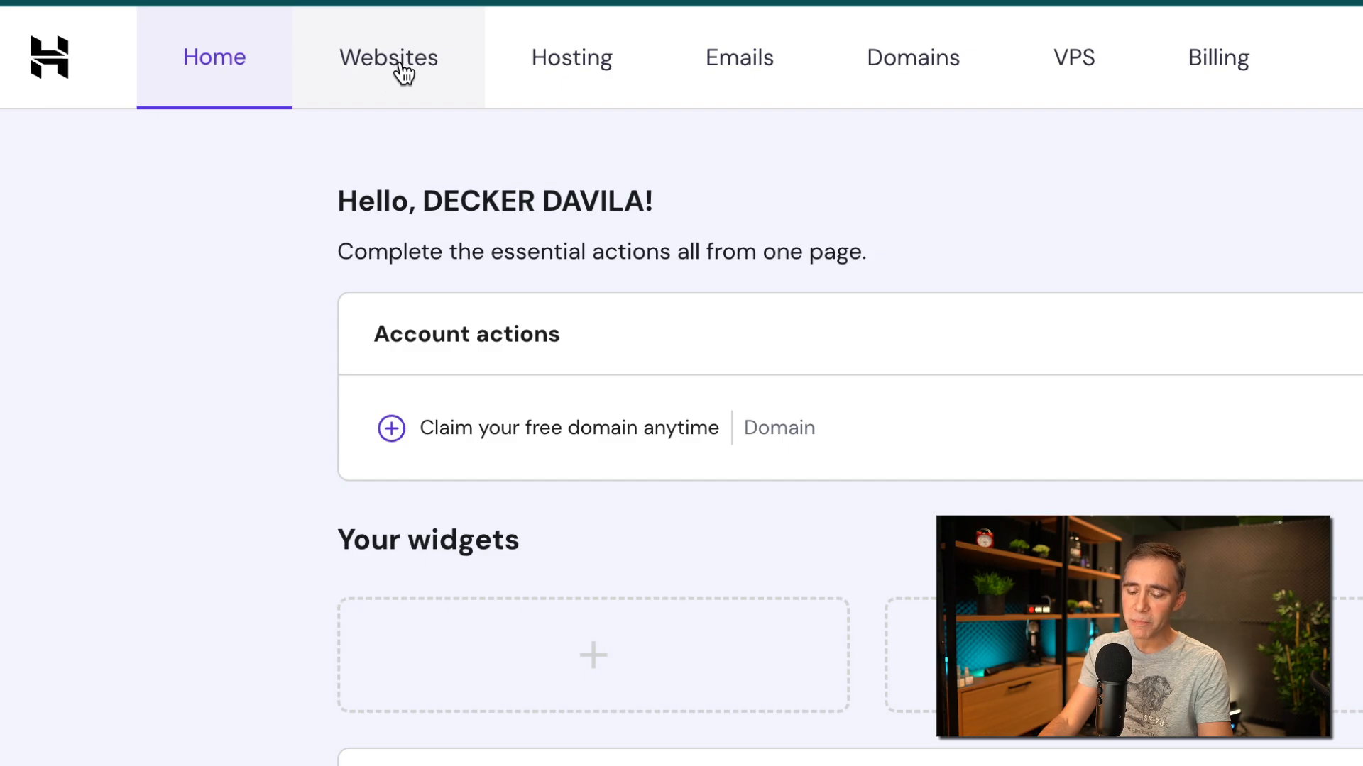
From the Websites list, add a new website using Hostinger Website Builder
left_click(388, 57)
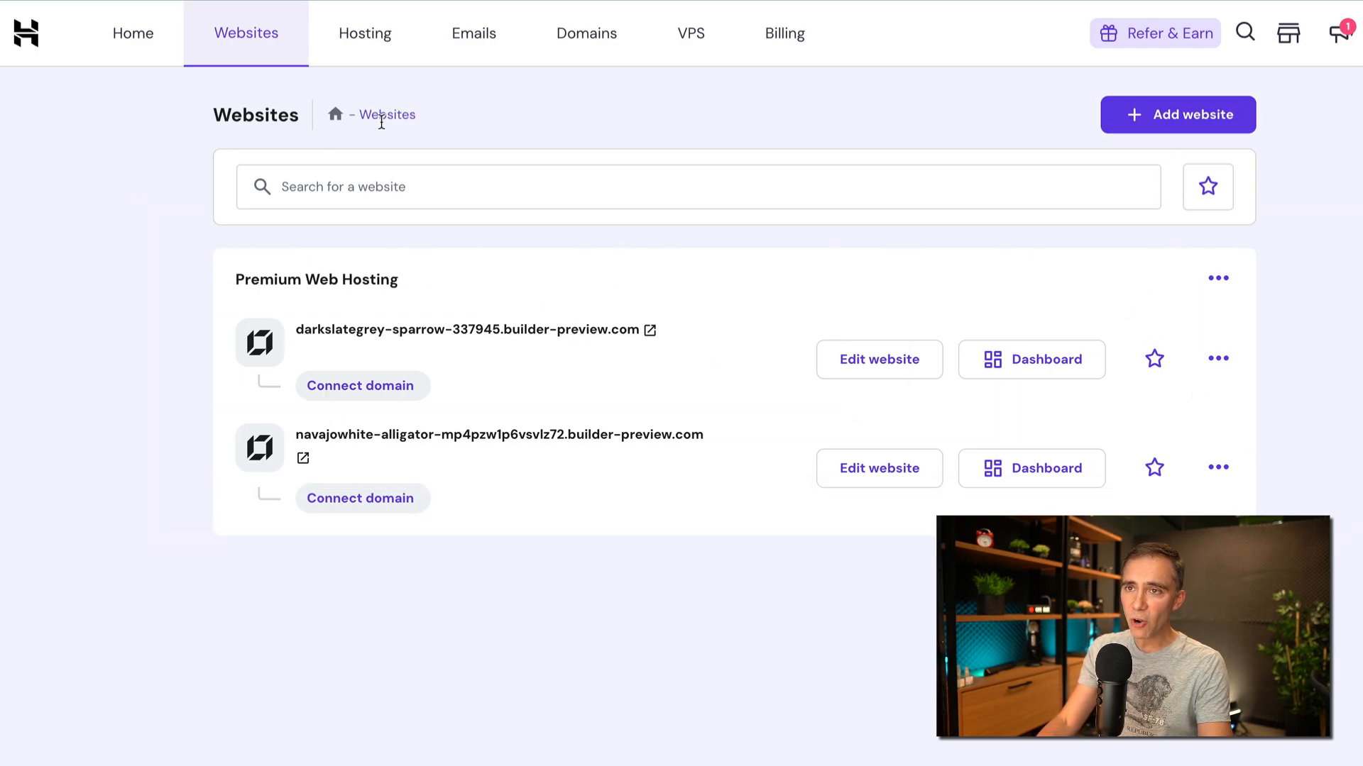
mouse_move(1087, 72)
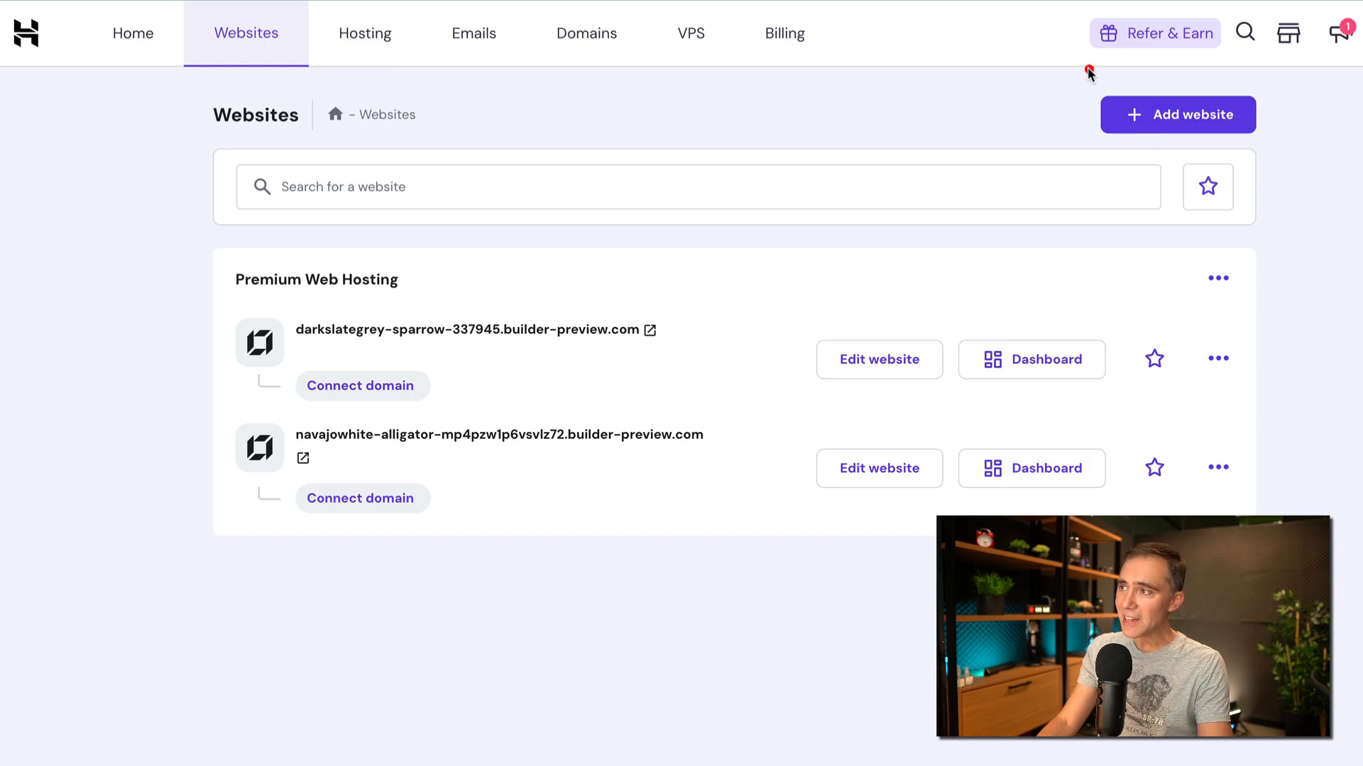
left_click(1177, 114)
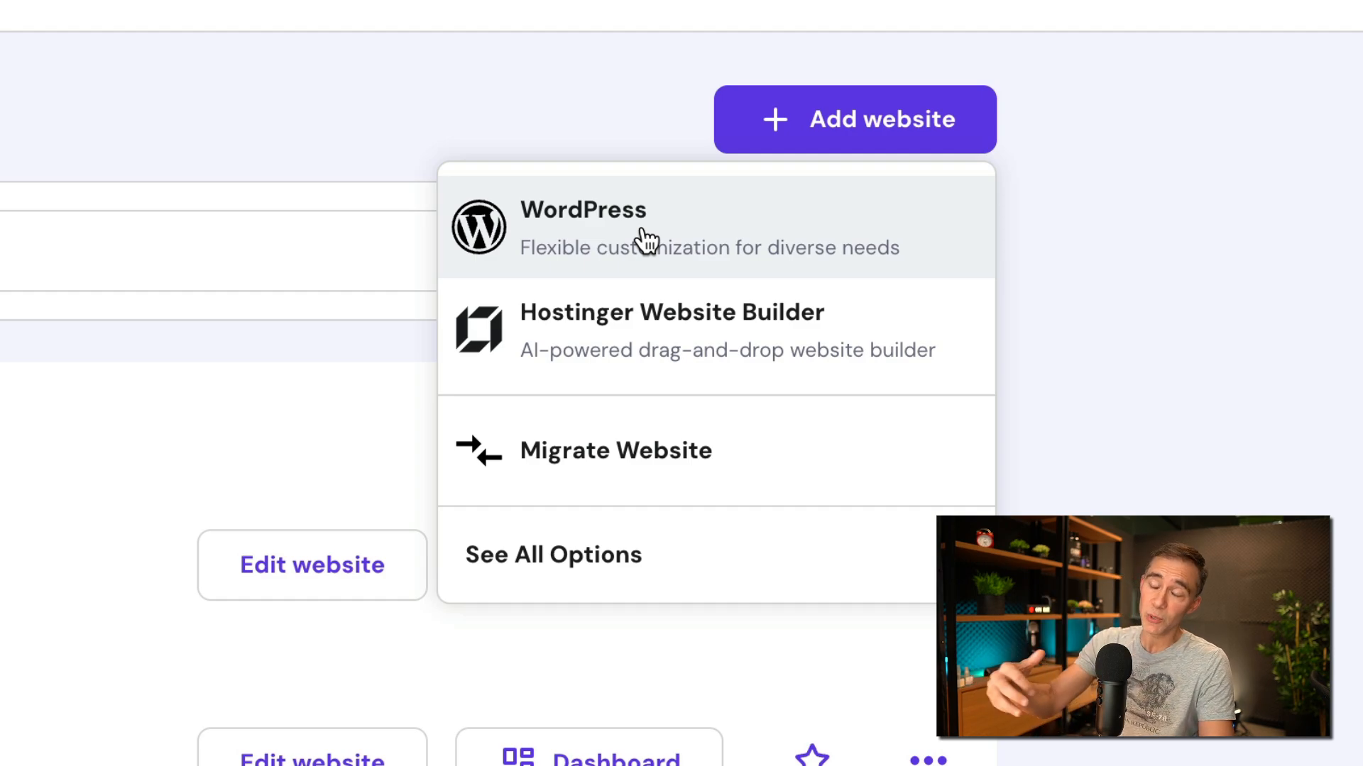
mouse_move(621, 302)
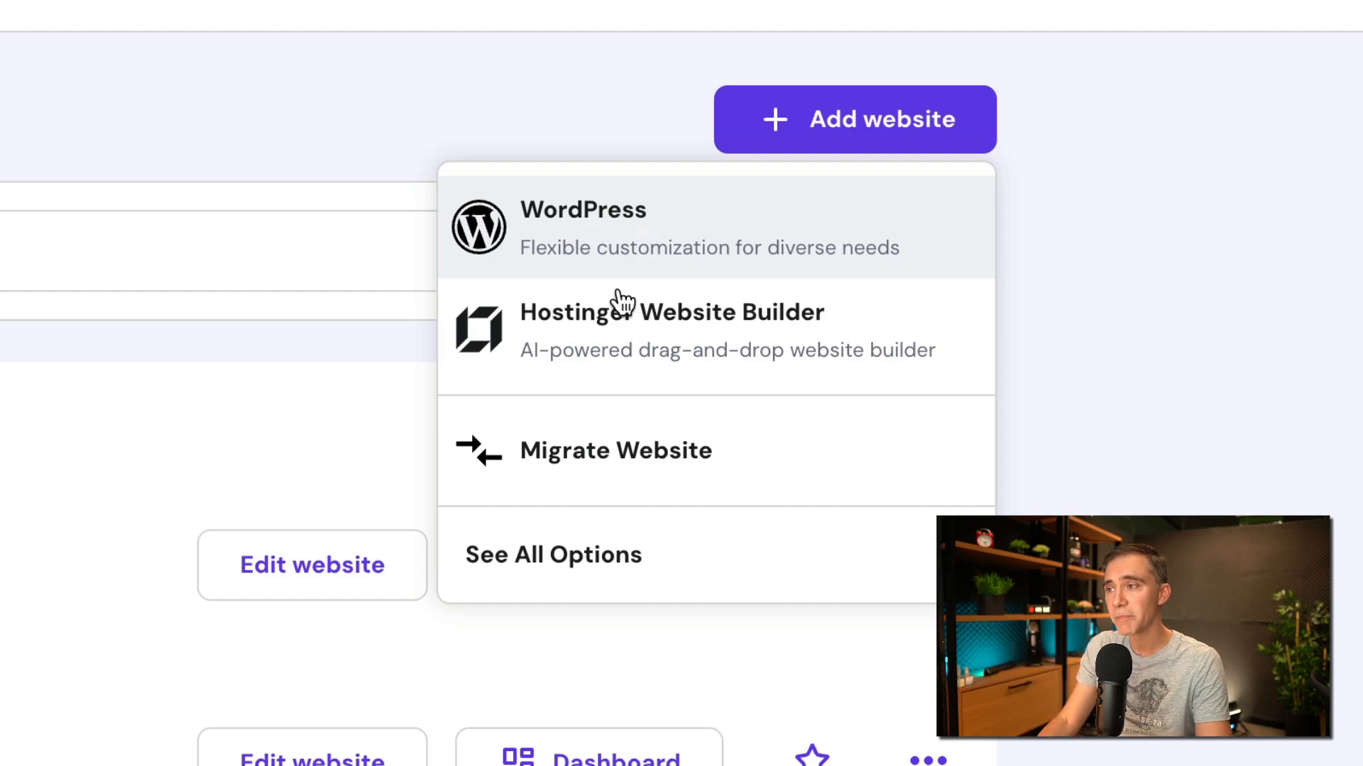
mouse_move(580, 469)
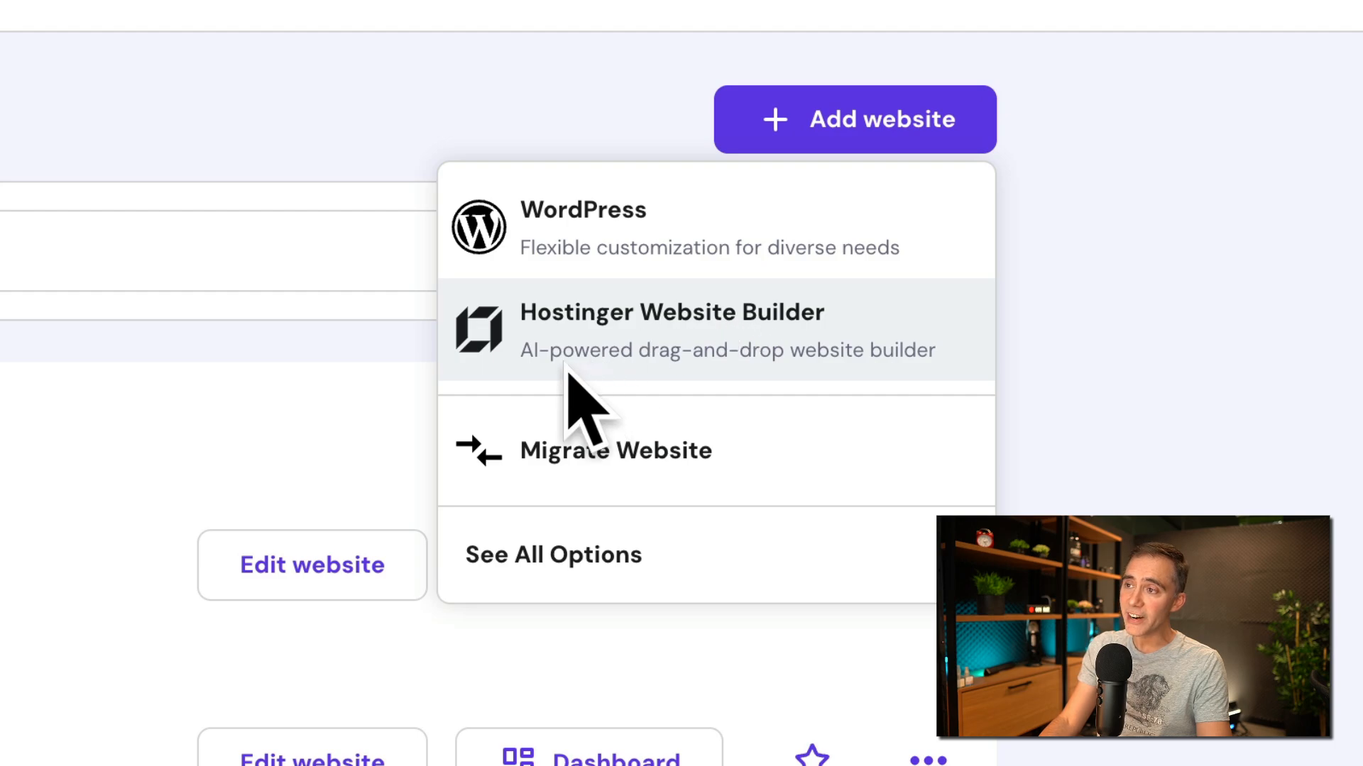
mouse_move(626, 328)
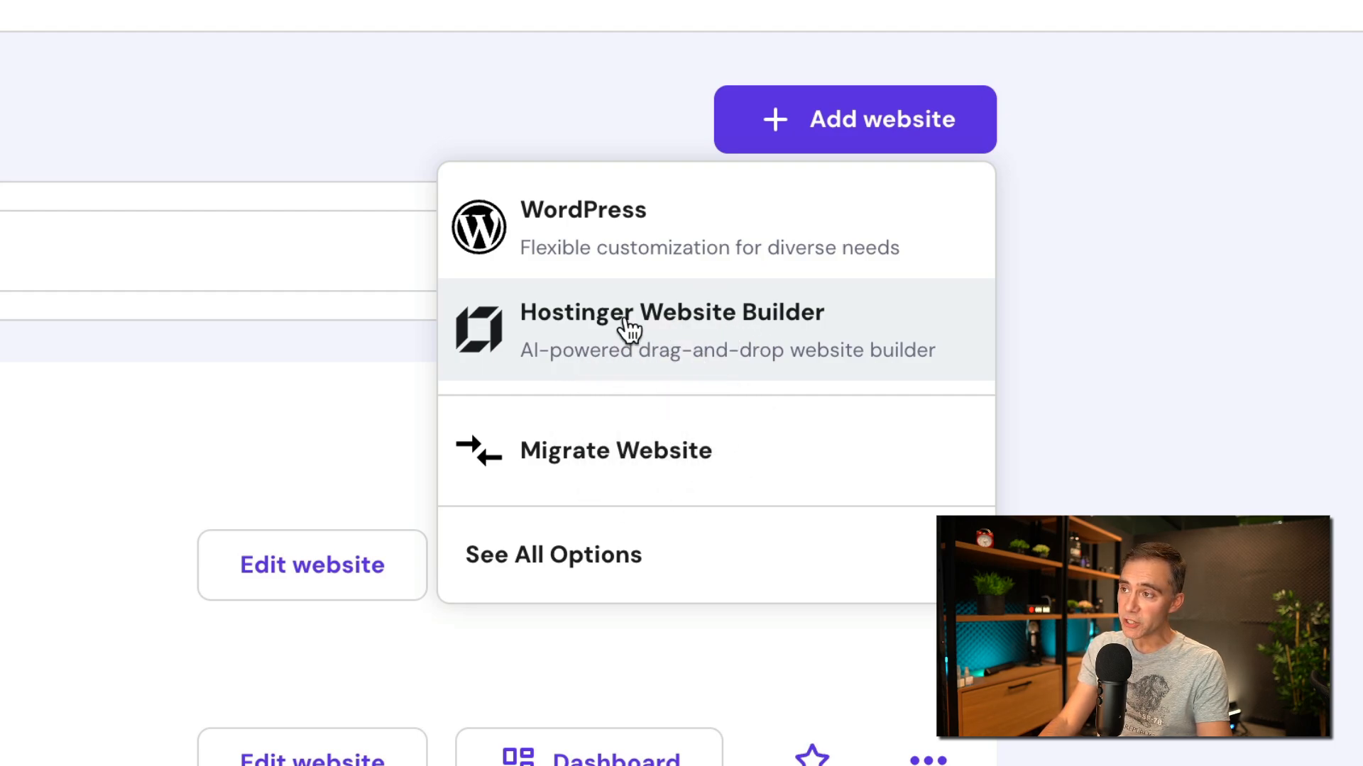
left_click(670, 330)
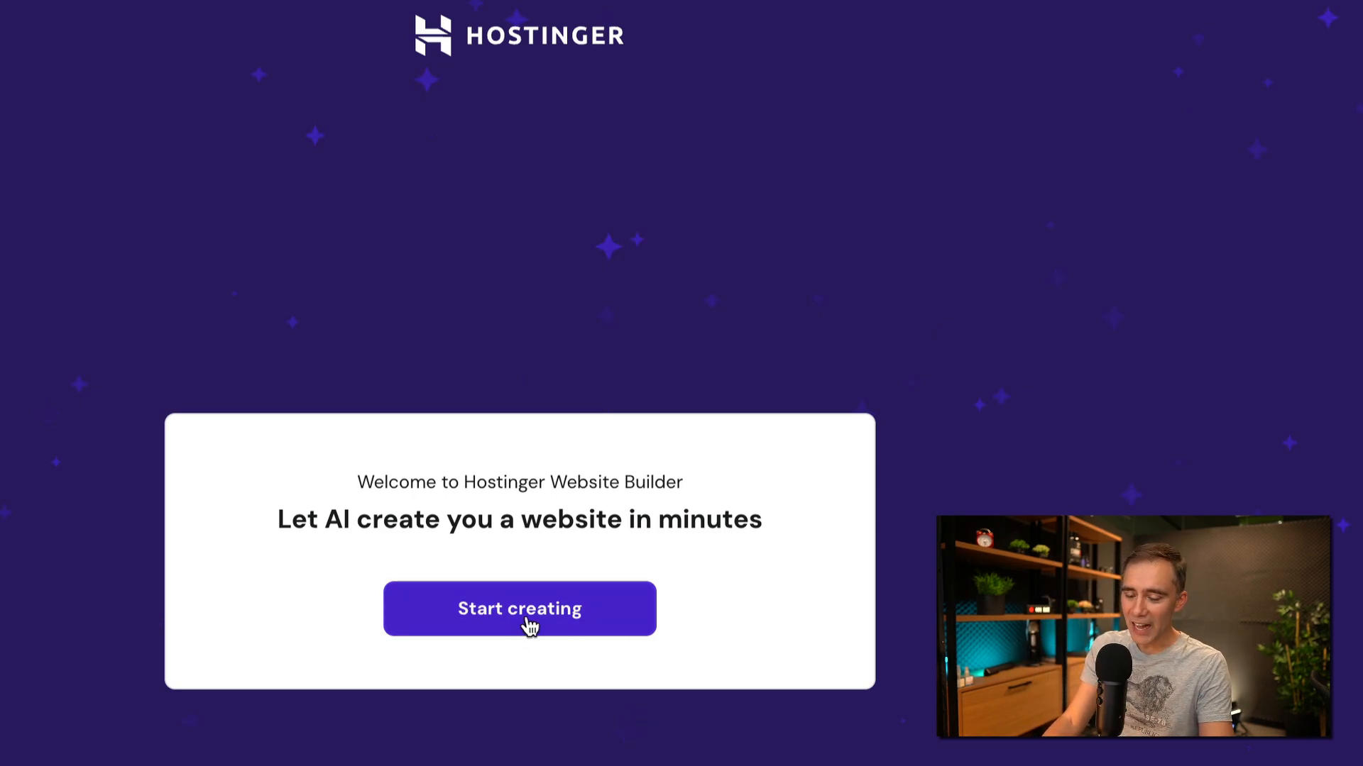
Start AI site creation with brand name DIEGO'S BAKERY and website type Other
left_click(519, 608)
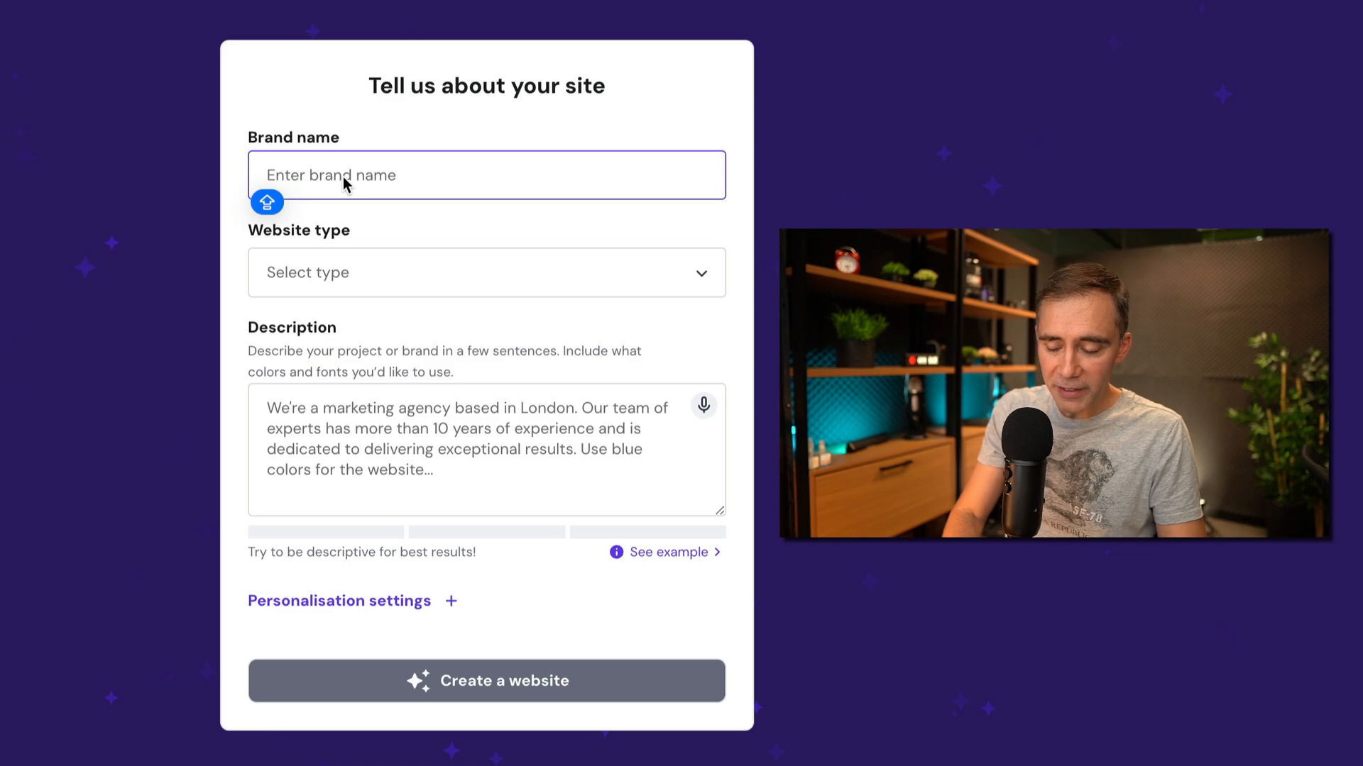
type("DIEGO'S BAKERY")
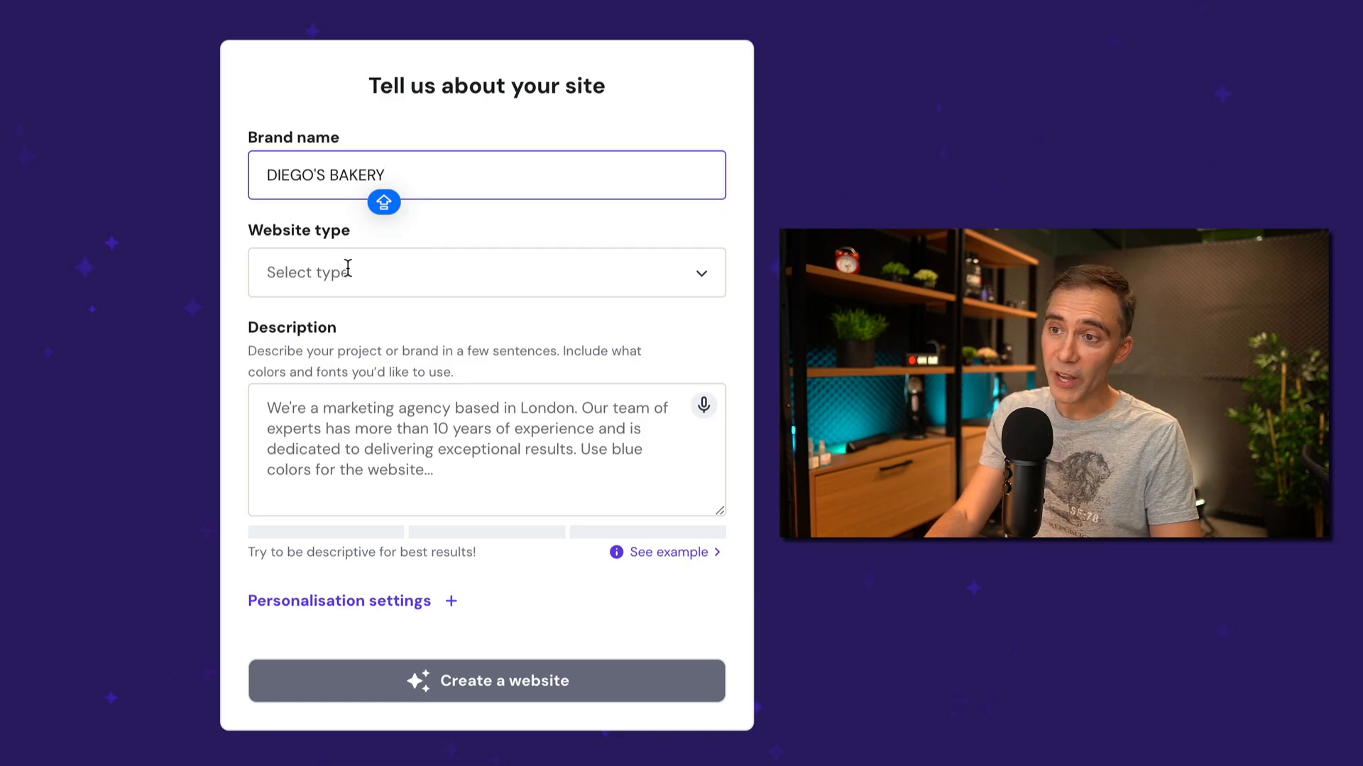
left_click(485, 271)
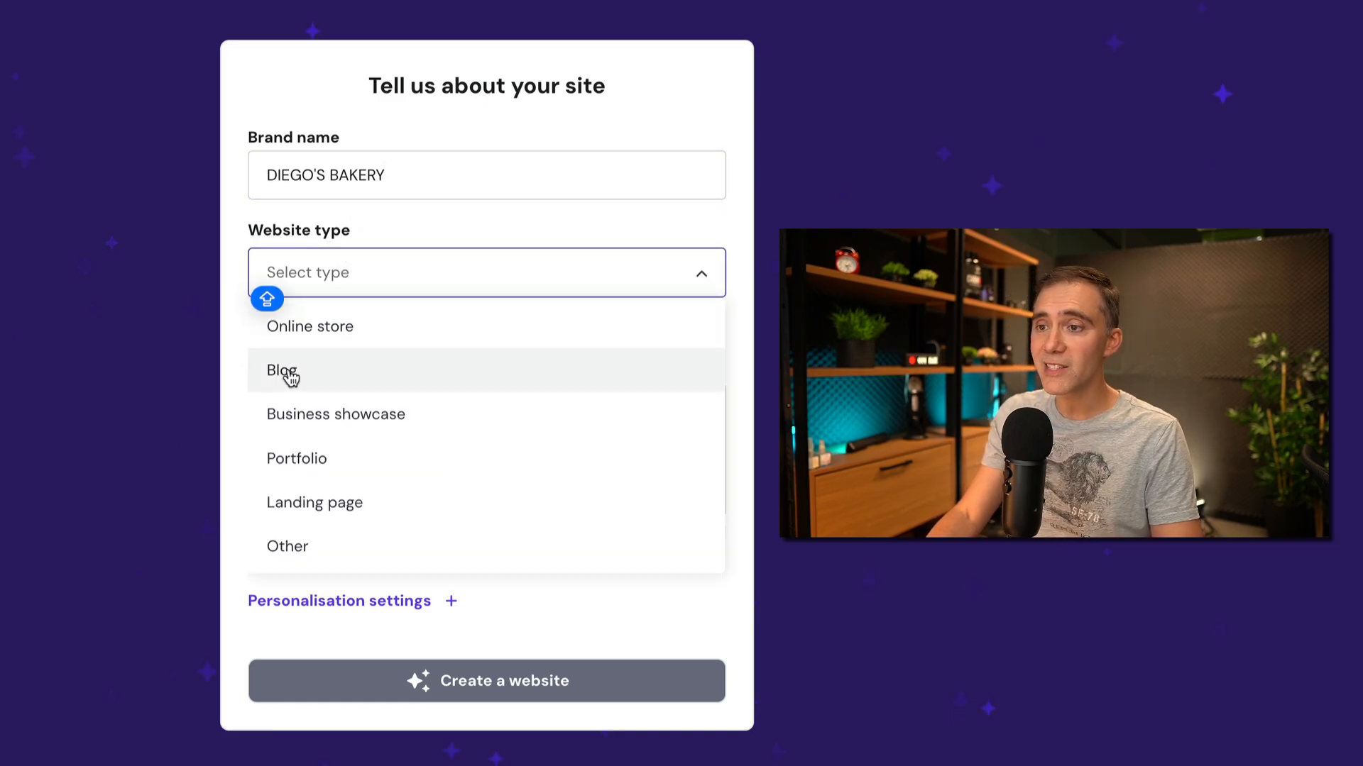
mouse_move(335, 414)
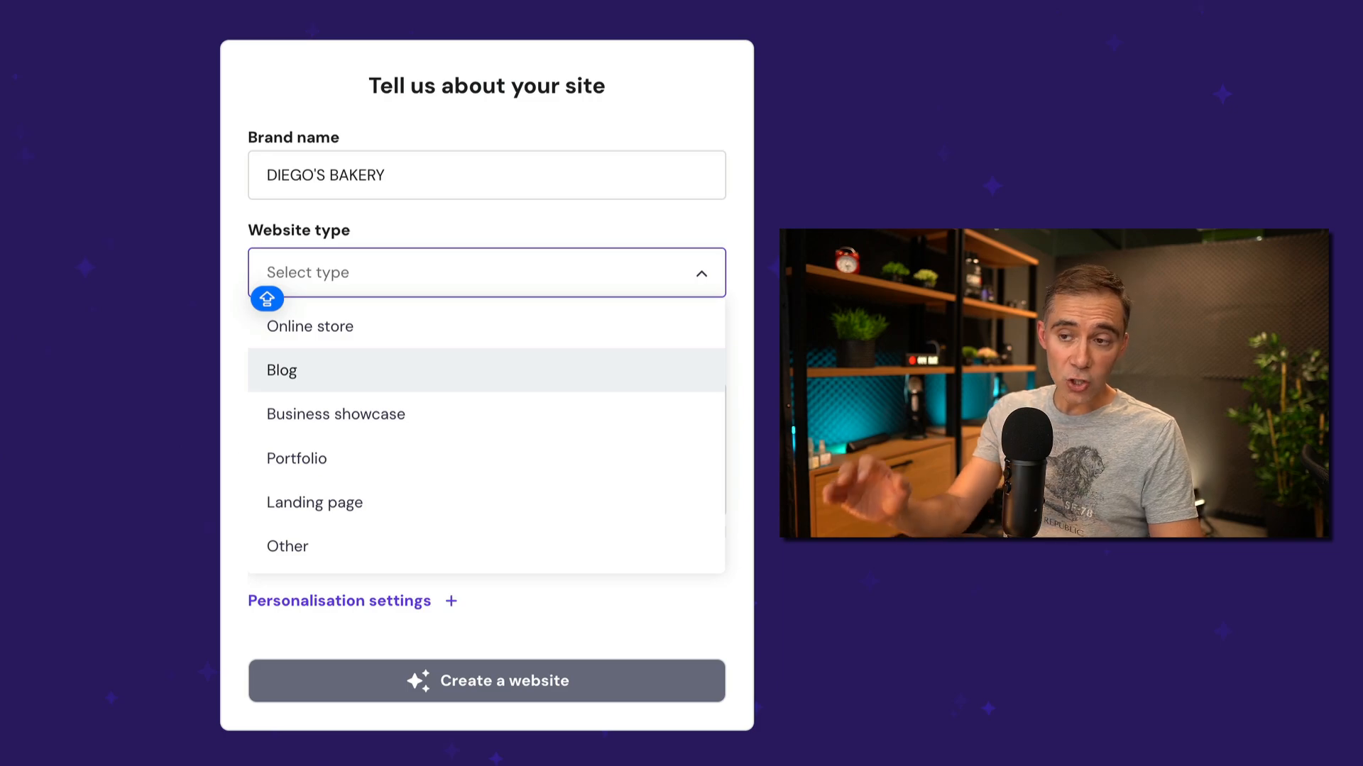
mouse_move(287, 546)
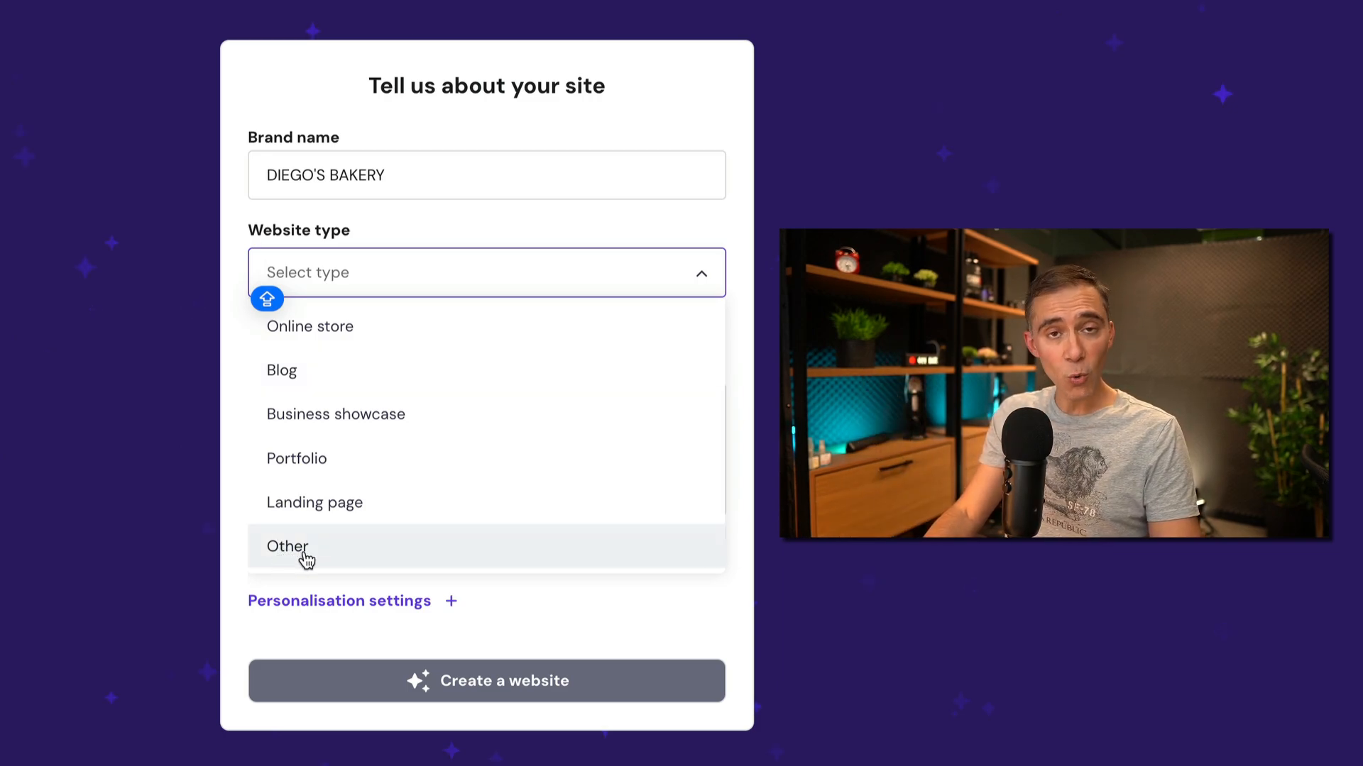
mouse_move(327, 350)
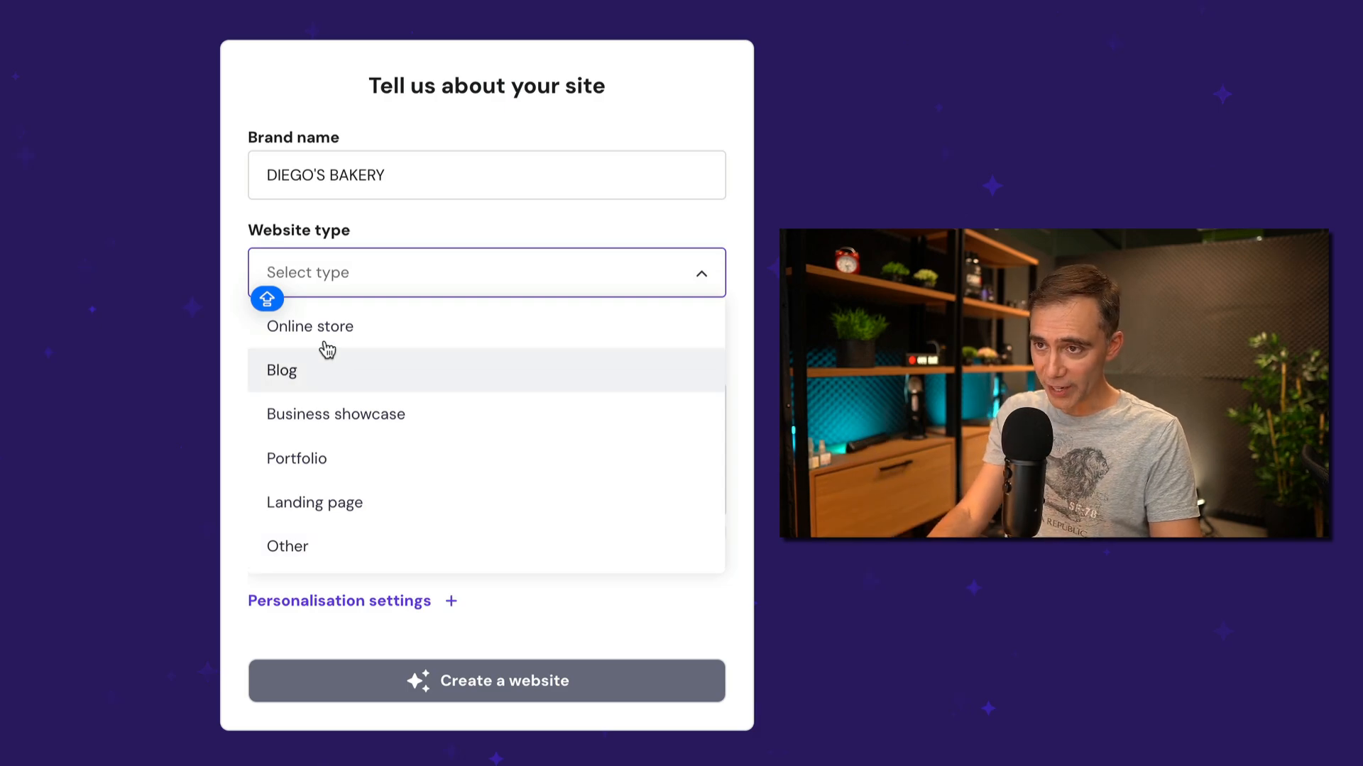
mouse_move(336, 413)
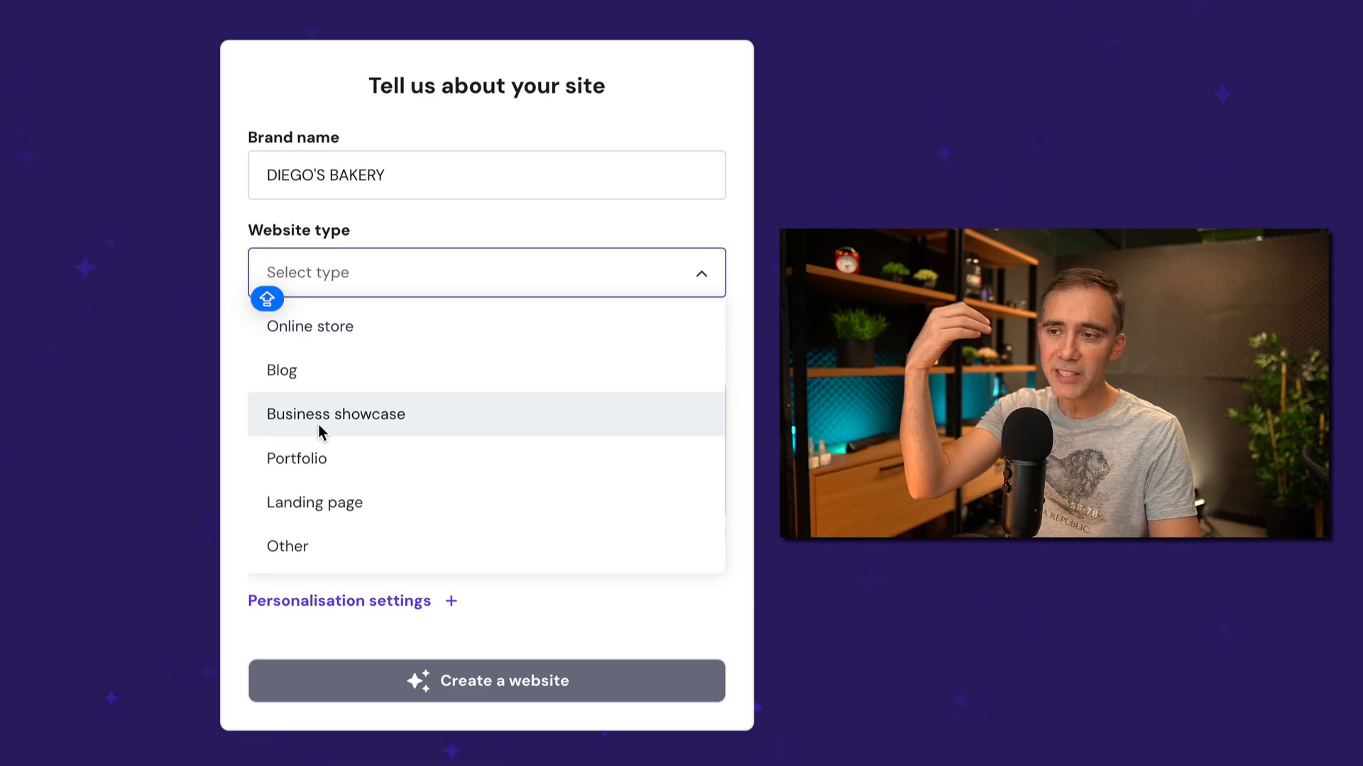
left_click(287, 546)
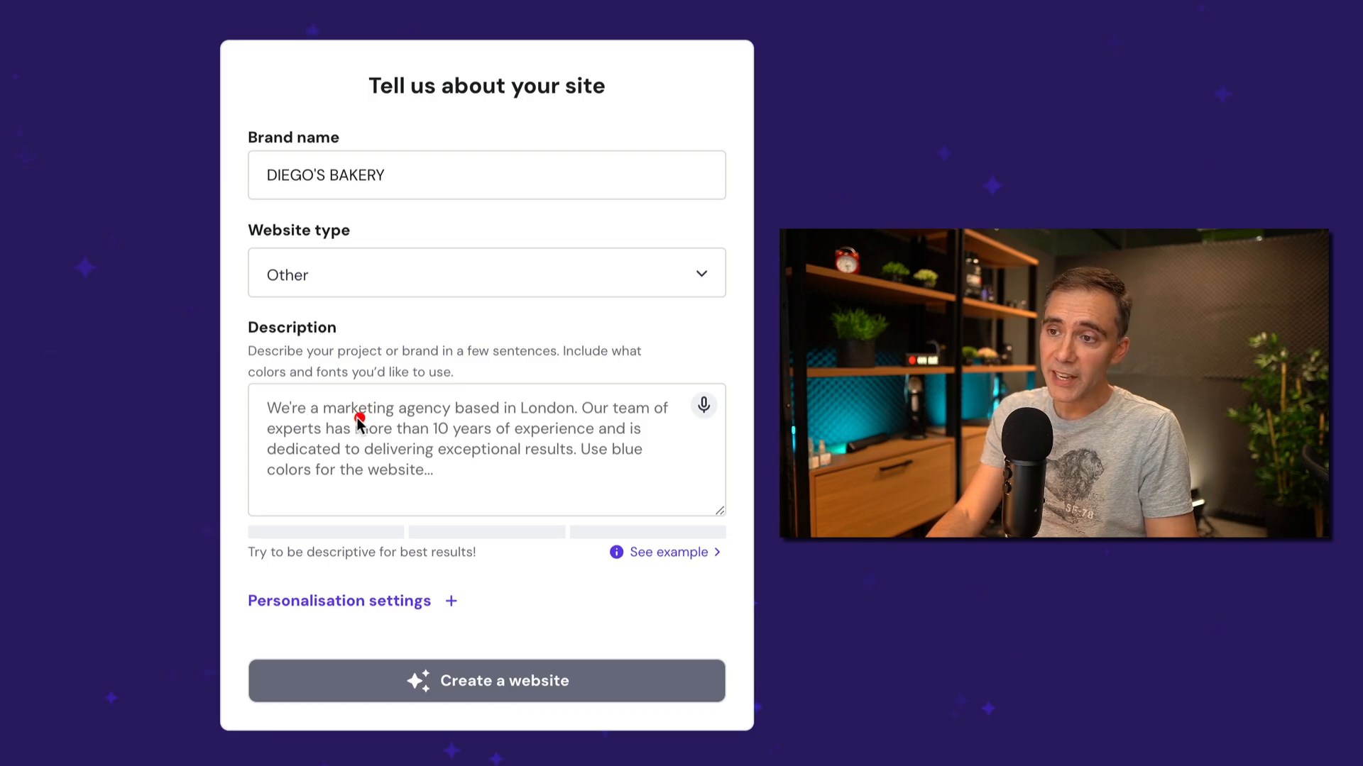
mouse_move(500, 433)
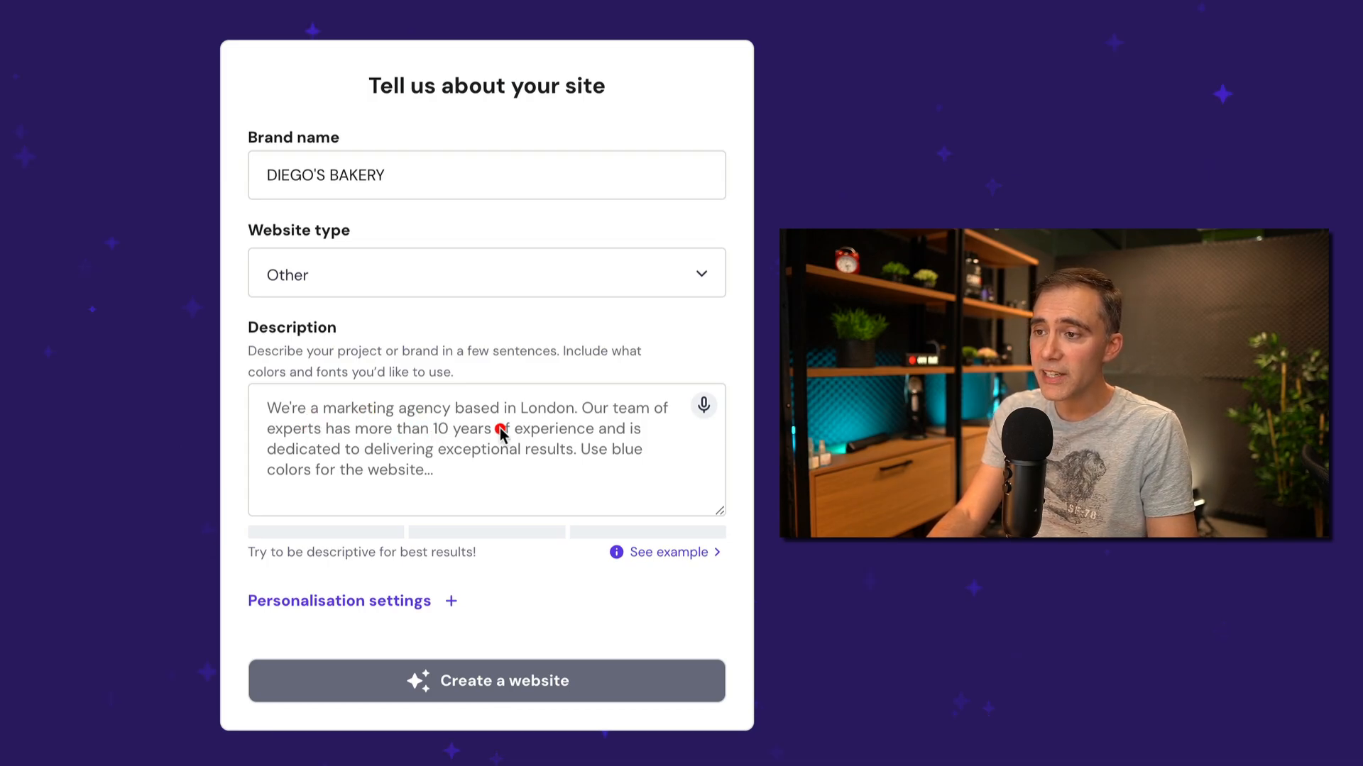
mouse_move(328, 453)
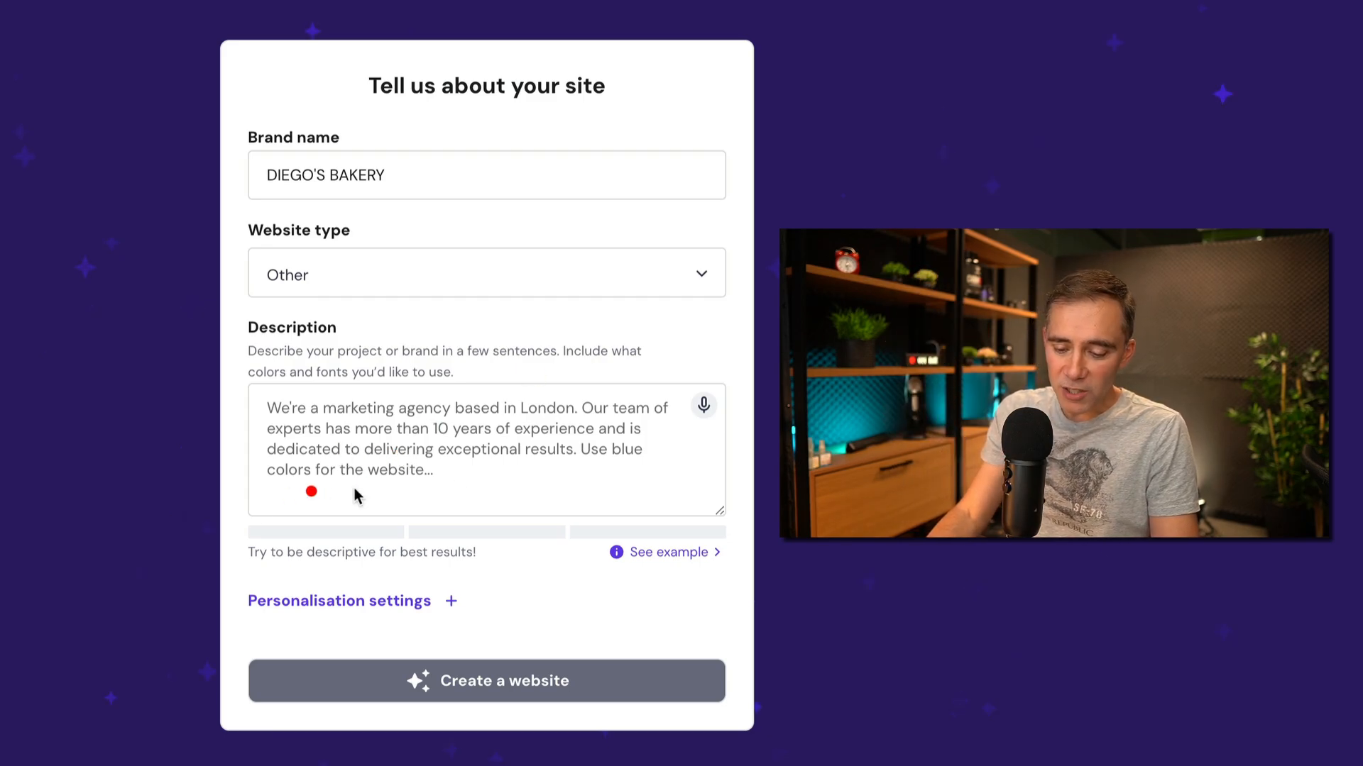
Enter the Miami artisanal-bread bakery description and expand the Style and Colors options
left_click(369, 456)
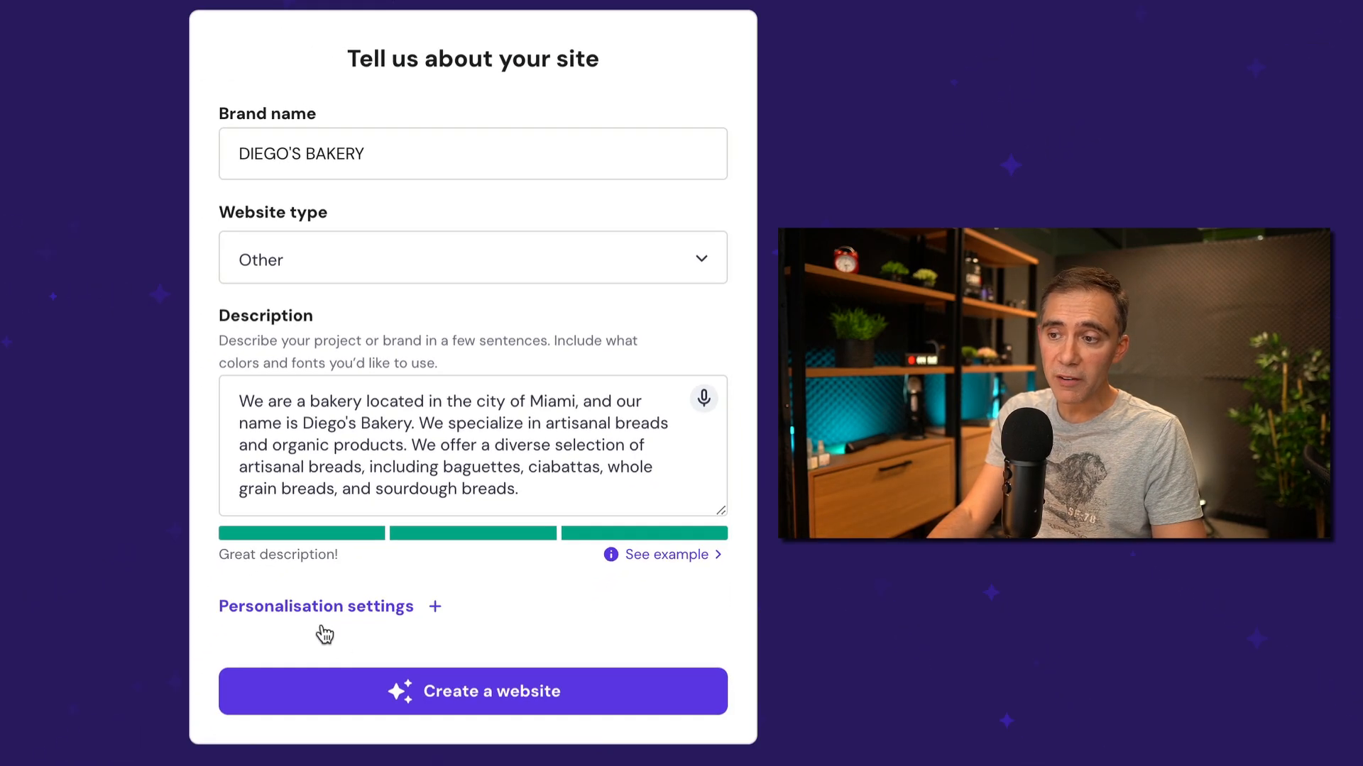
left_click(315, 605)
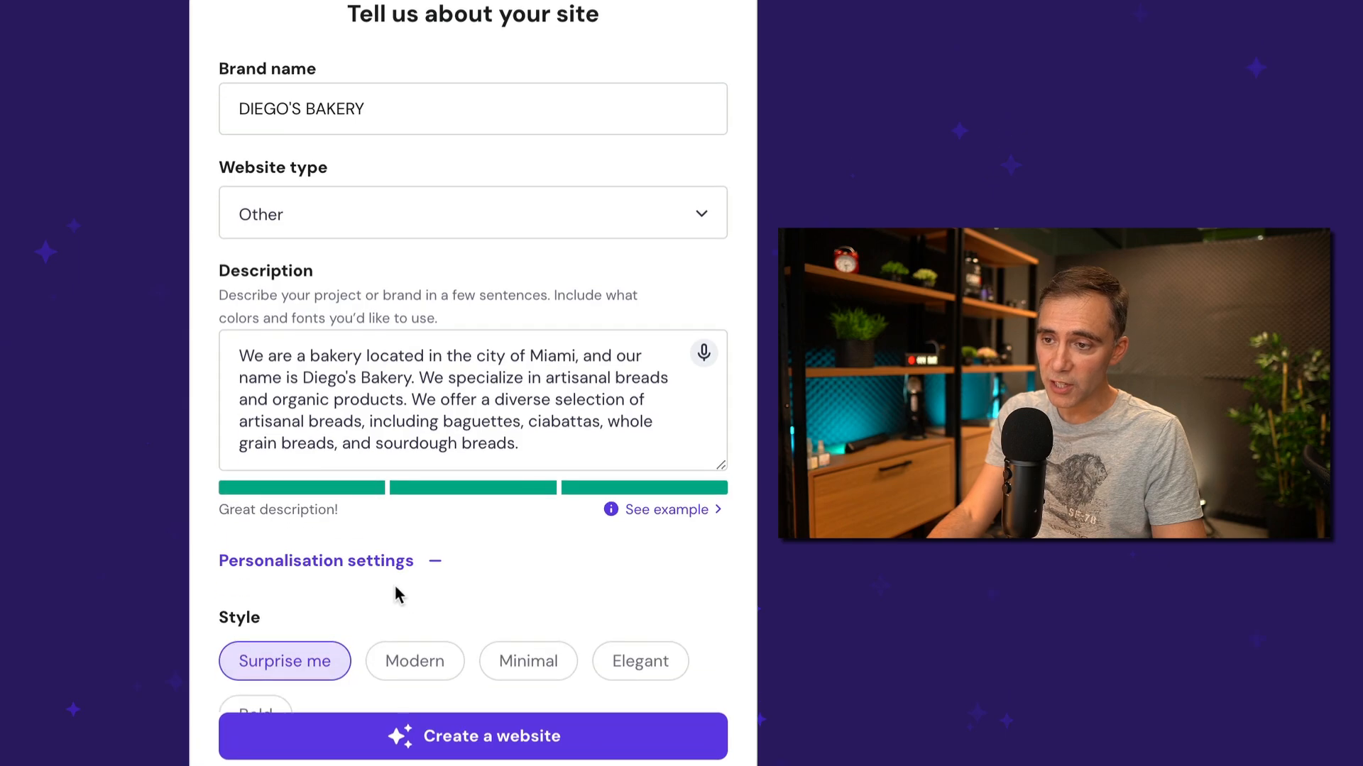
scroll("down", 3)
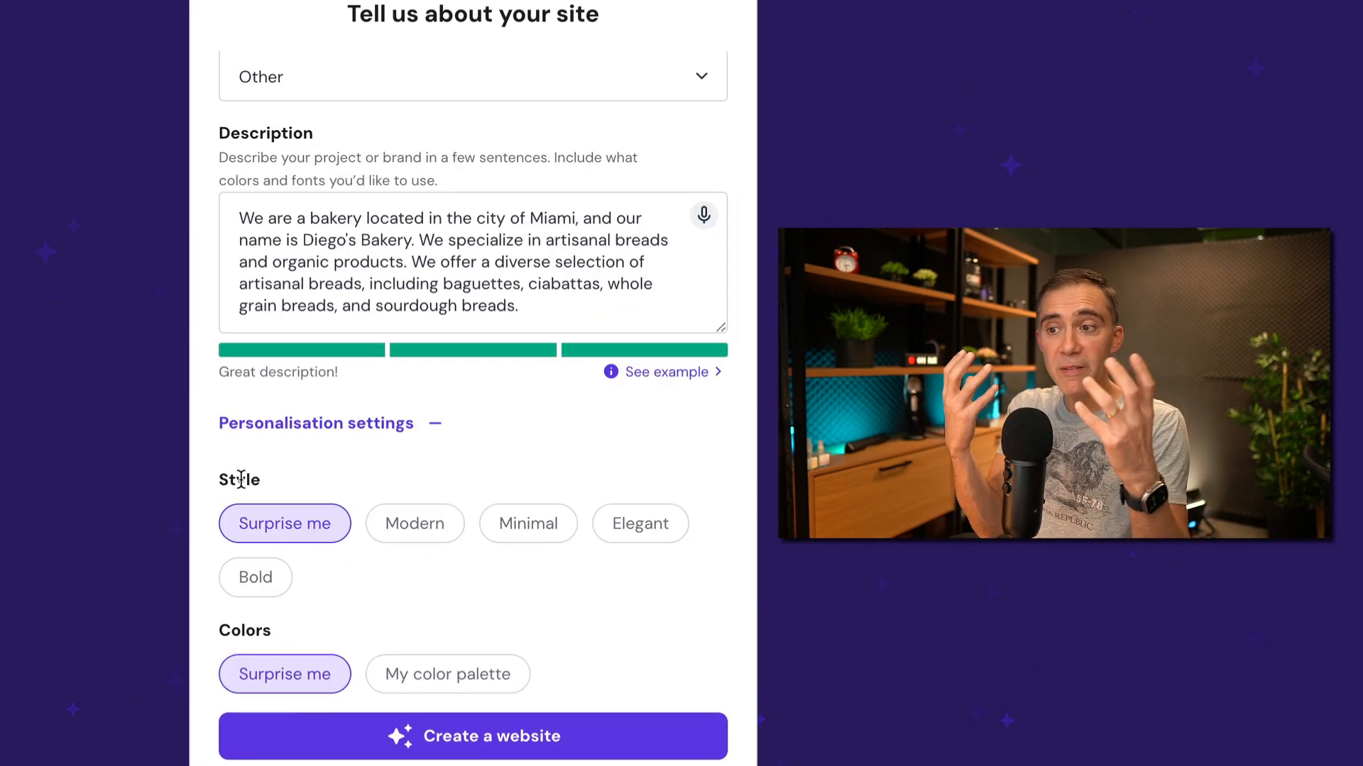
left_click(527, 523)
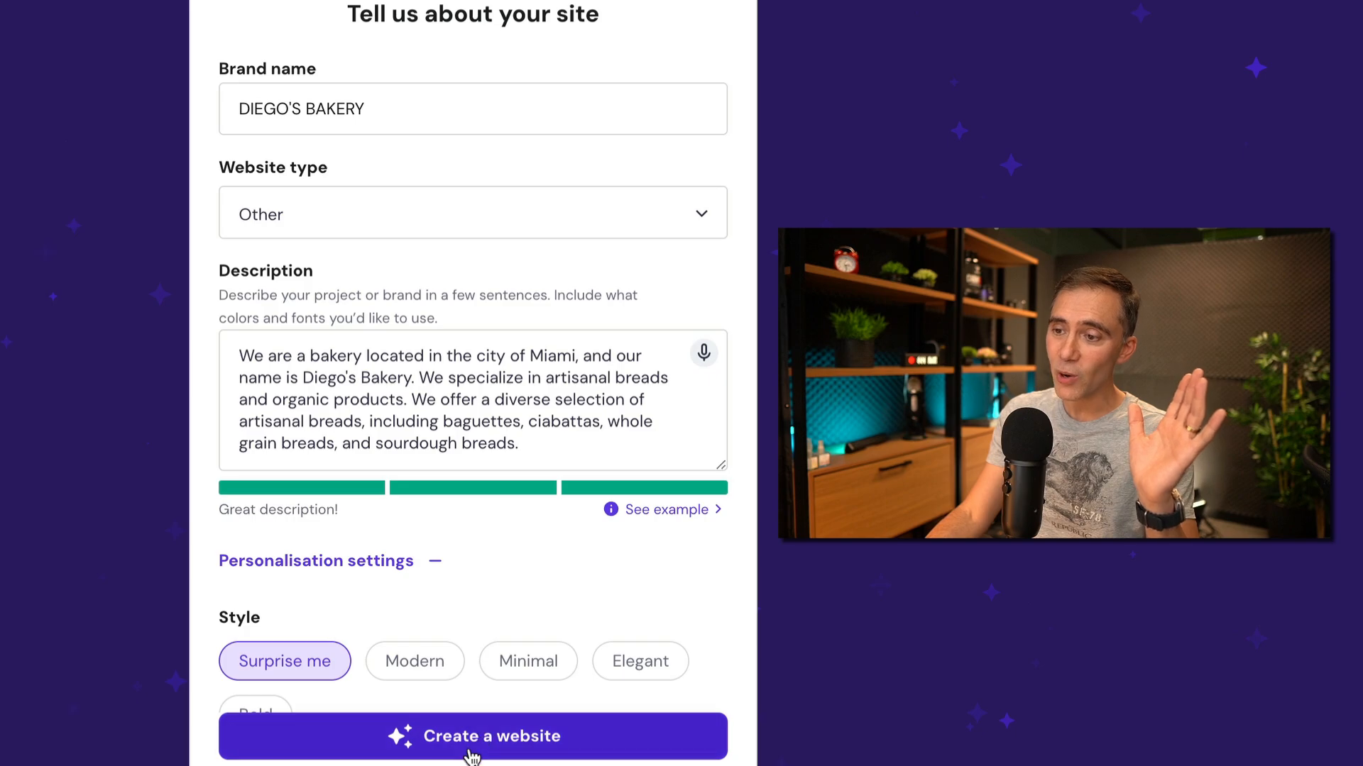
left_click(472, 736)
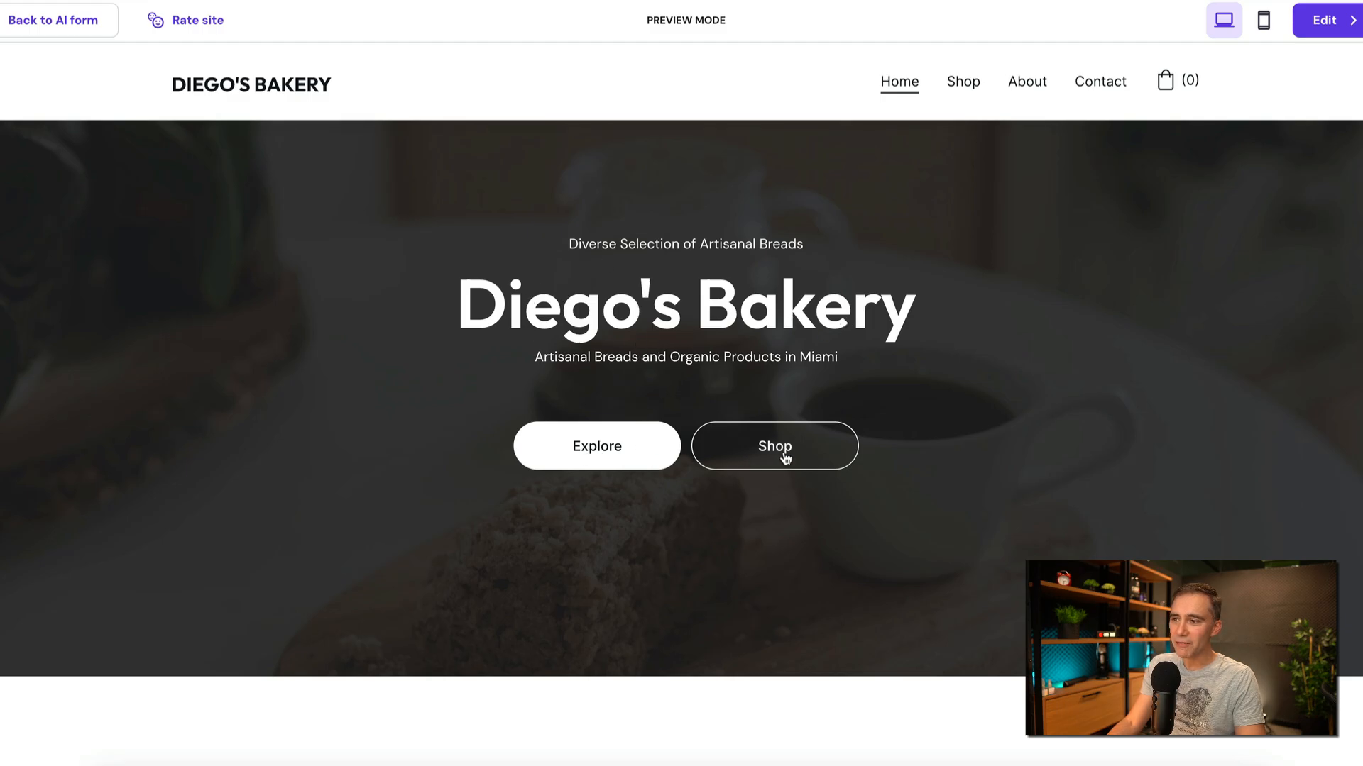
scroll("down", 3)
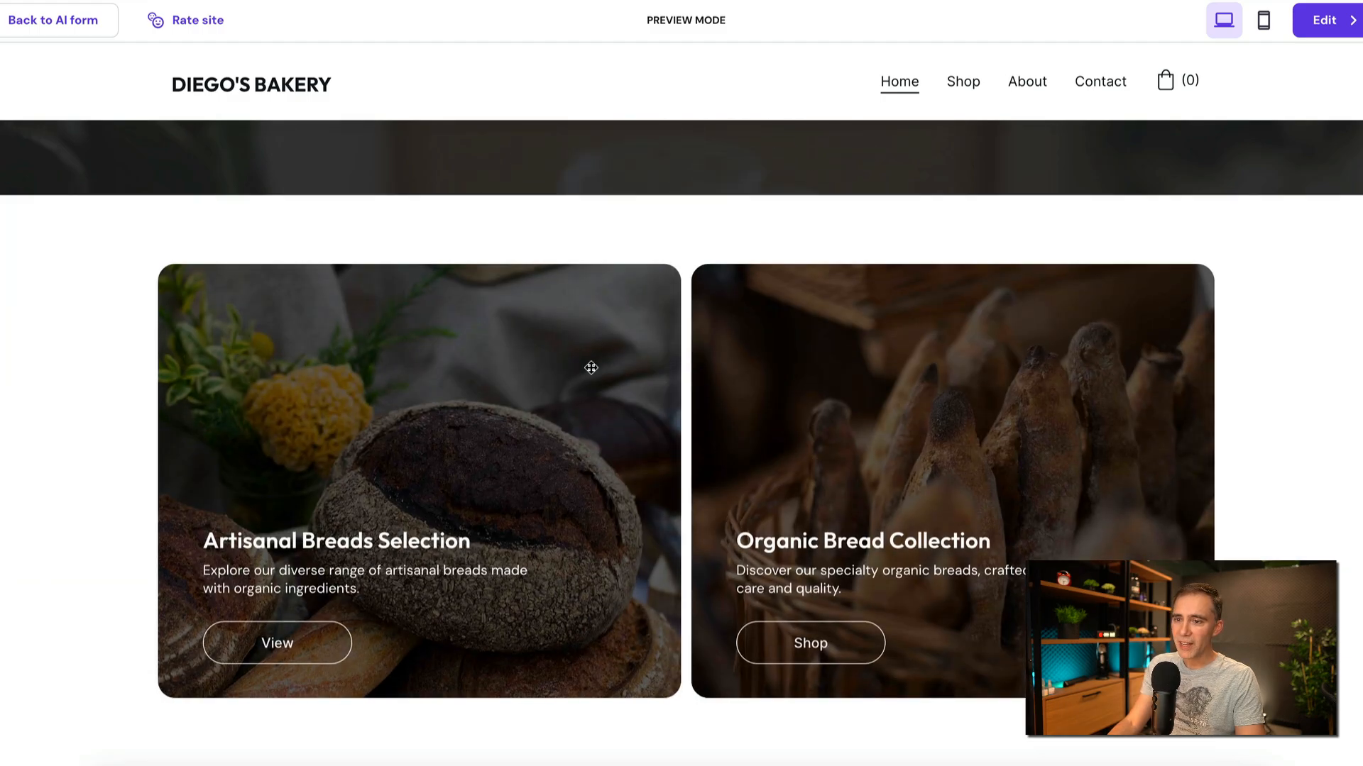
scroll("down", 3)
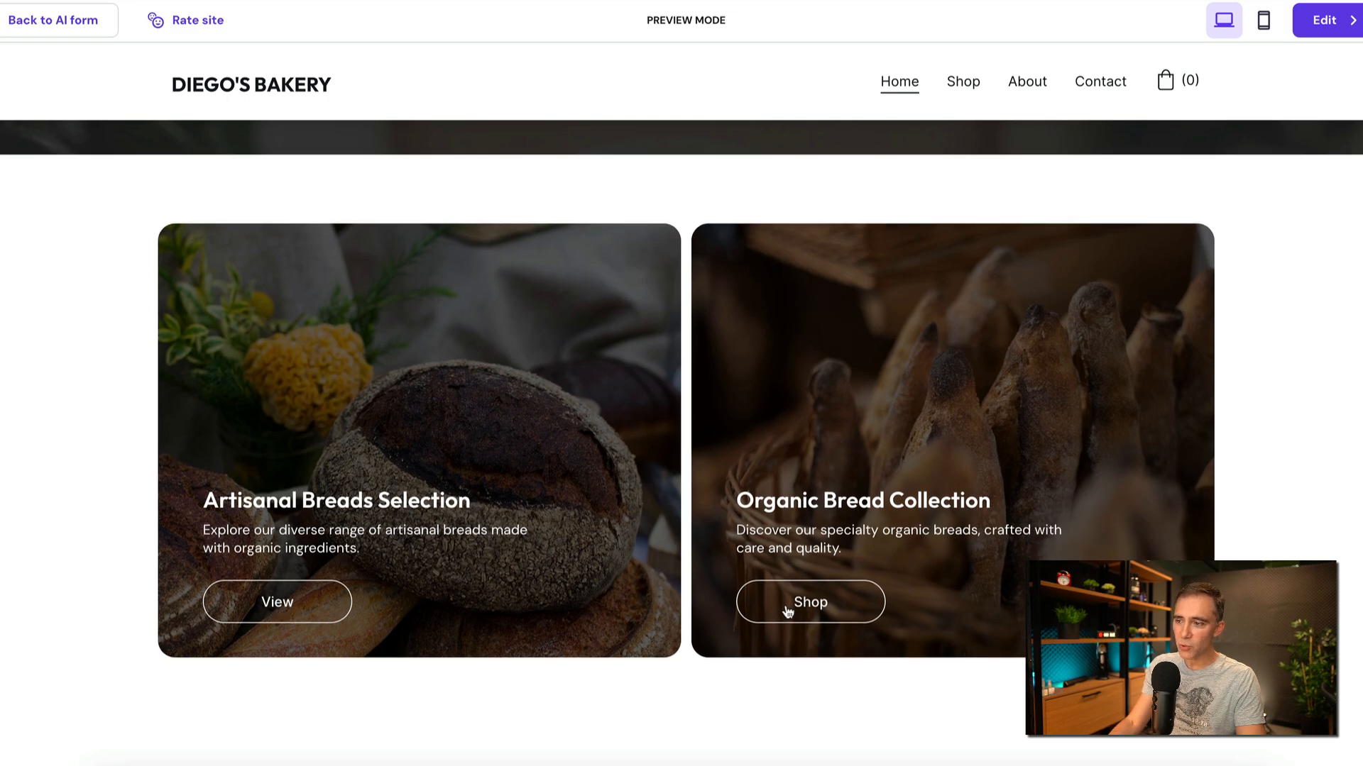
scroll("down", 3)
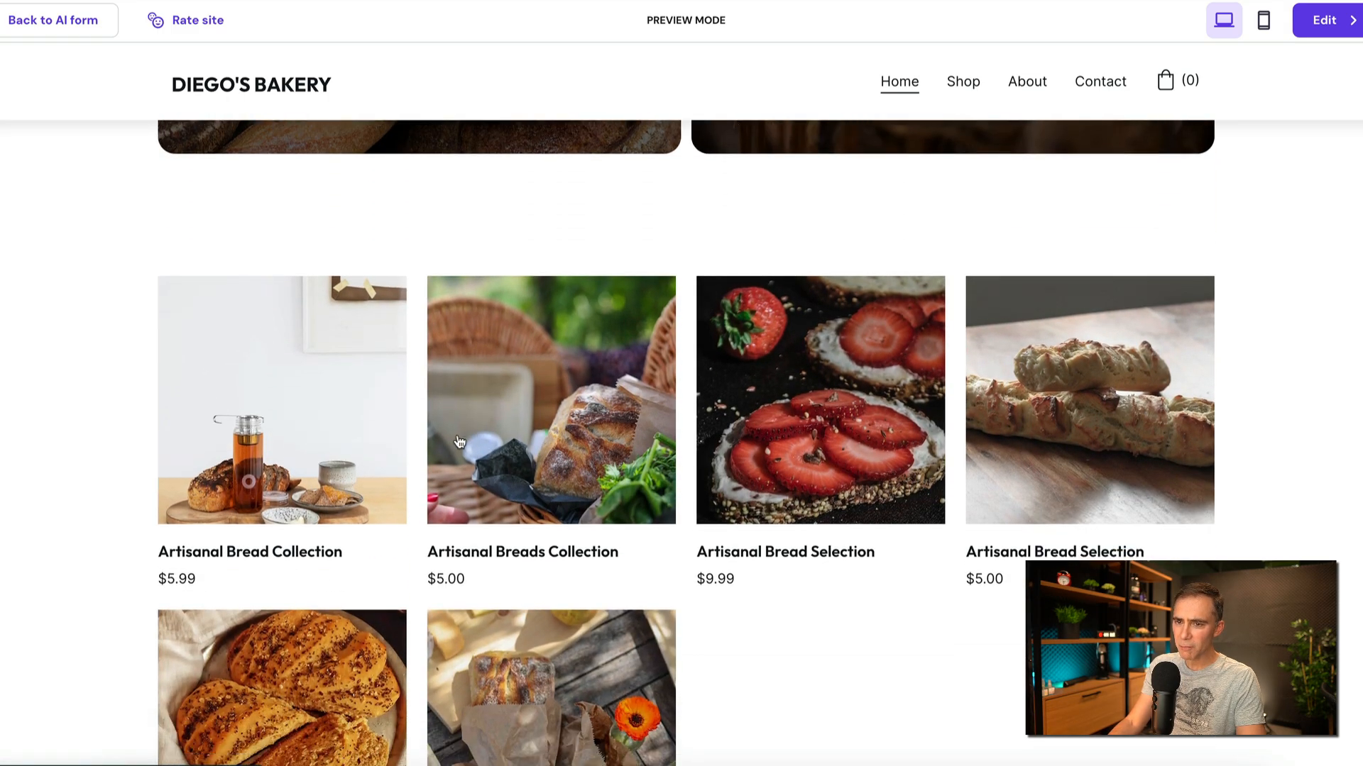
scroll("down", 3)
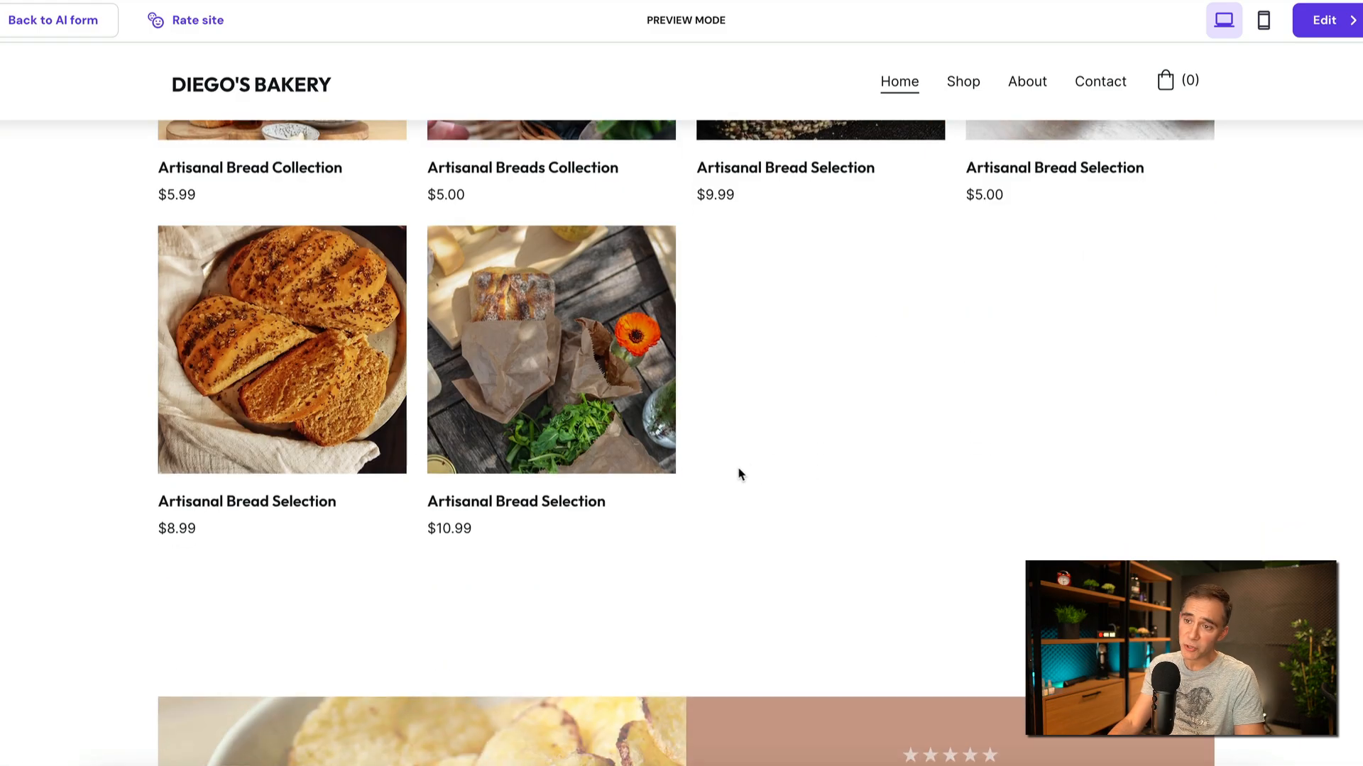
scroll("down", 3)
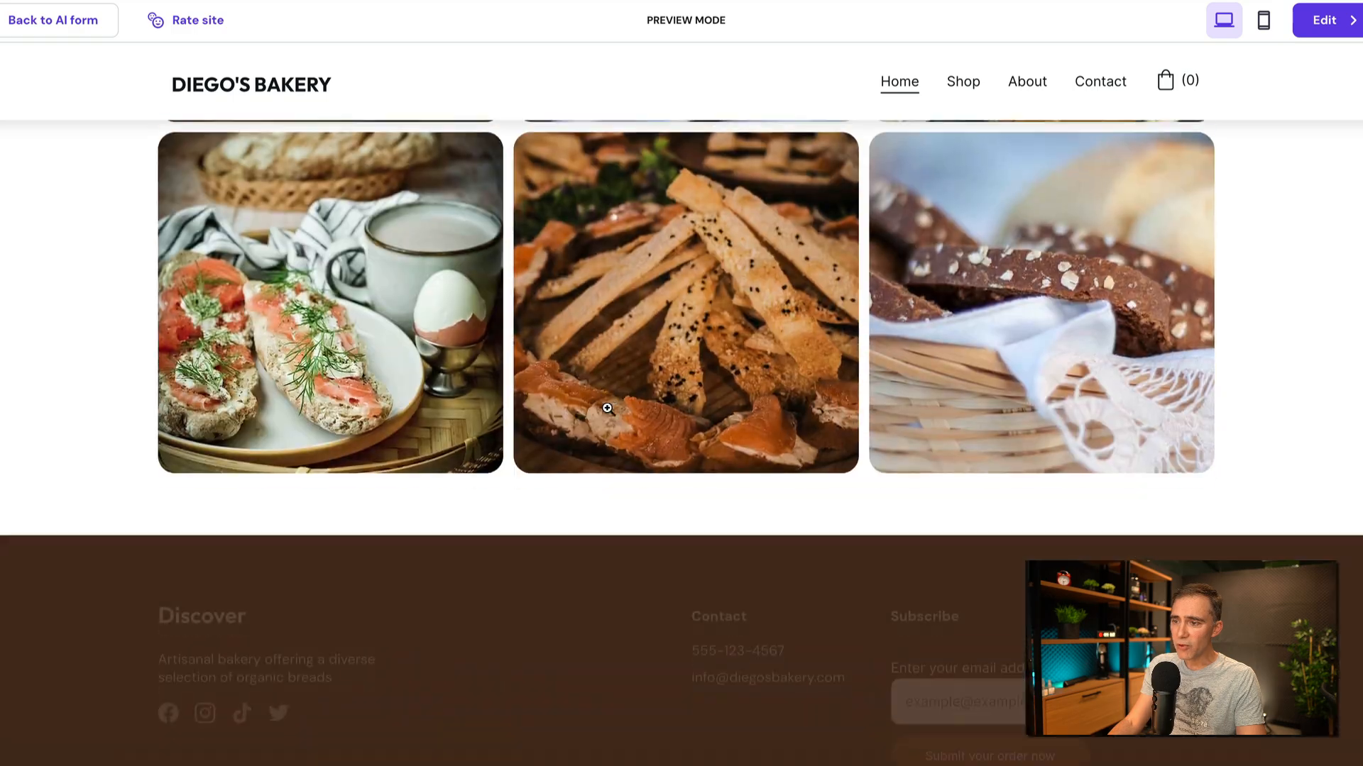
scroll("down", 3)
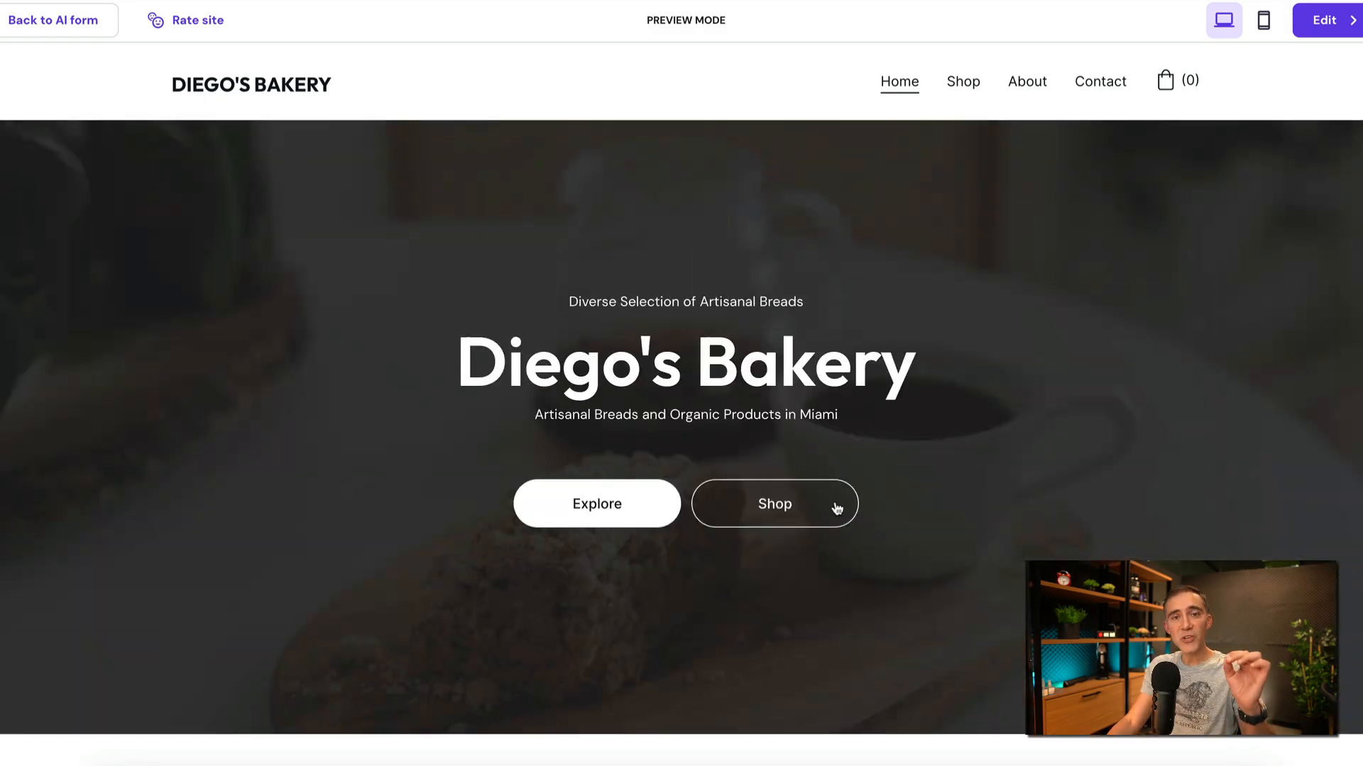
scroll("down", 3)
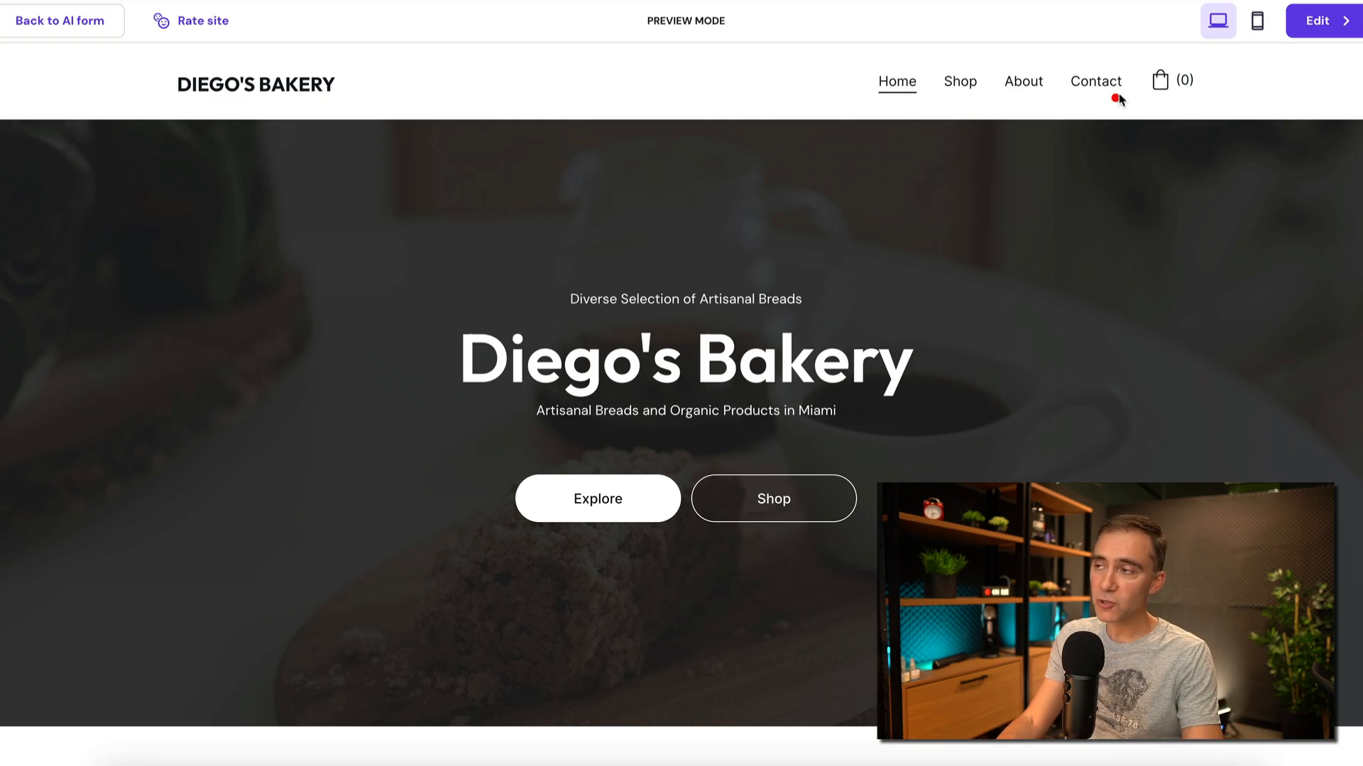
left_click(1218, 20)
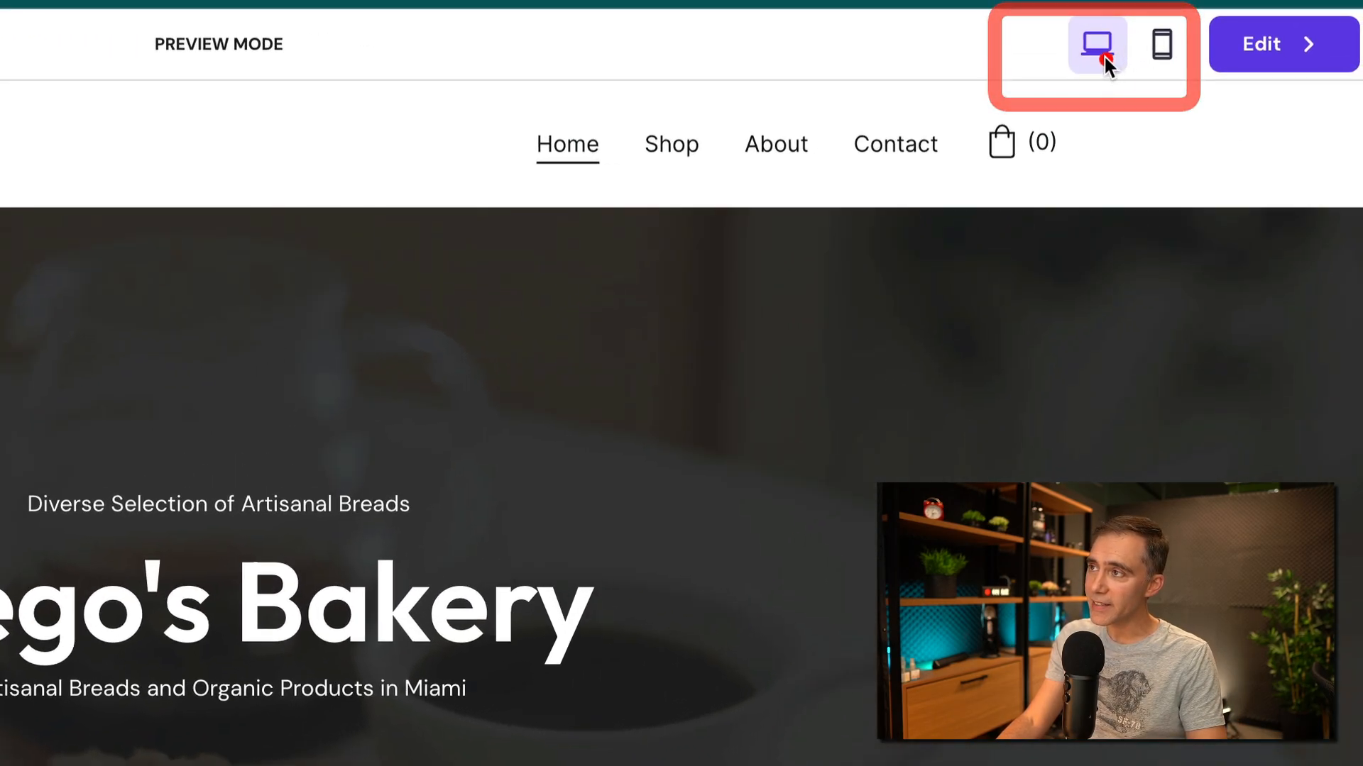
left_click(1162, 44)
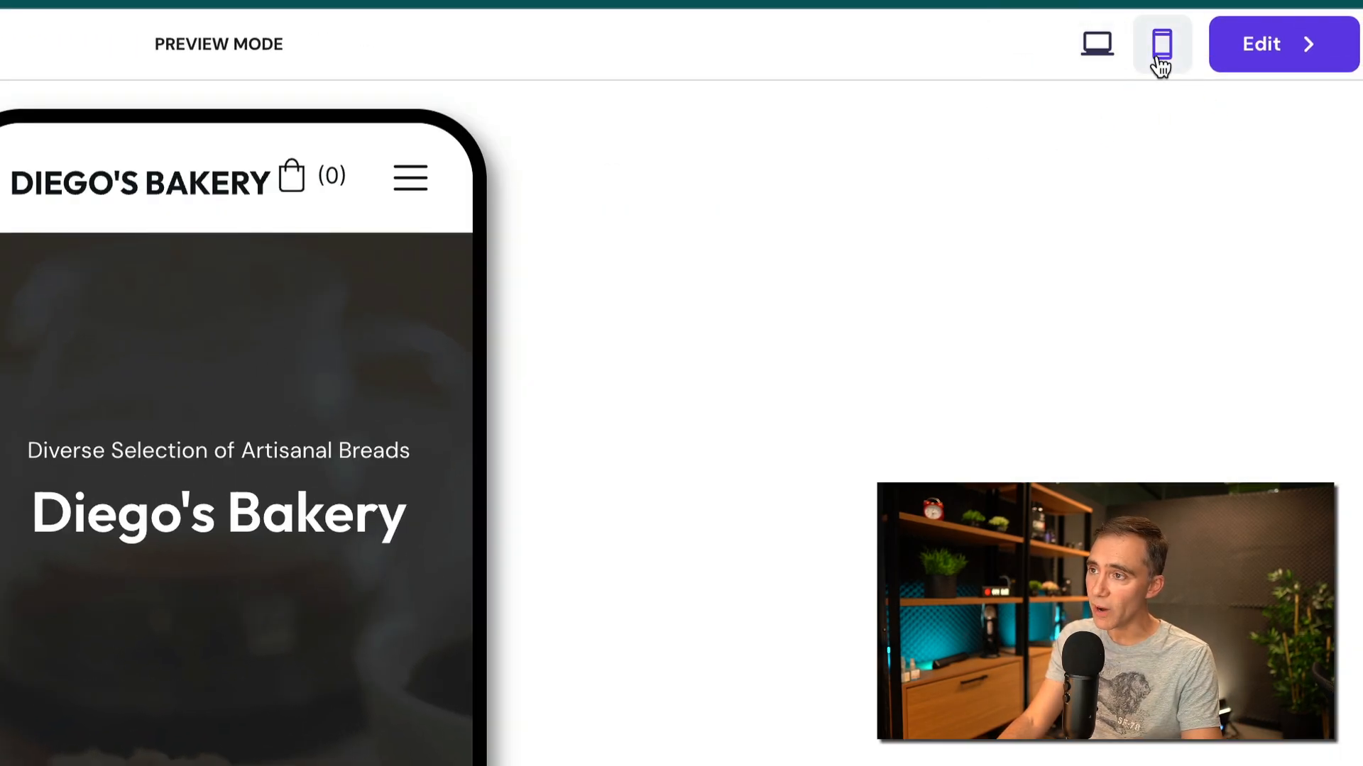
left_click(1162, 43)
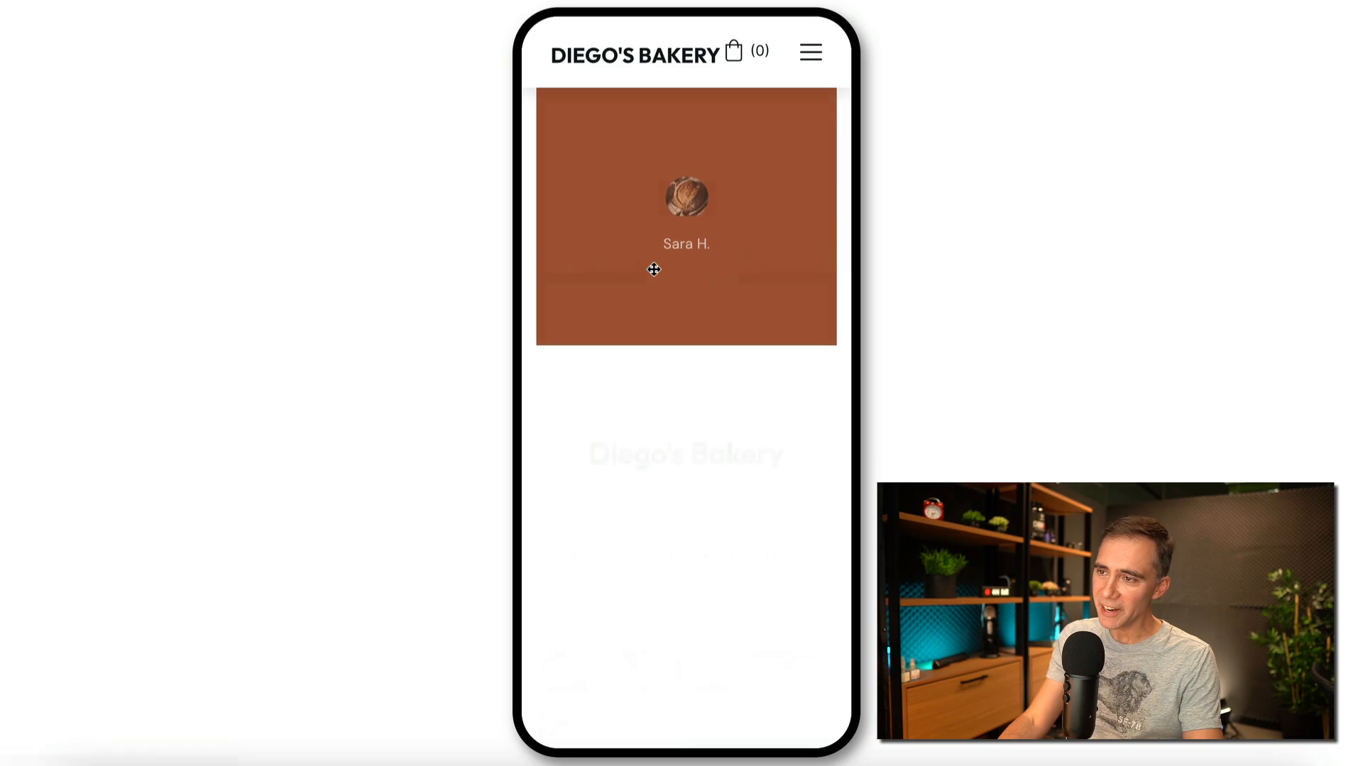
scroll("down", 3)
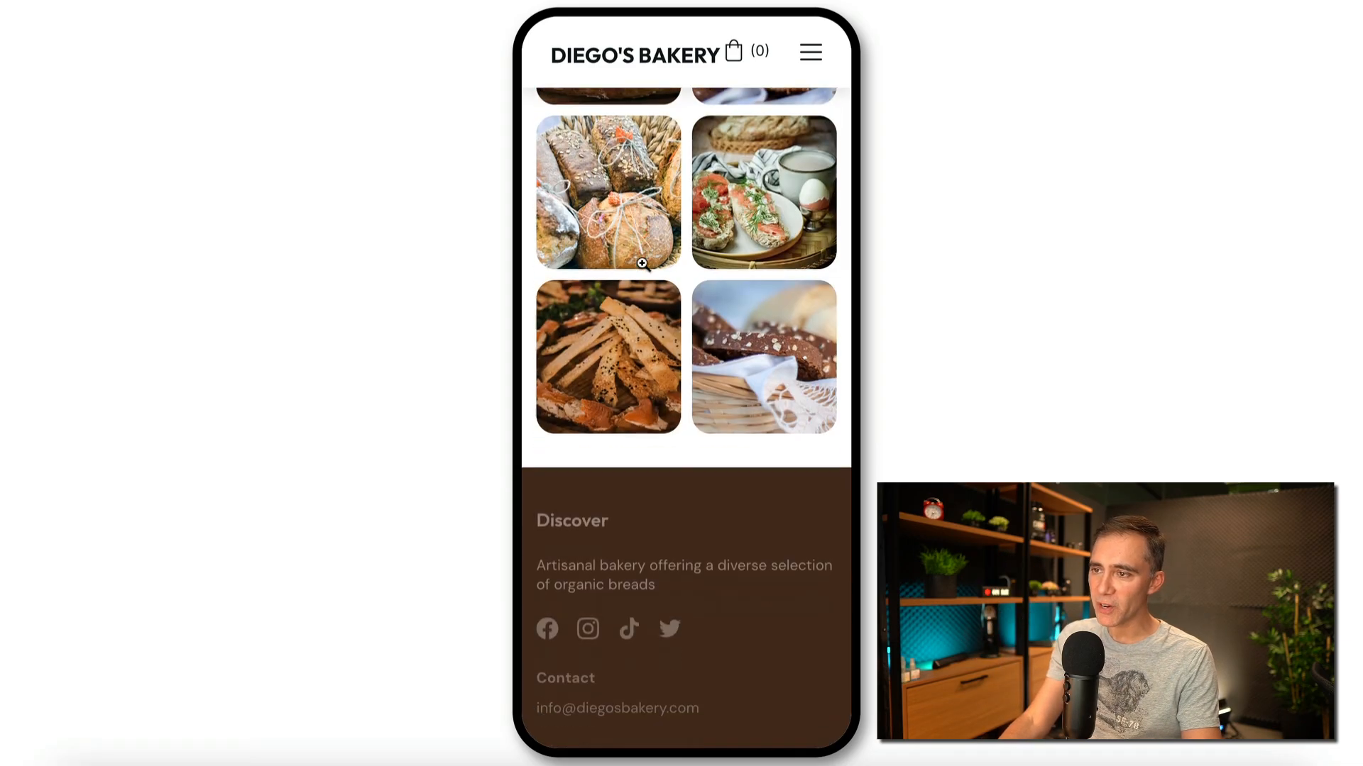
scroll("up", 3)
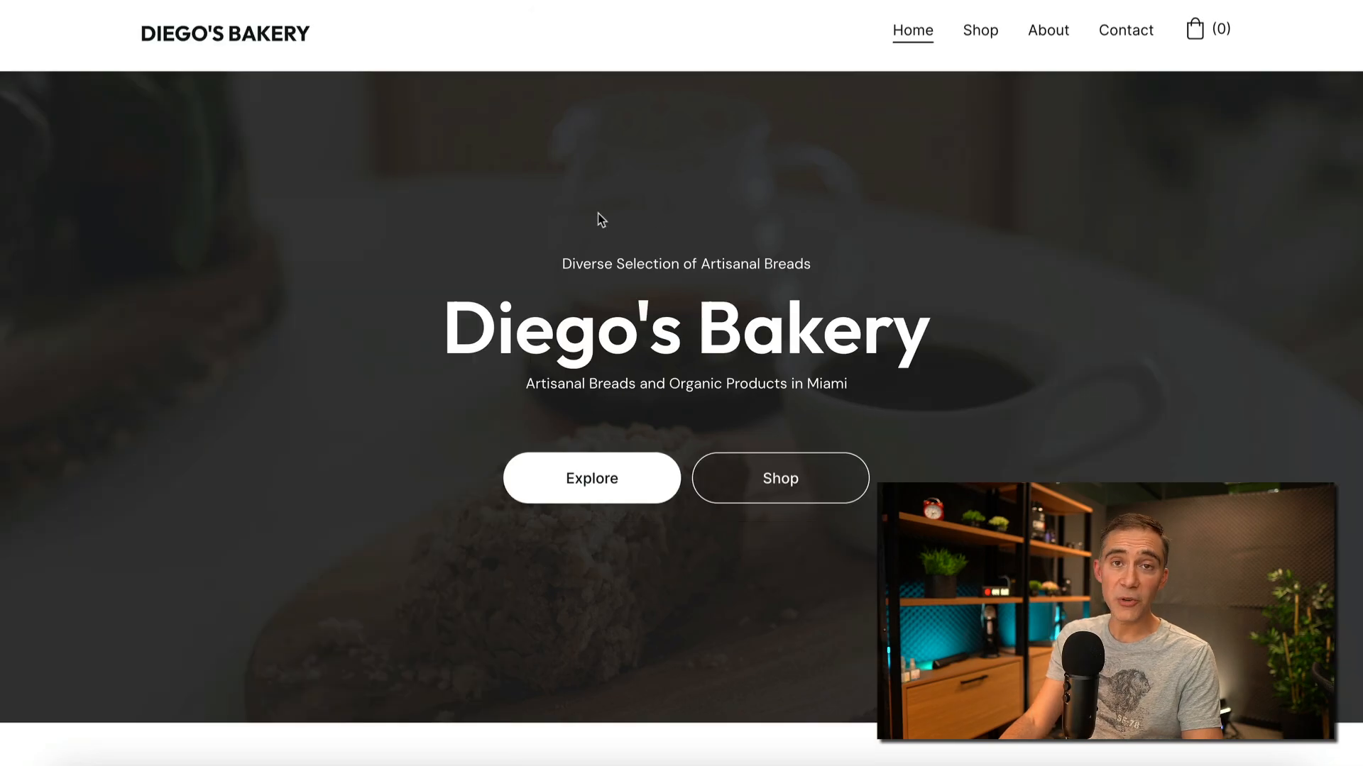
mouse_move(590, 209)
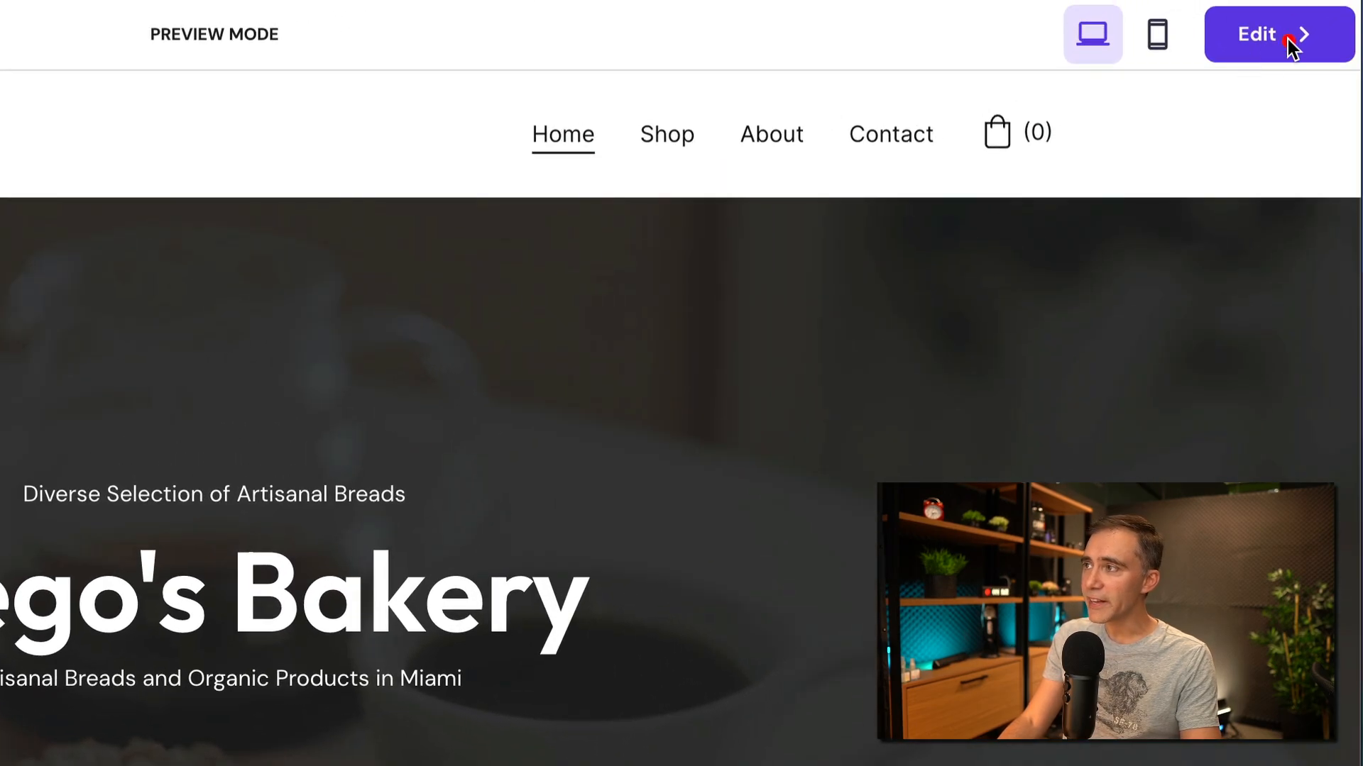
Name the online store 'Diegos Bakery'
left_click(1278, 34)
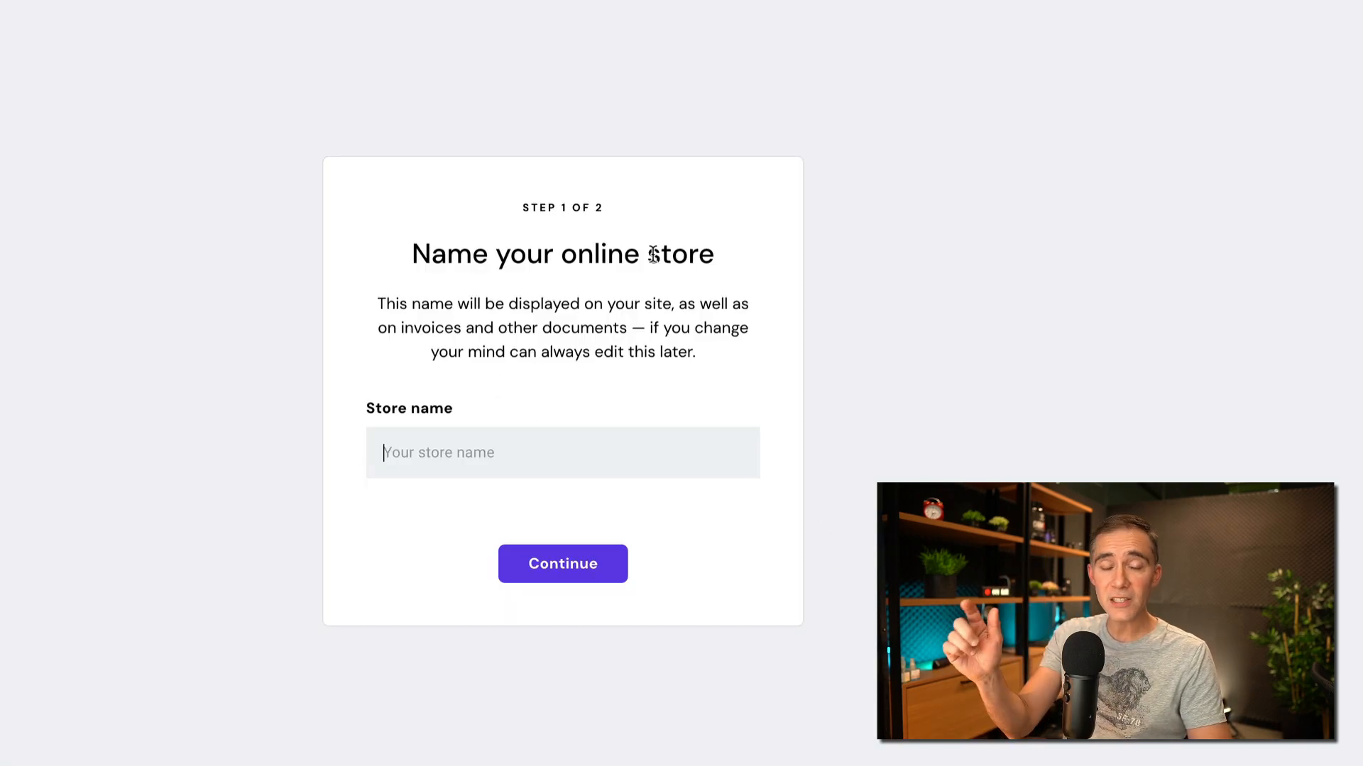
type("F")
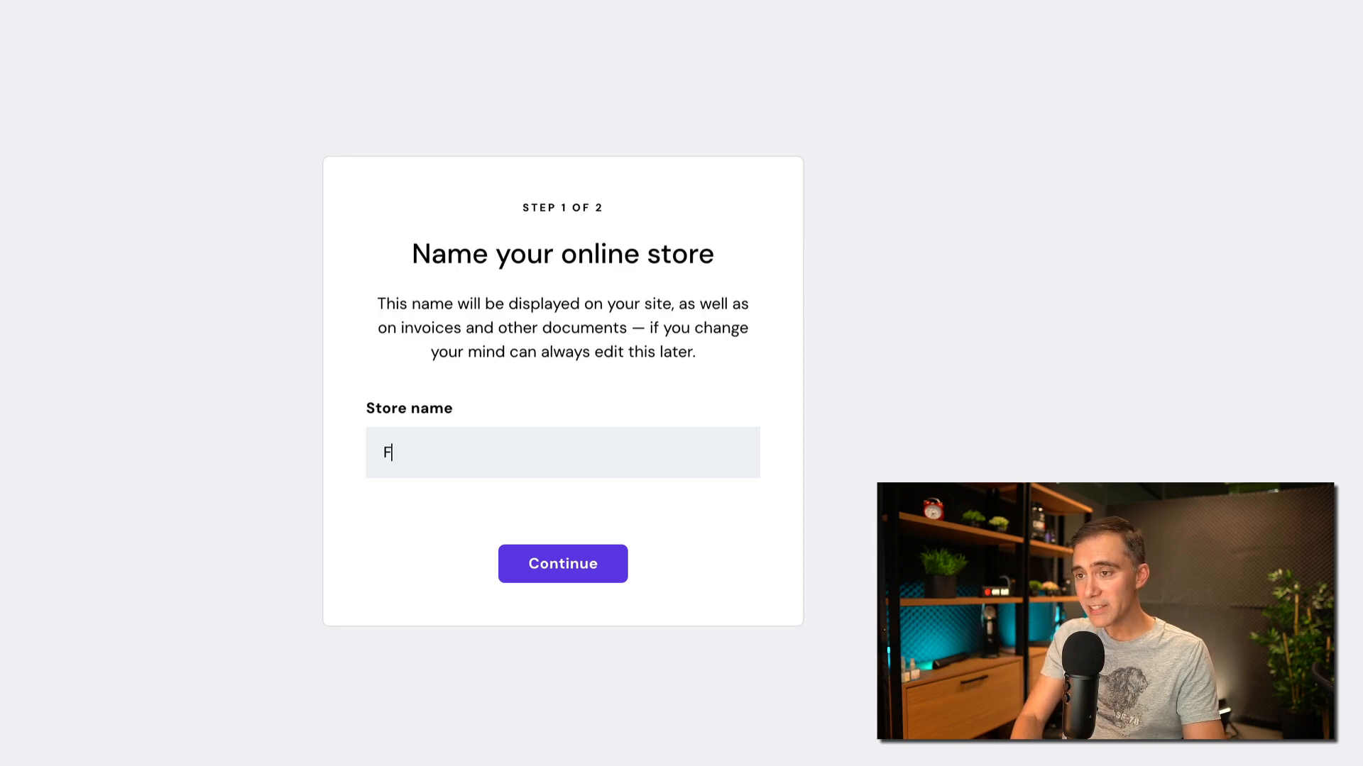
type("Diego")
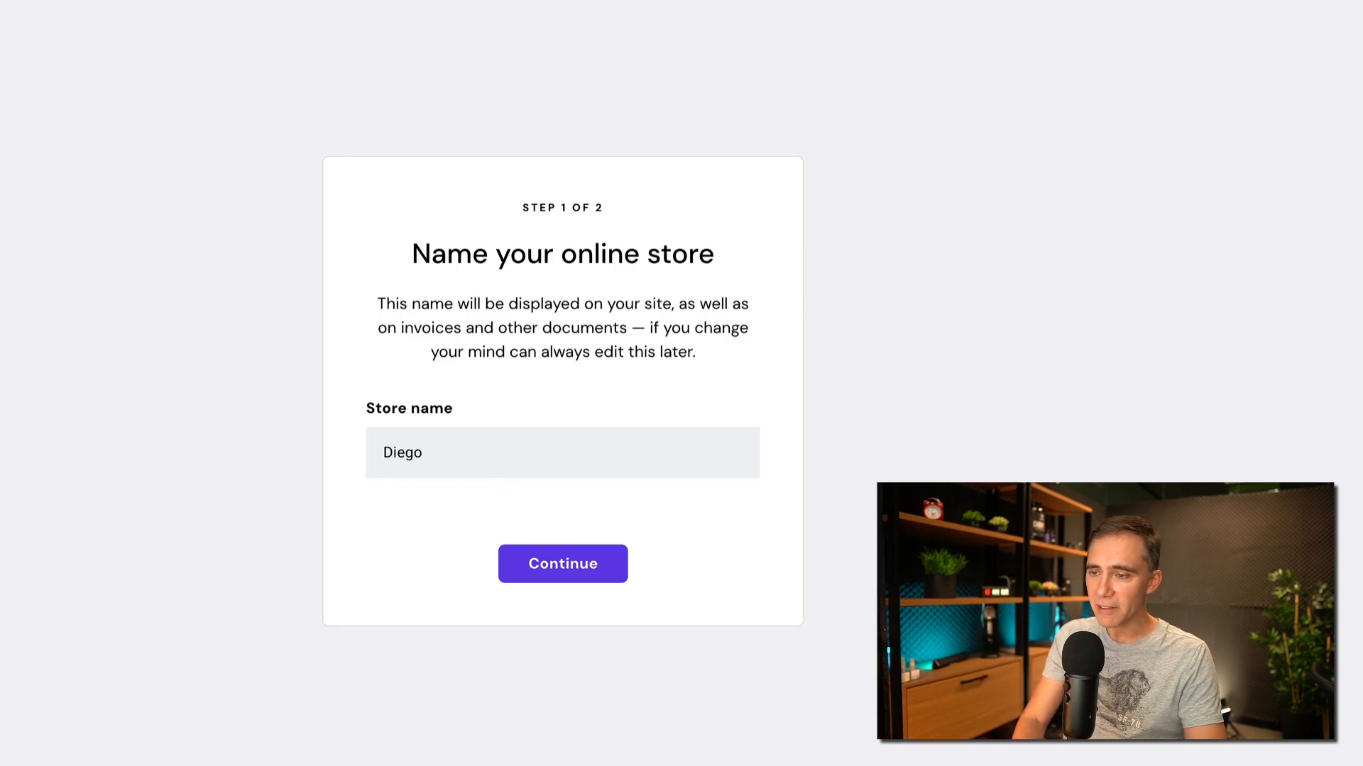
type("s")
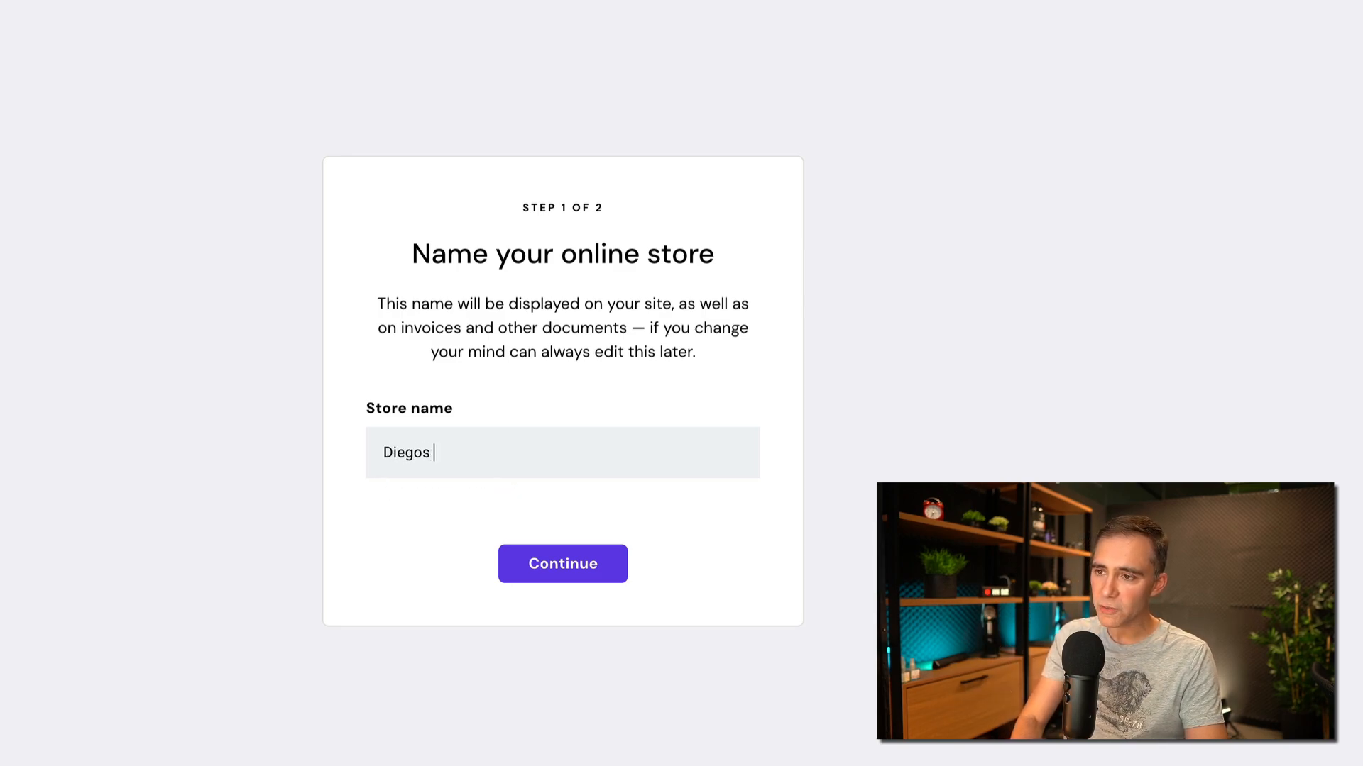
type("Bak")
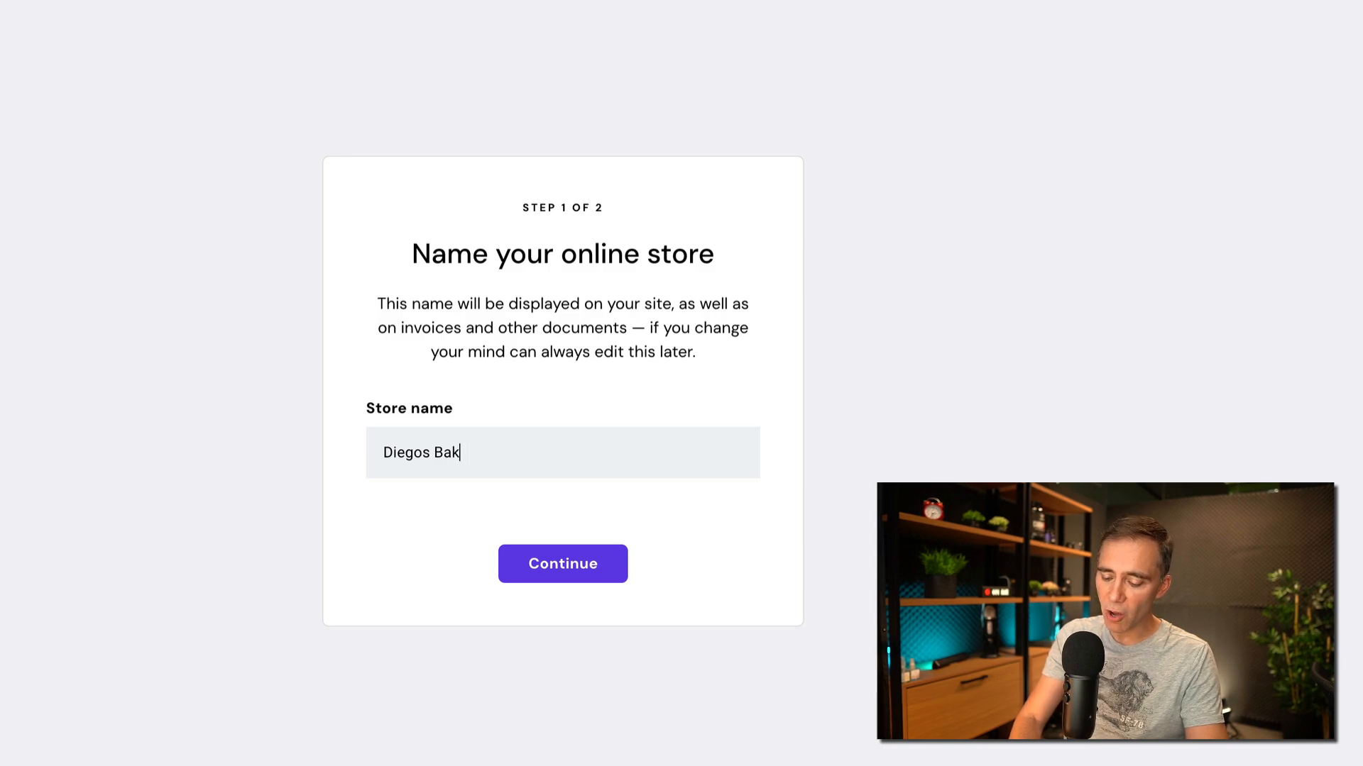
type("ery")
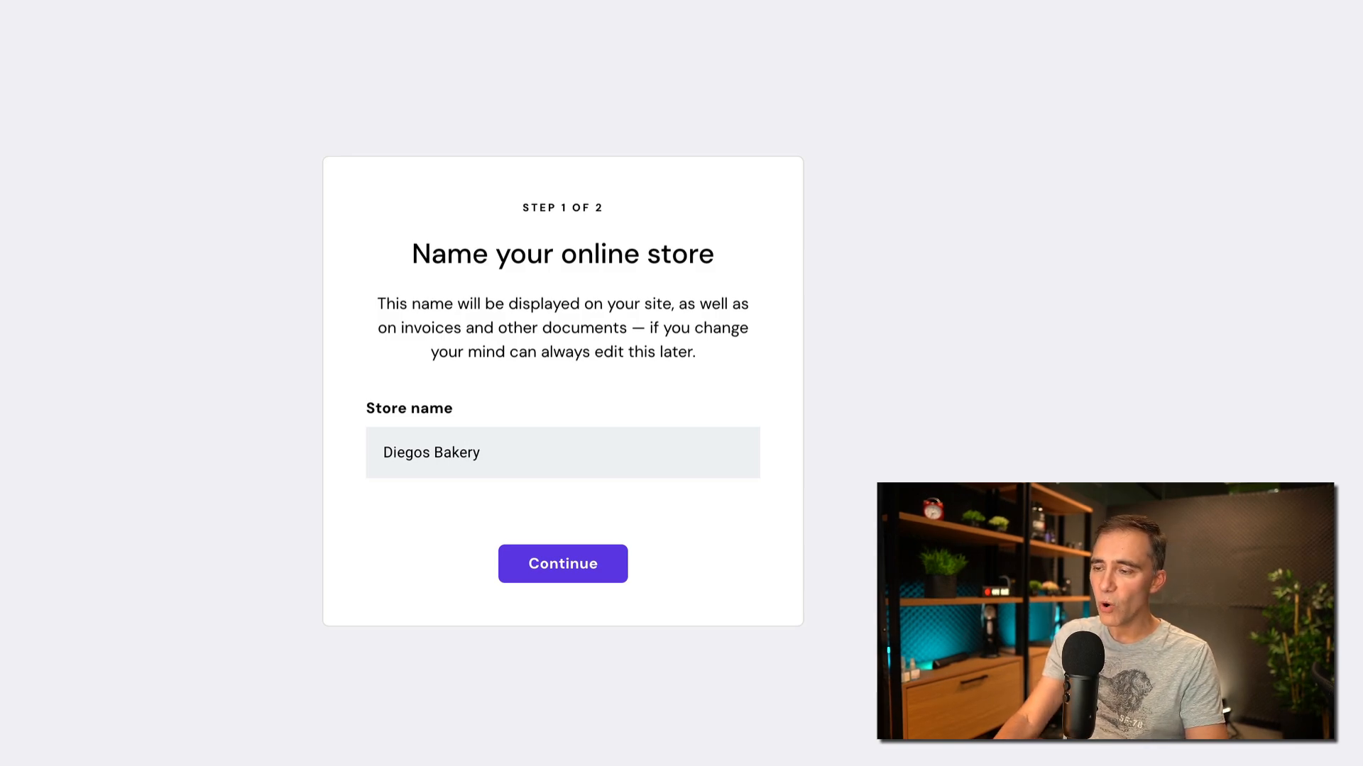
left_click(562, 563)
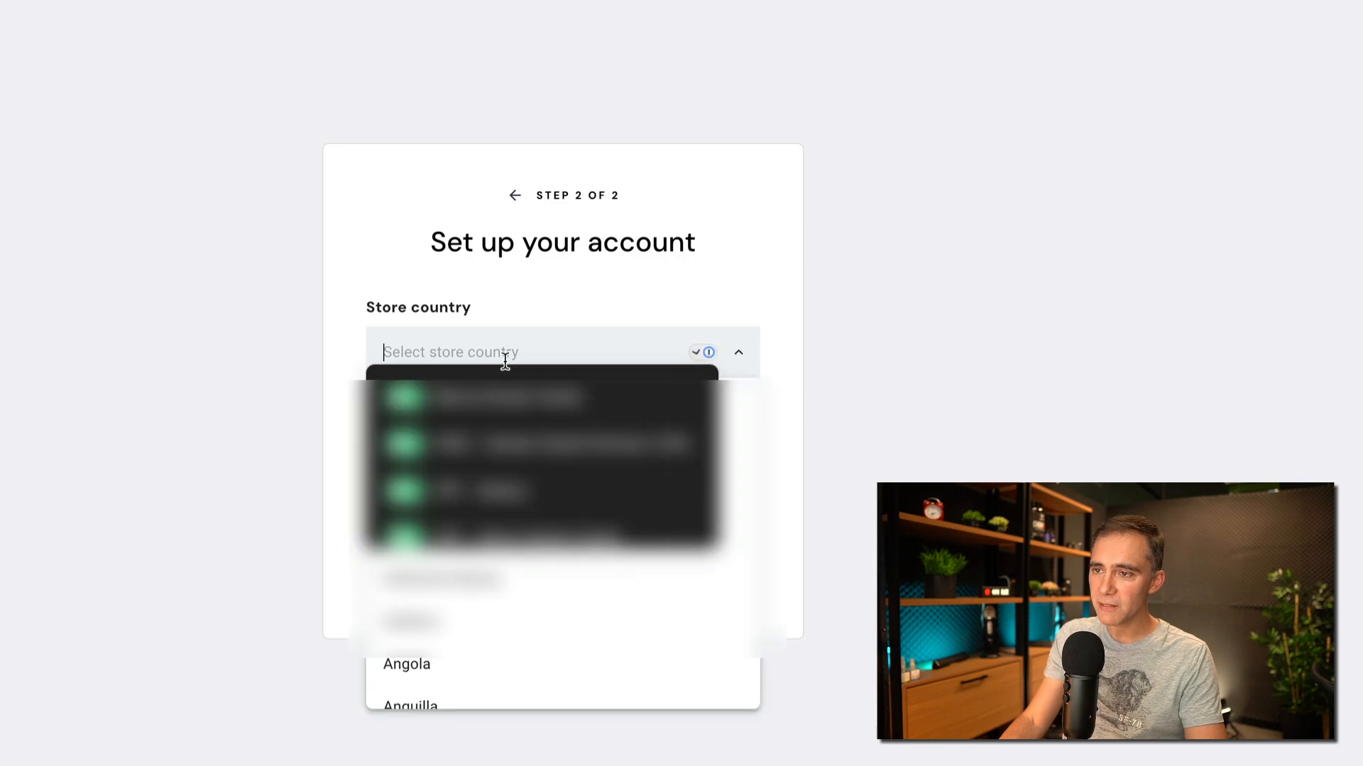
Set the store country to United States and currency to USD
left_click(504, 352)
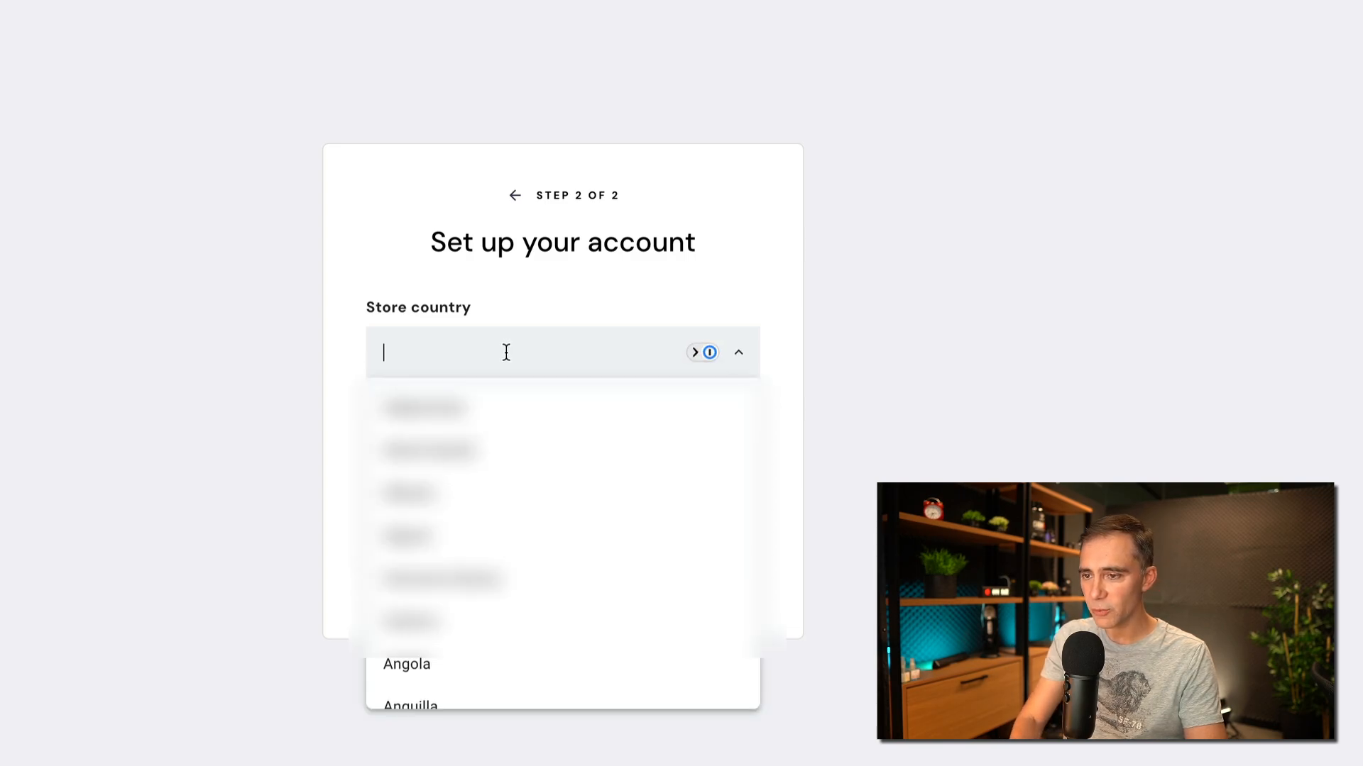
type("unite")
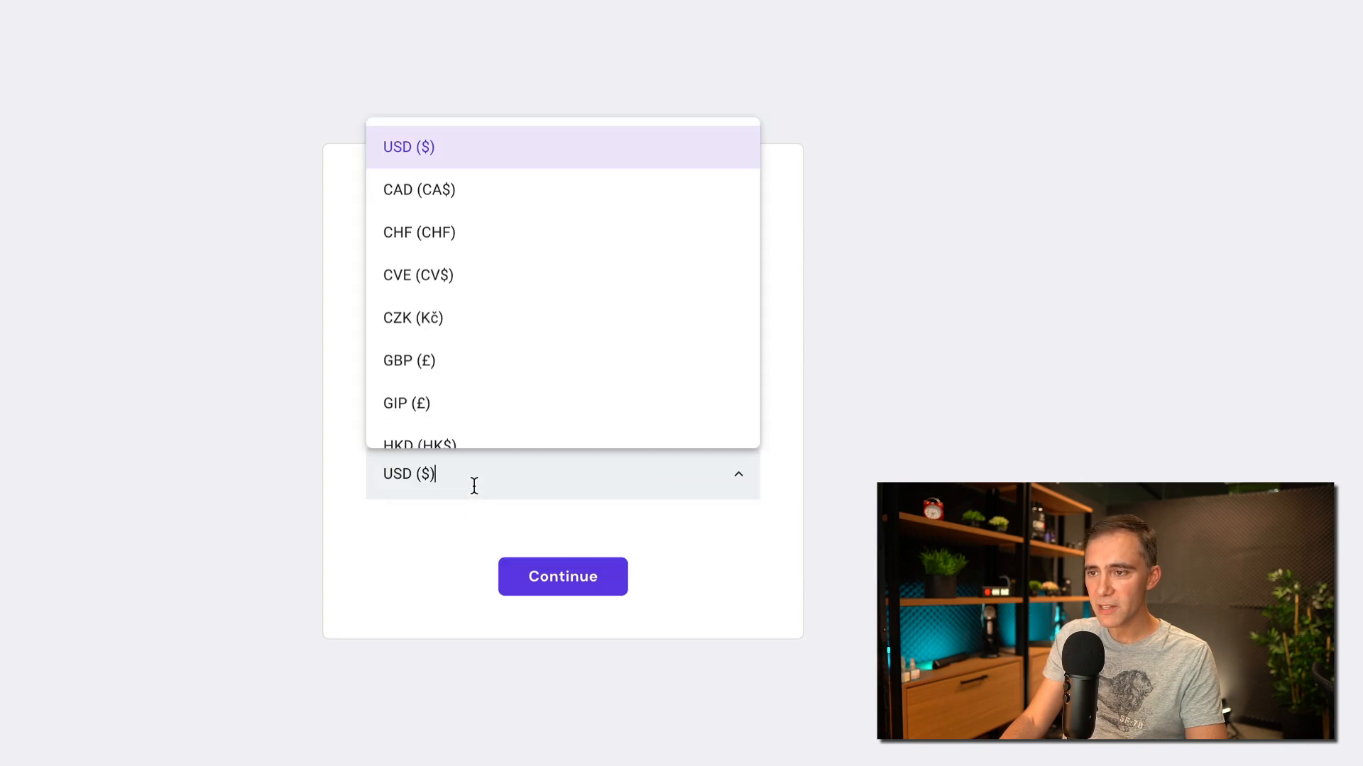
left_click(409, 147)
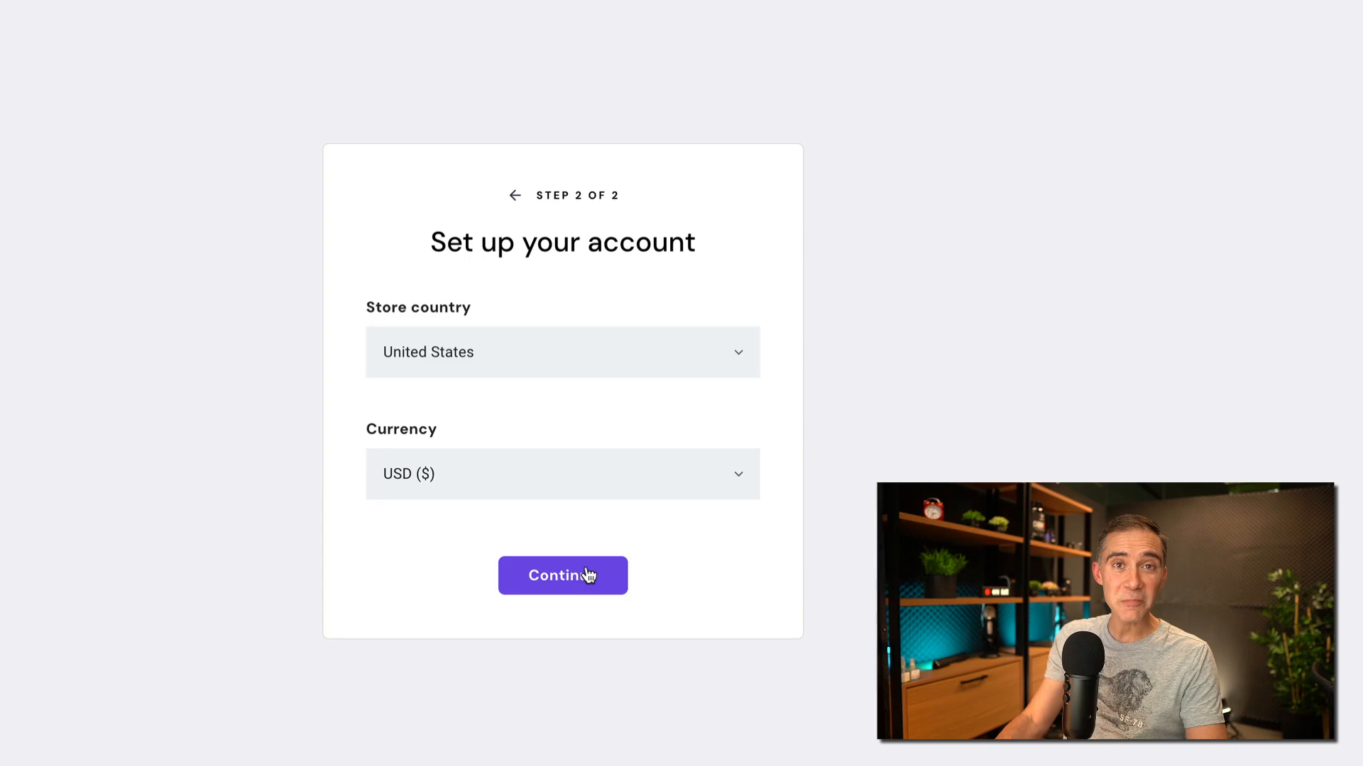
left_click(562, 576)
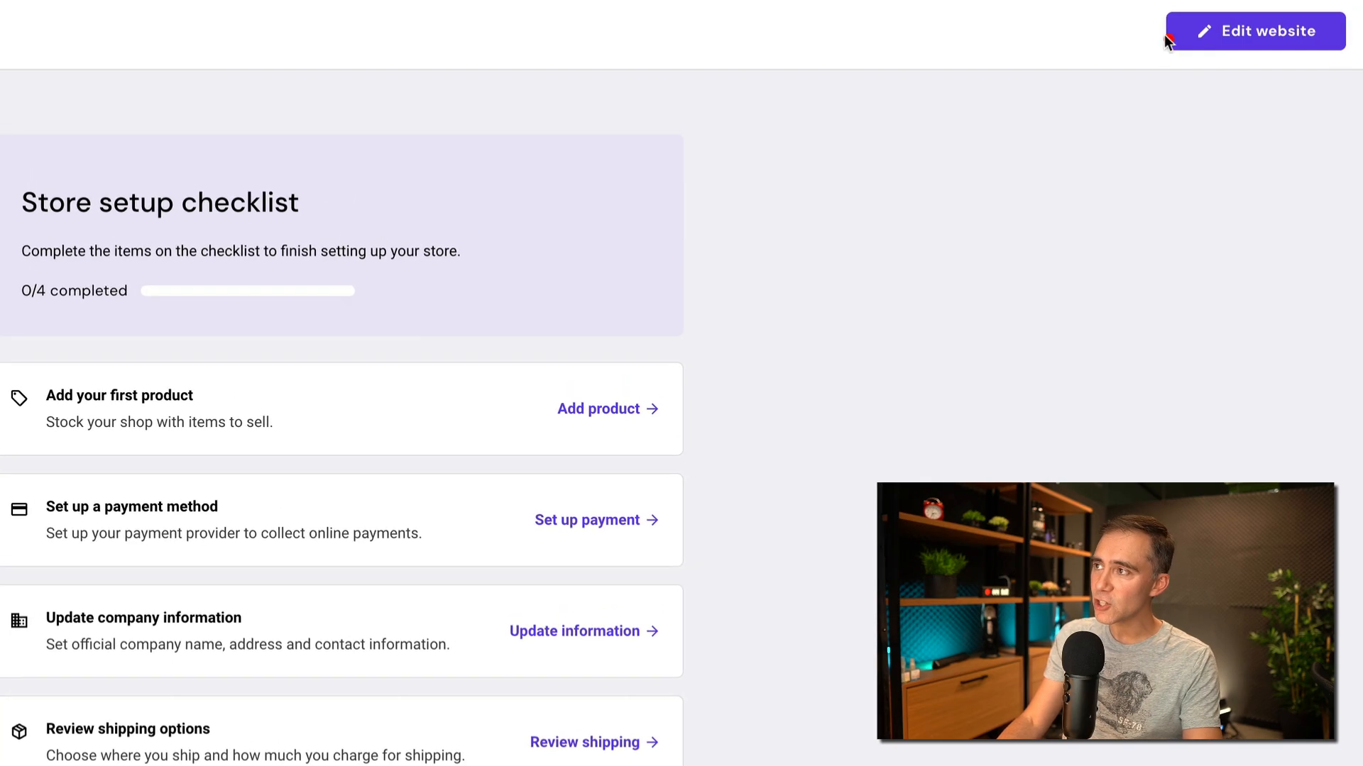
left_click(1269, 30)
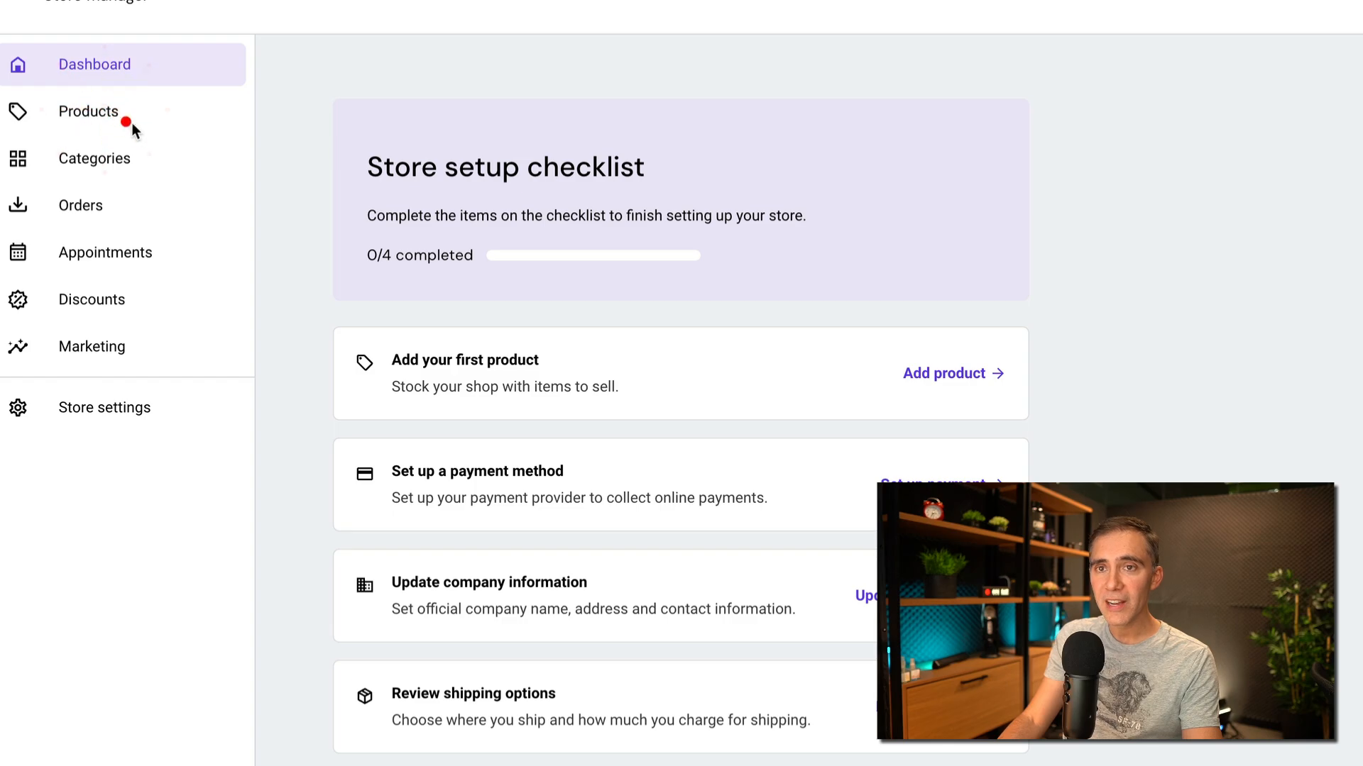
mouse_move(136, 166)
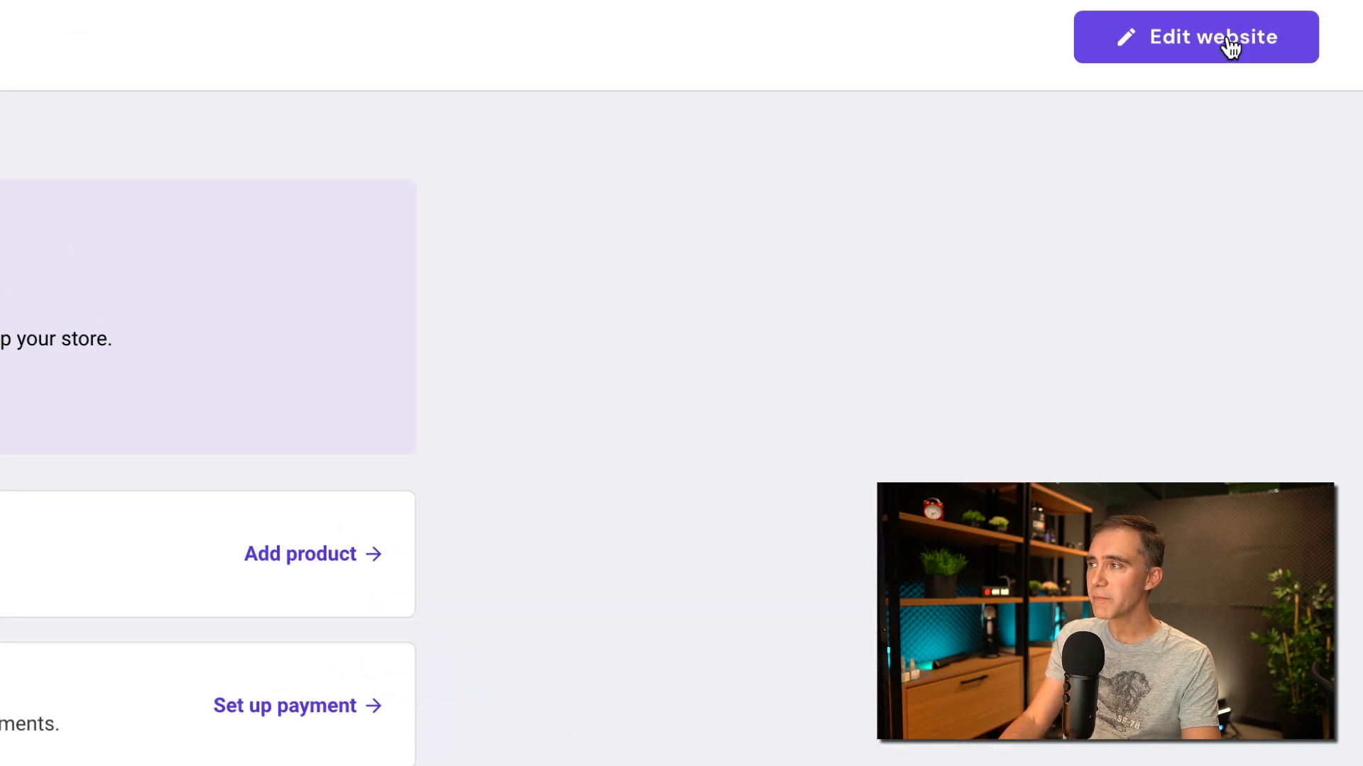
In the editor, fix the Diego's Bakery heading and set the tagline to 'Diverse Selection of Breads from Miami'
left_click(1211, 36)
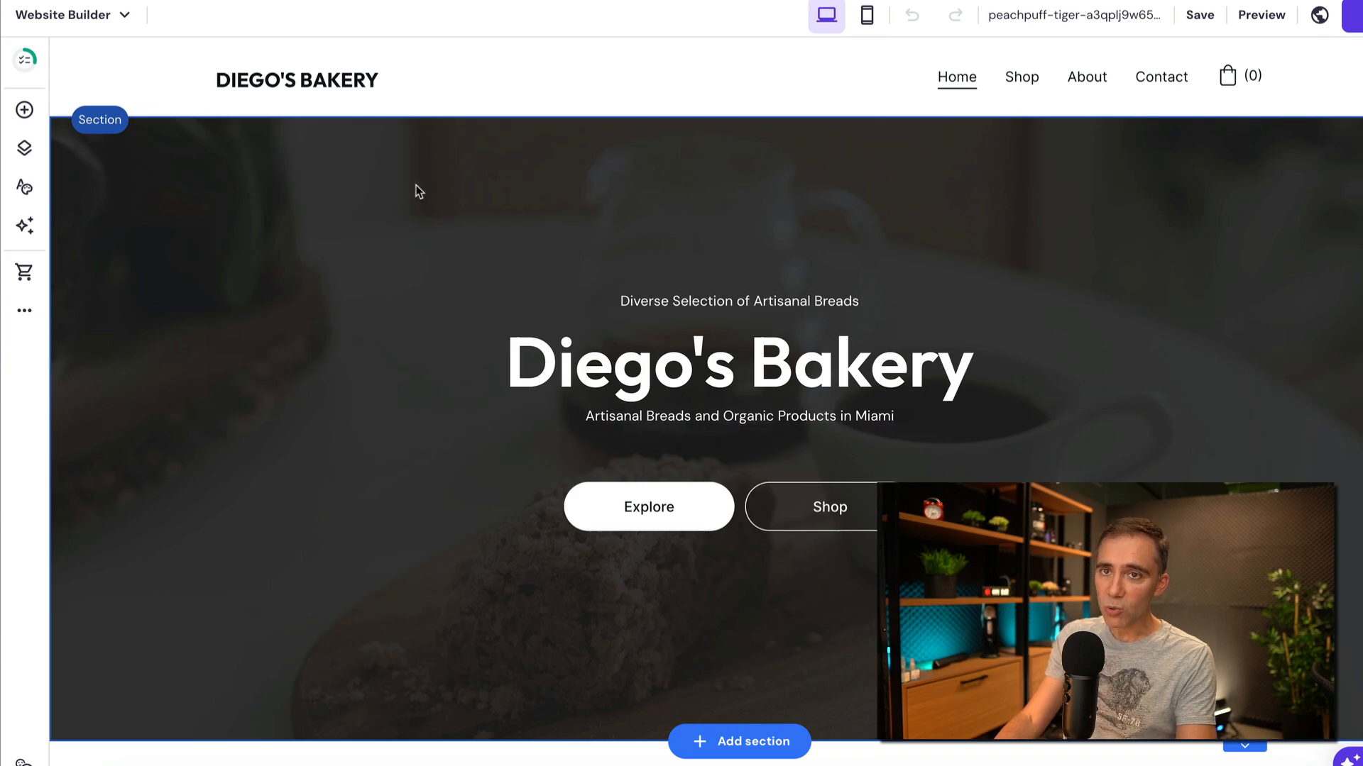
left_click(738, 363)
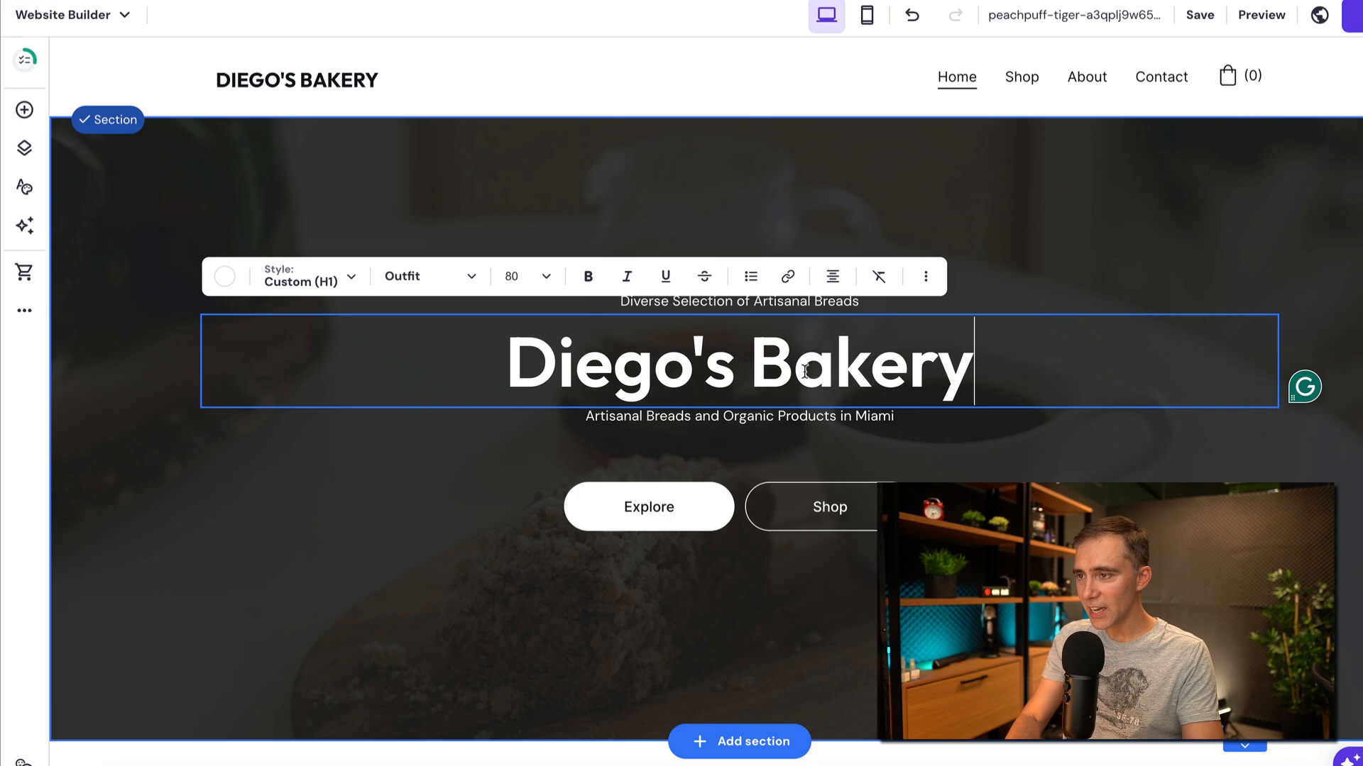
key("Backspace")
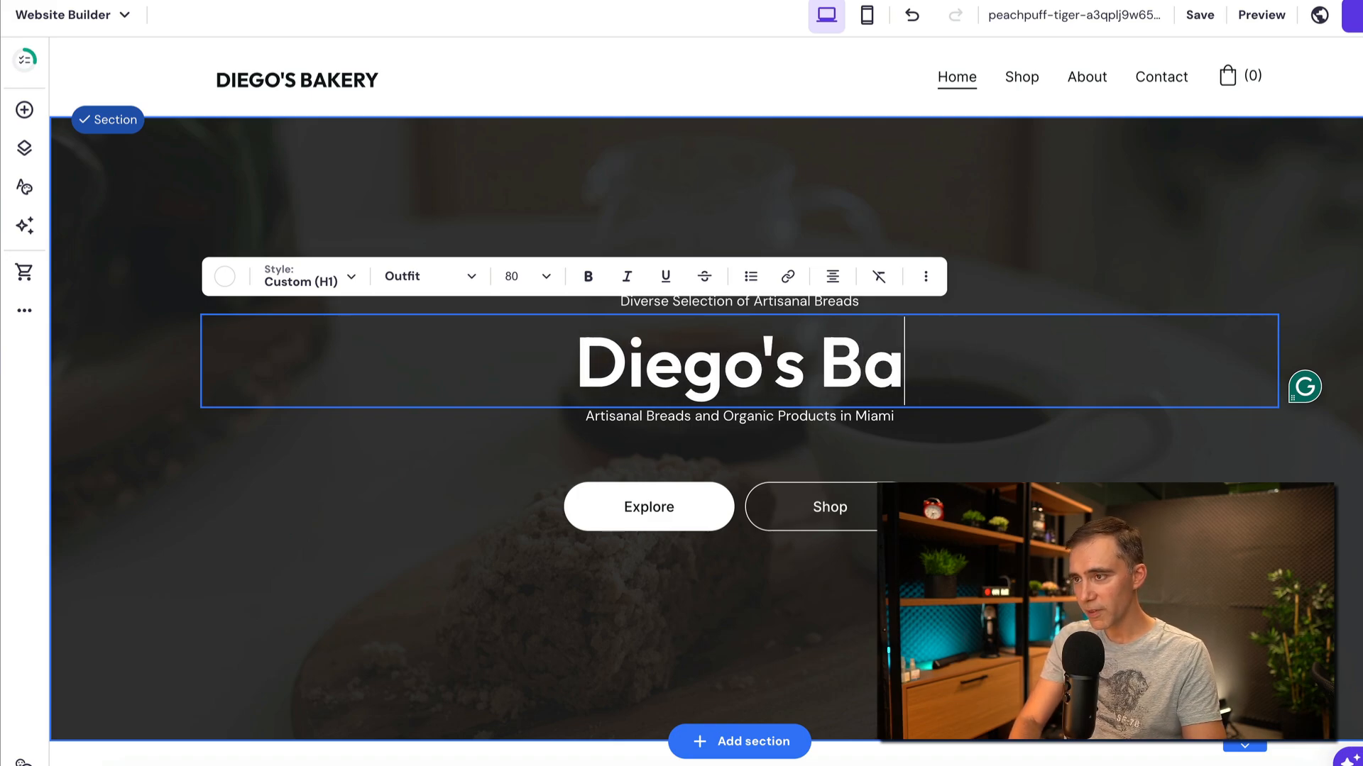
type("kery")
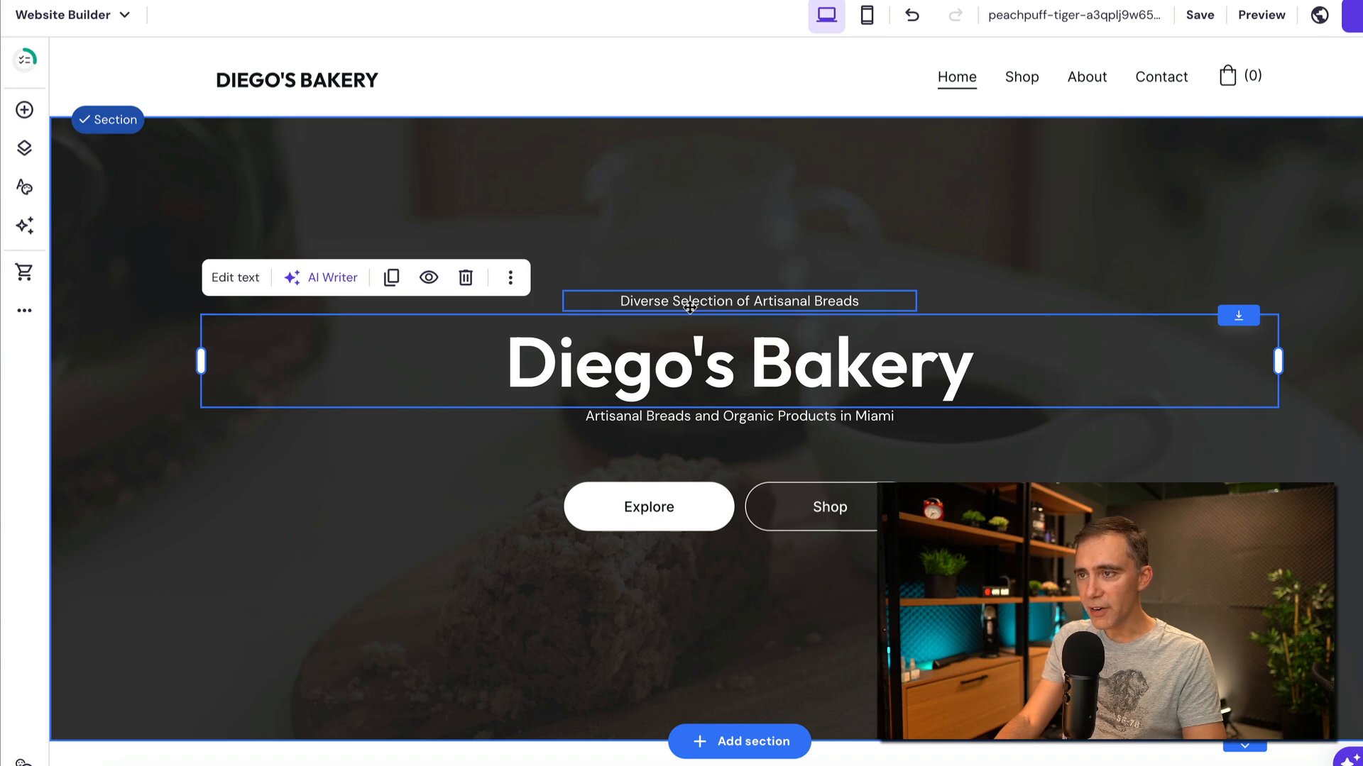
left_click(739, 301)
type(" from Miami")
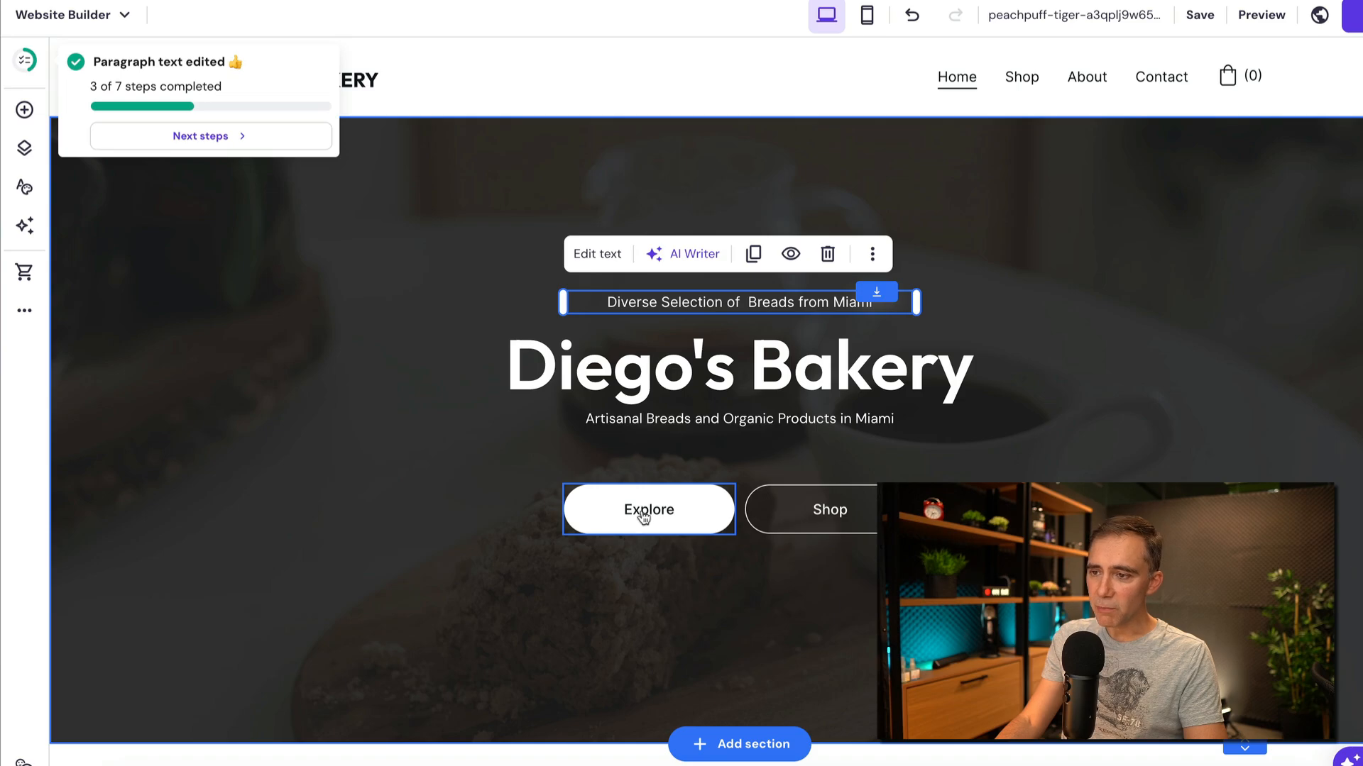
Raise the Explore button's text size from 16 to 33 in its Style settings
left_click(648, 510)
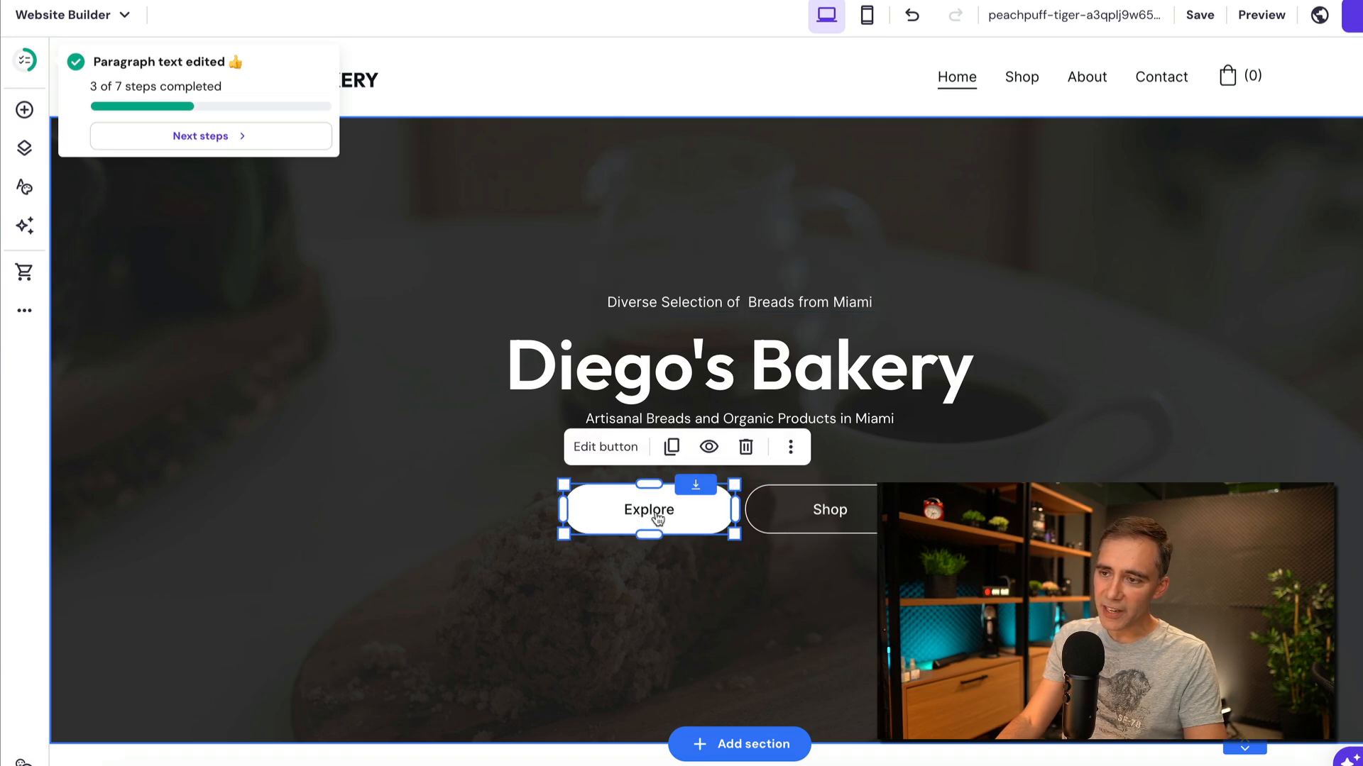
left_click(604, 447)
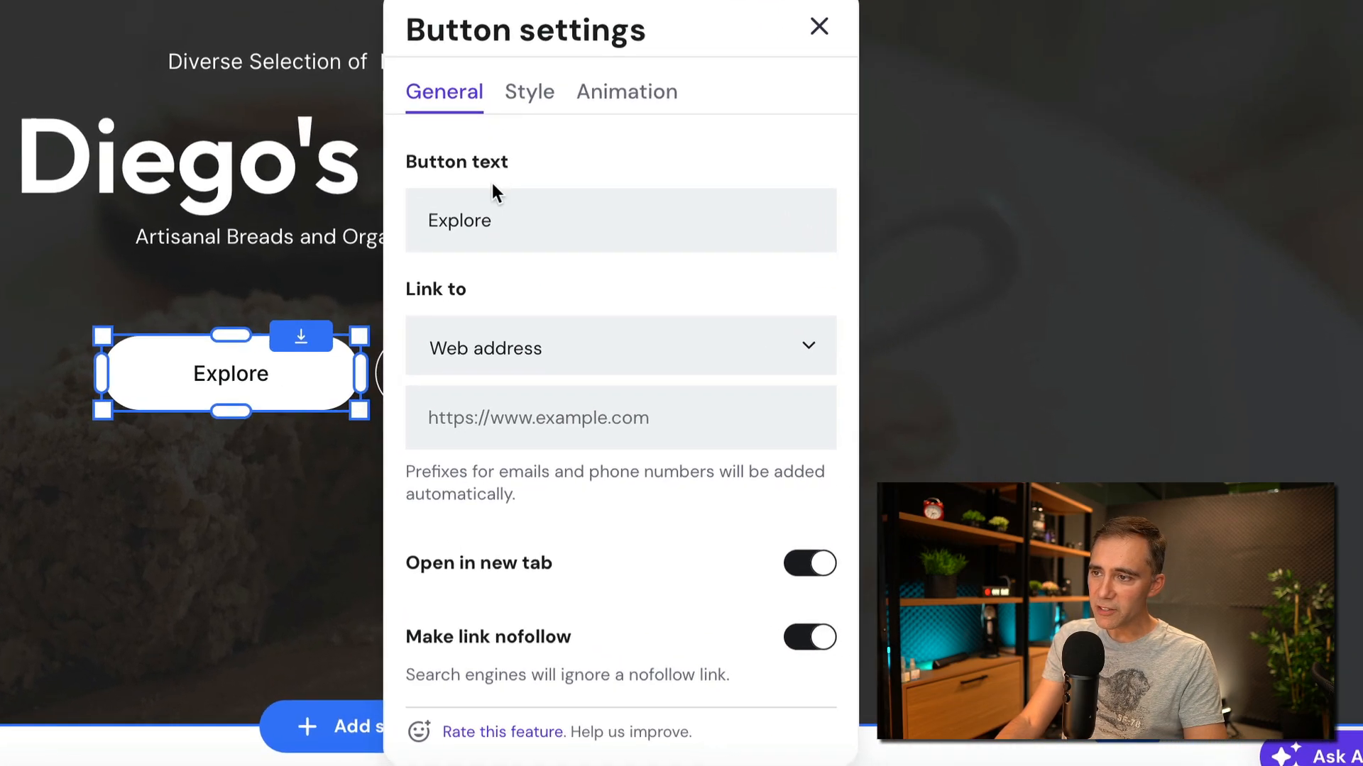
mouse_move(460, 313)
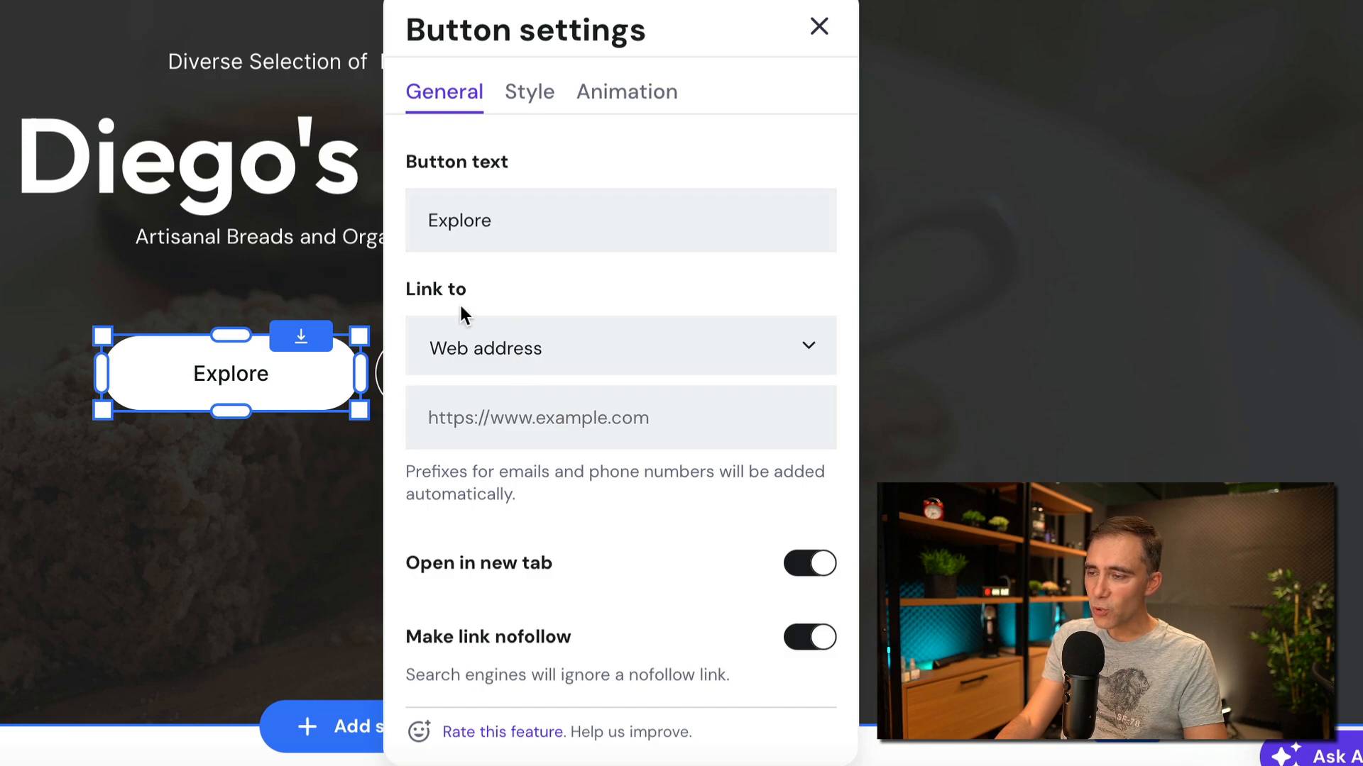
left_click(620, 348)
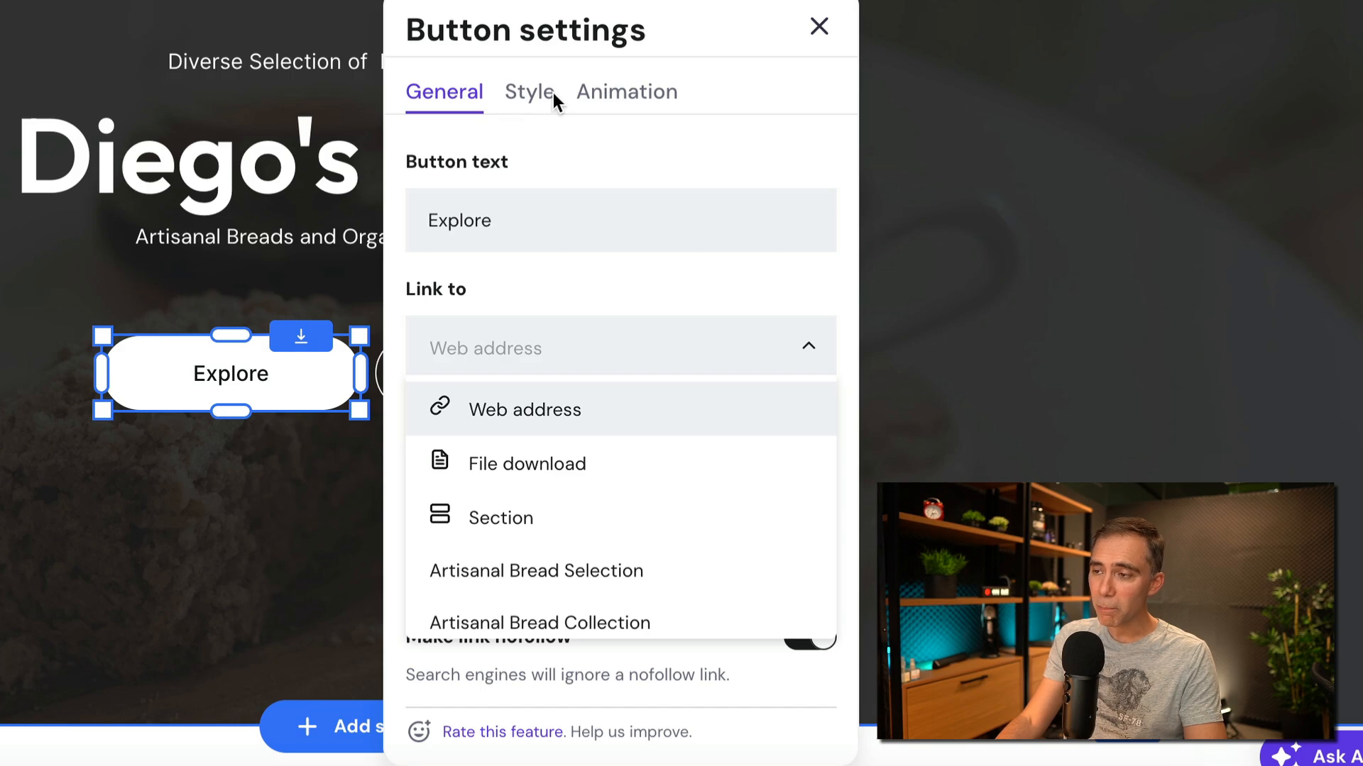
left_click(528, 91)
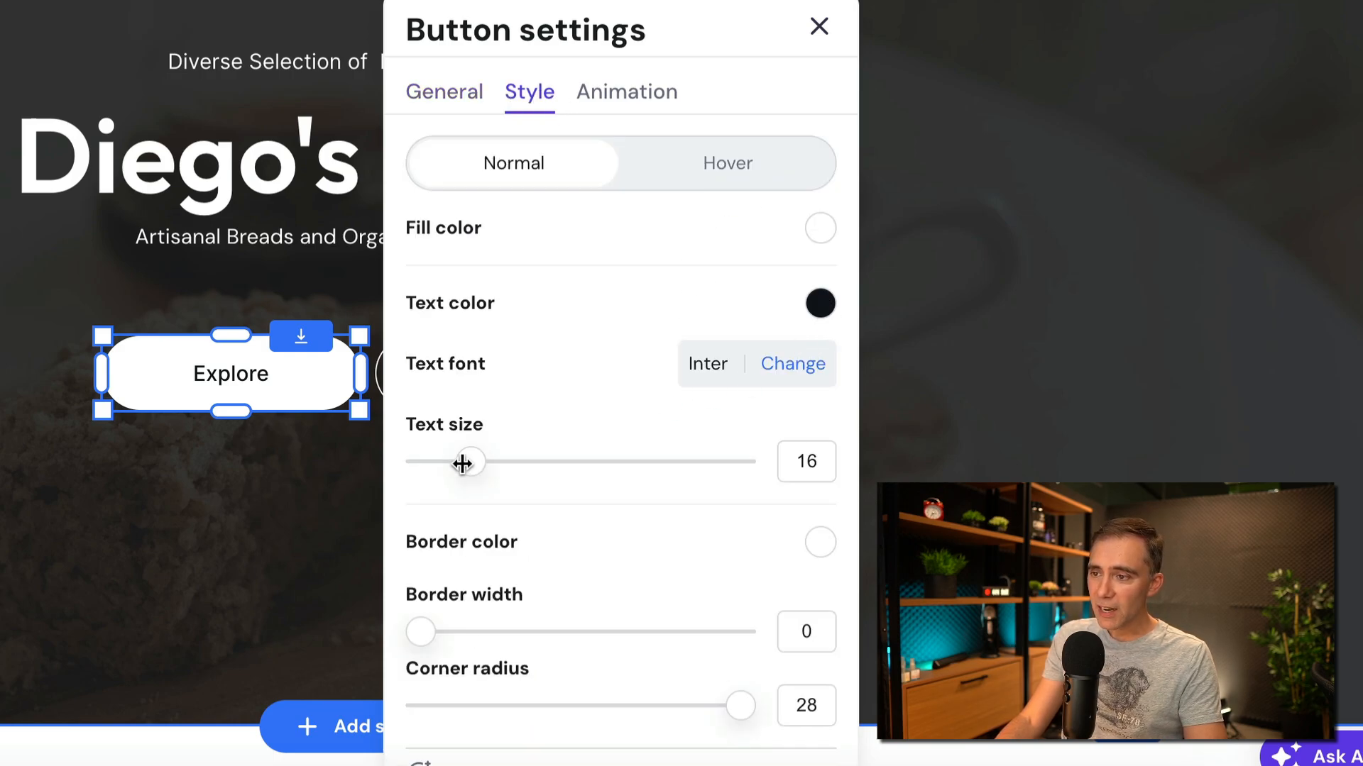
left_click_drag(464, 462, 615, 461)
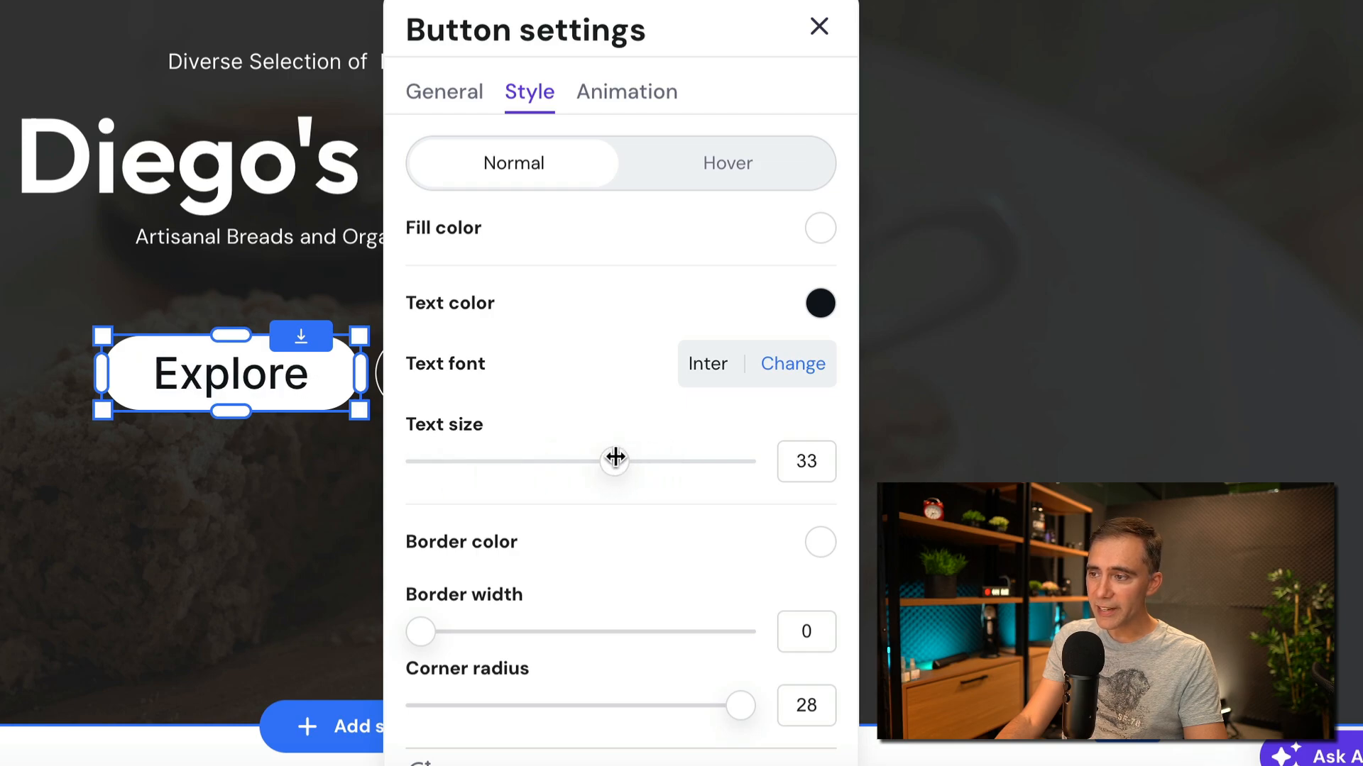
mouse_move(699, 144)
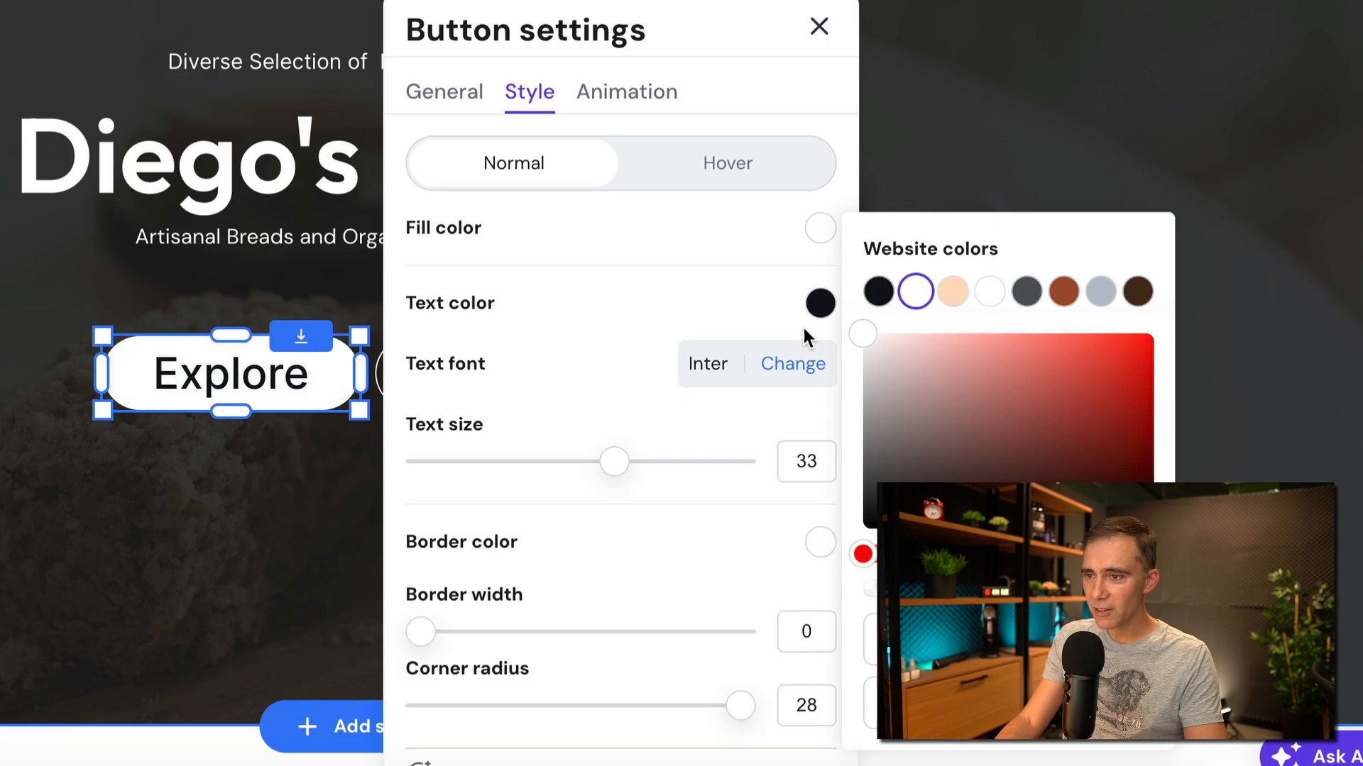
left_click(817, 27)
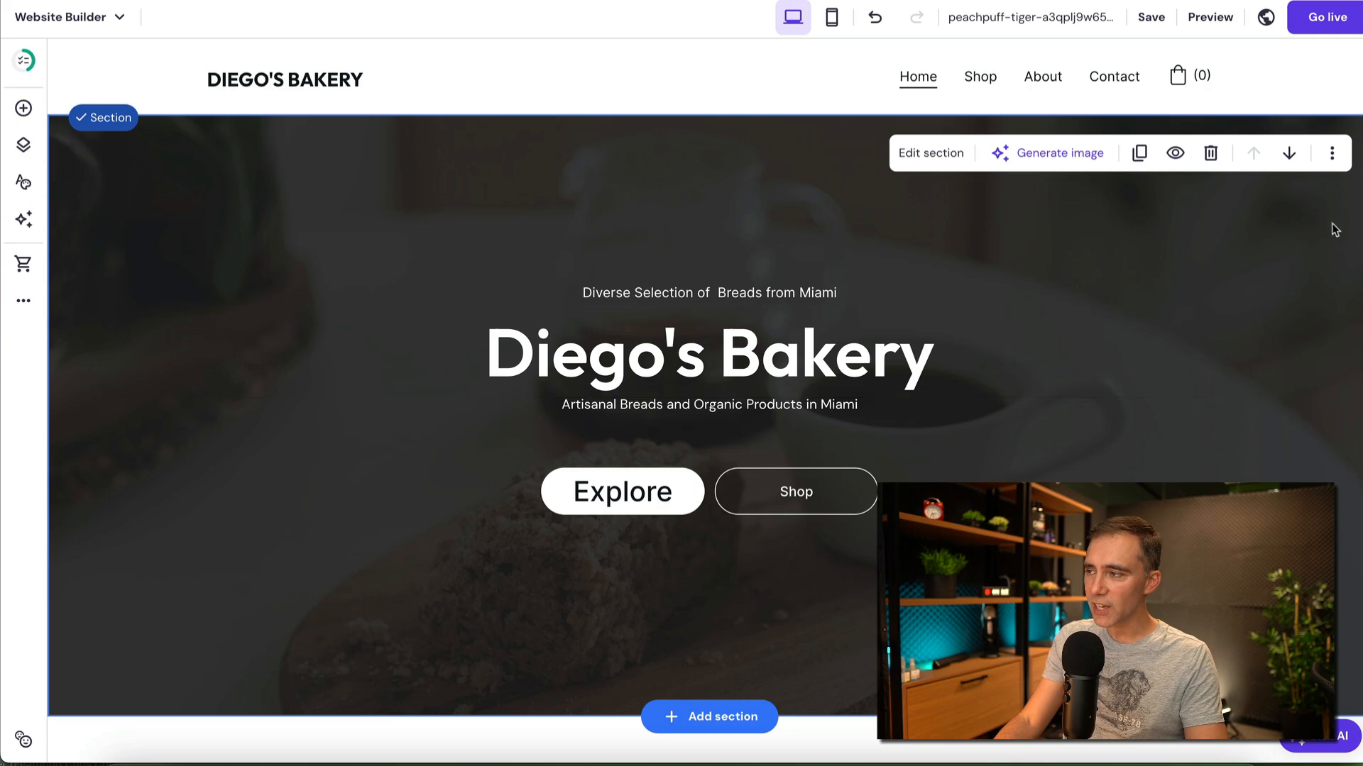
Drag the hero background overlay opacity from 85% down to 34%
left_click(930, 154)
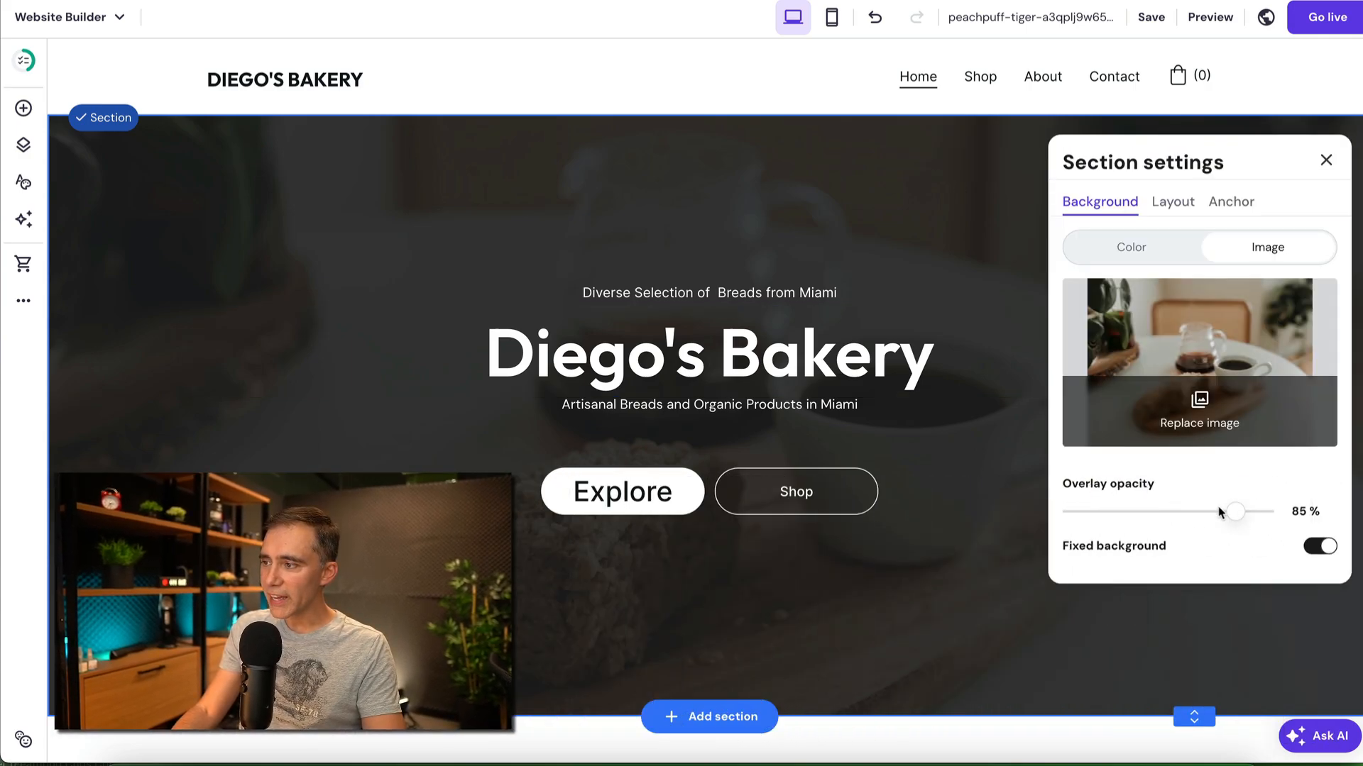
left_click_drag(1232, 511, 1137, 511)
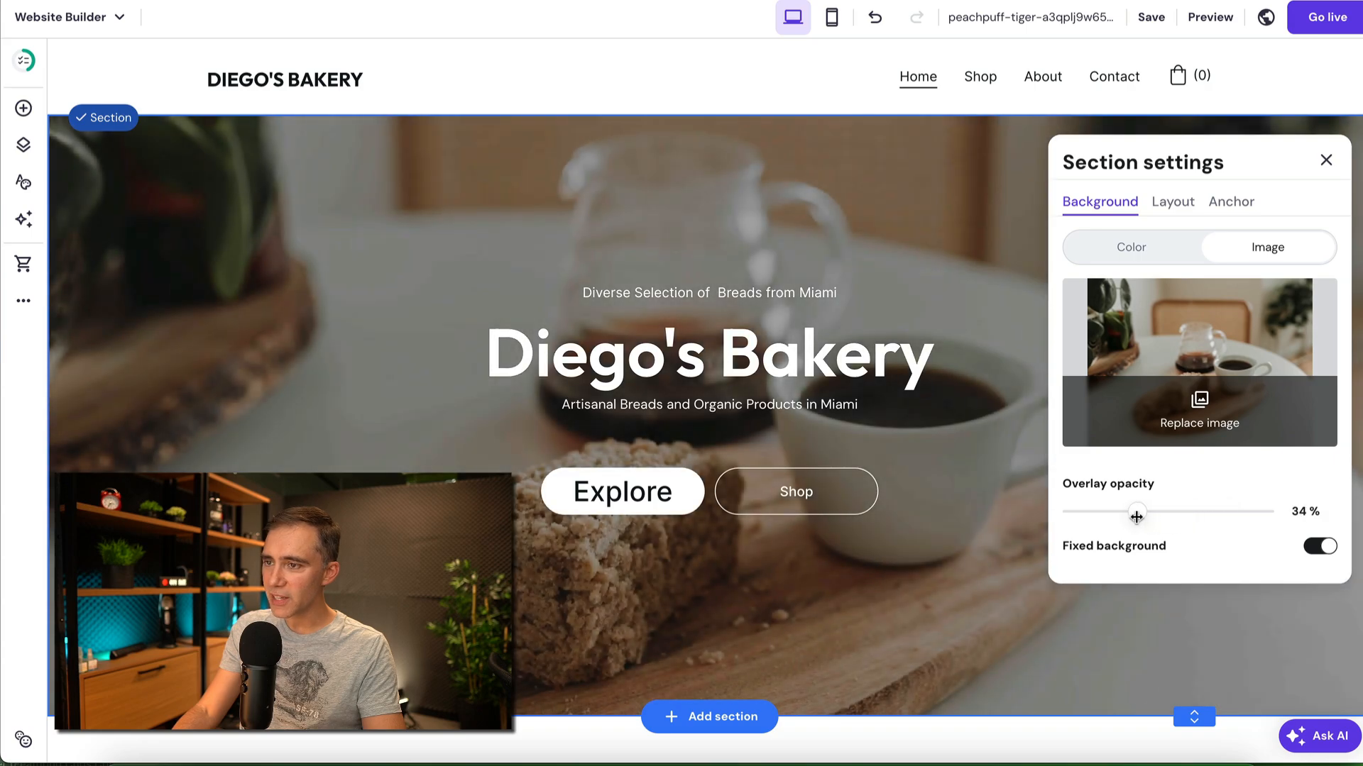
left_click_drag(1136, 513, 1105, 512)
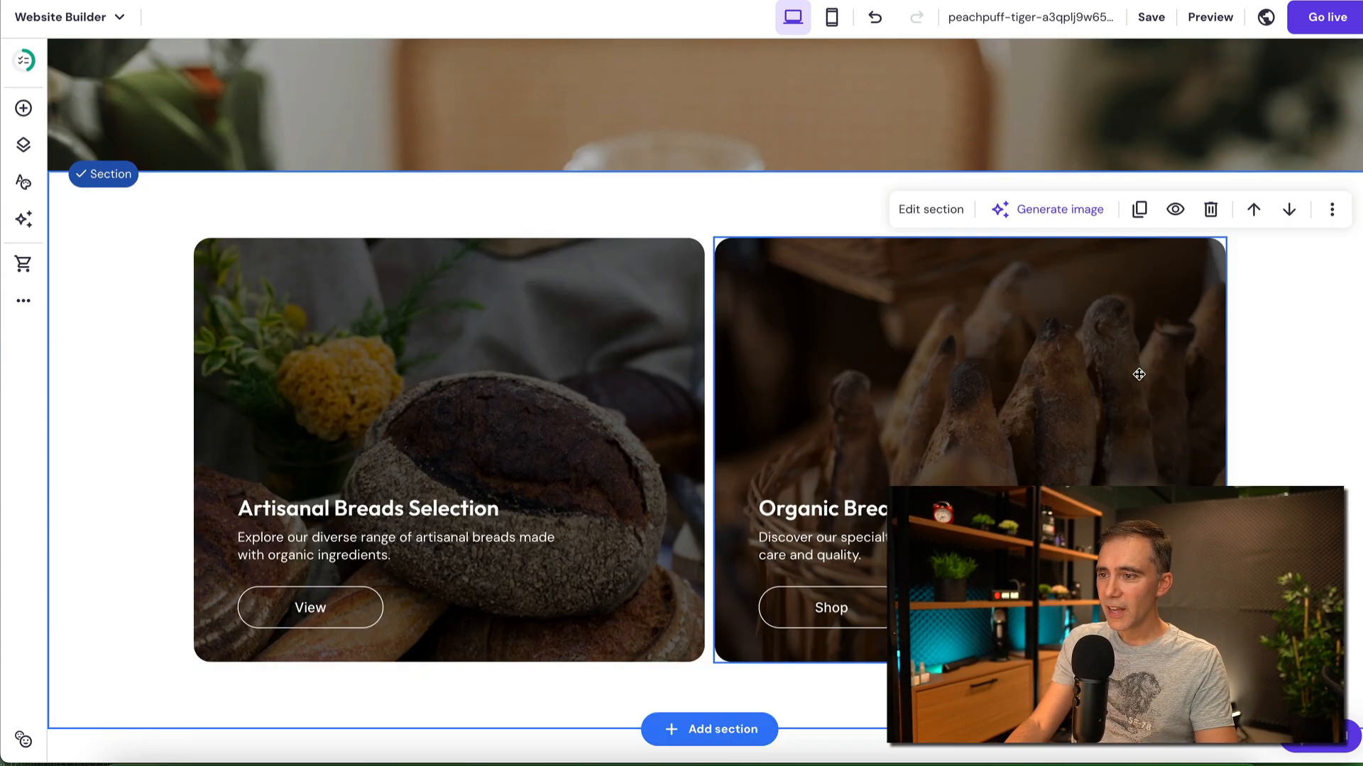
scroll("down", 3)
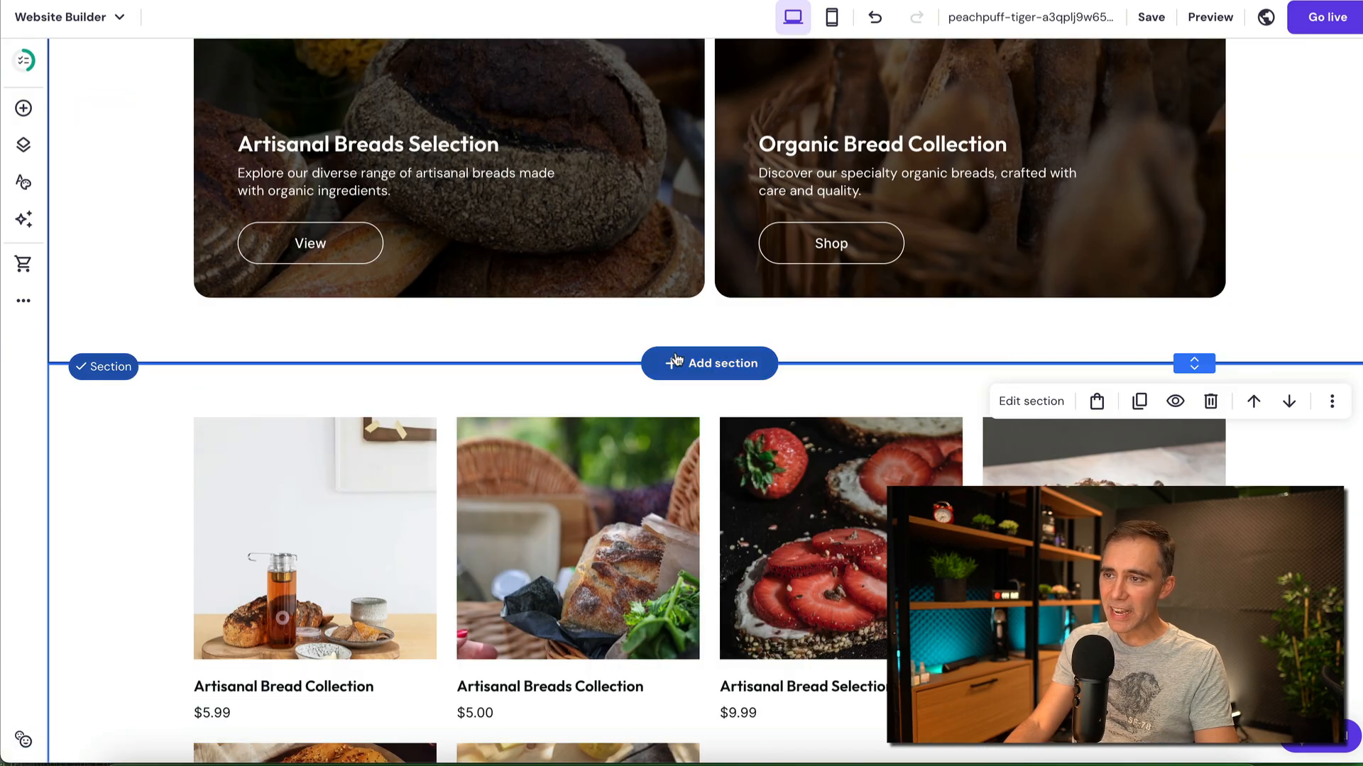
scroll("down", 3)
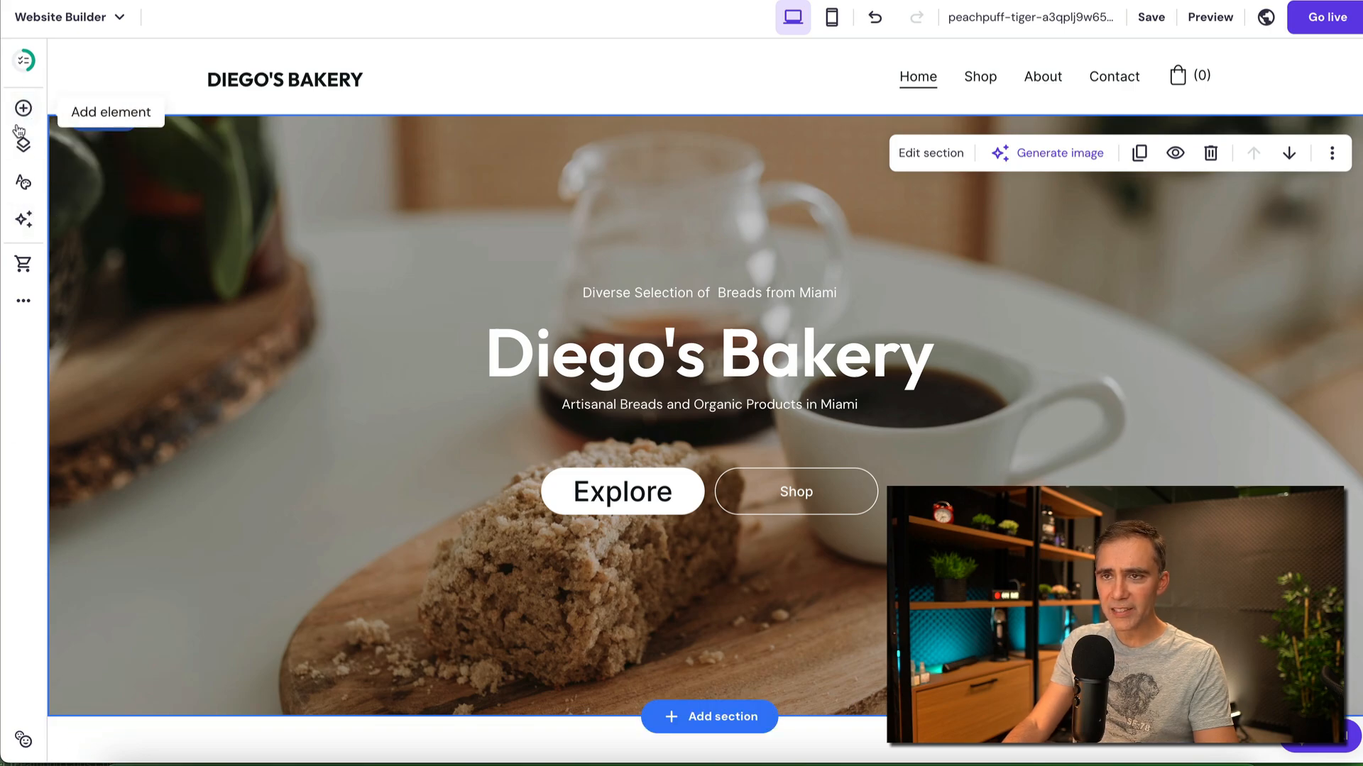
Add a Button element and centre it below the two bread collection cards
left_click(23, 108)
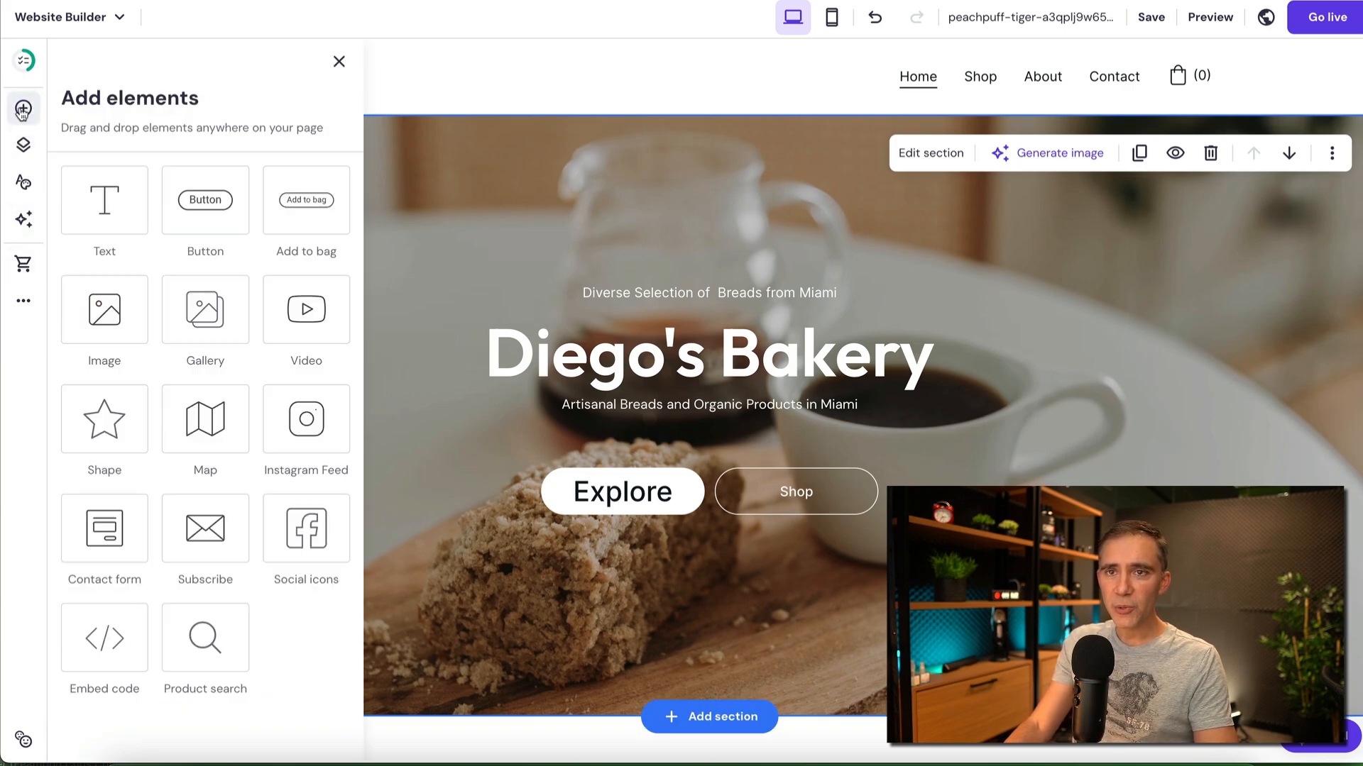
left_click(708, 355)
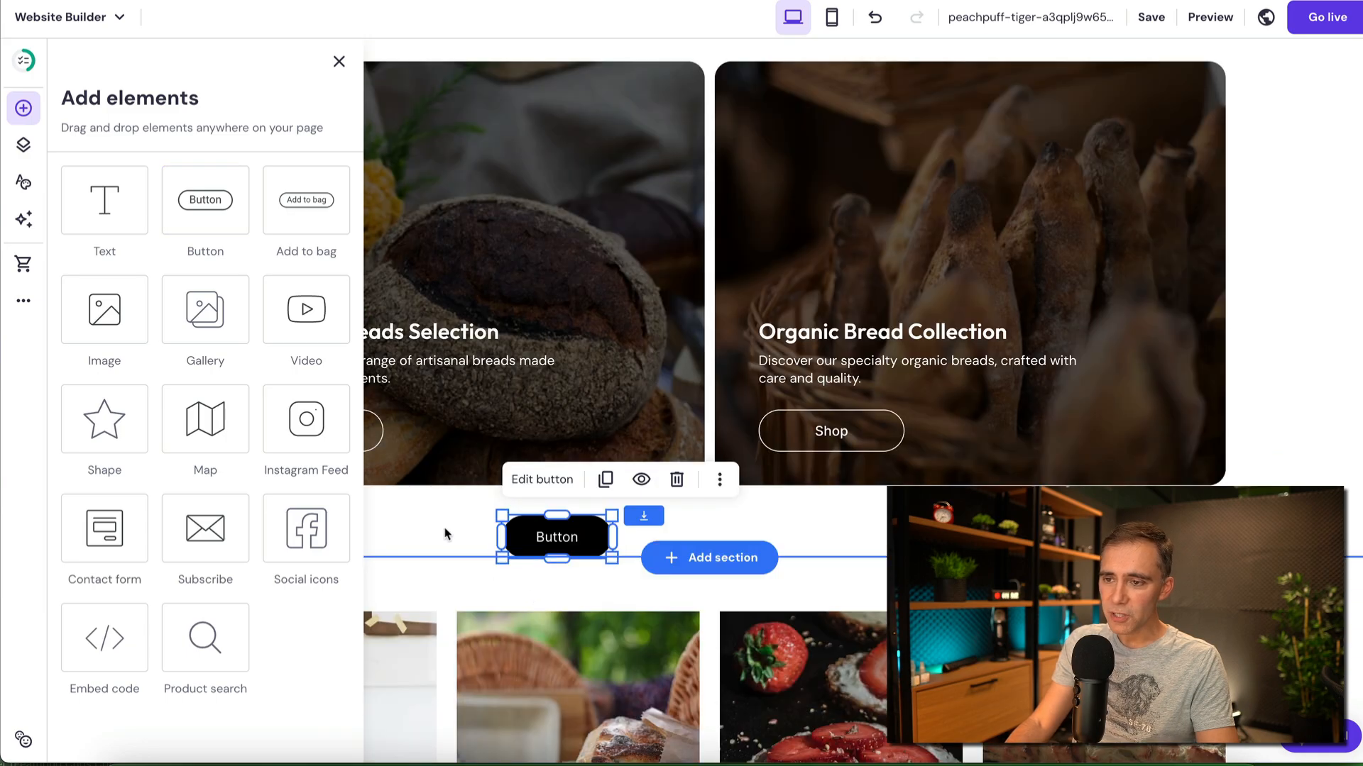
left_click(339, 61)
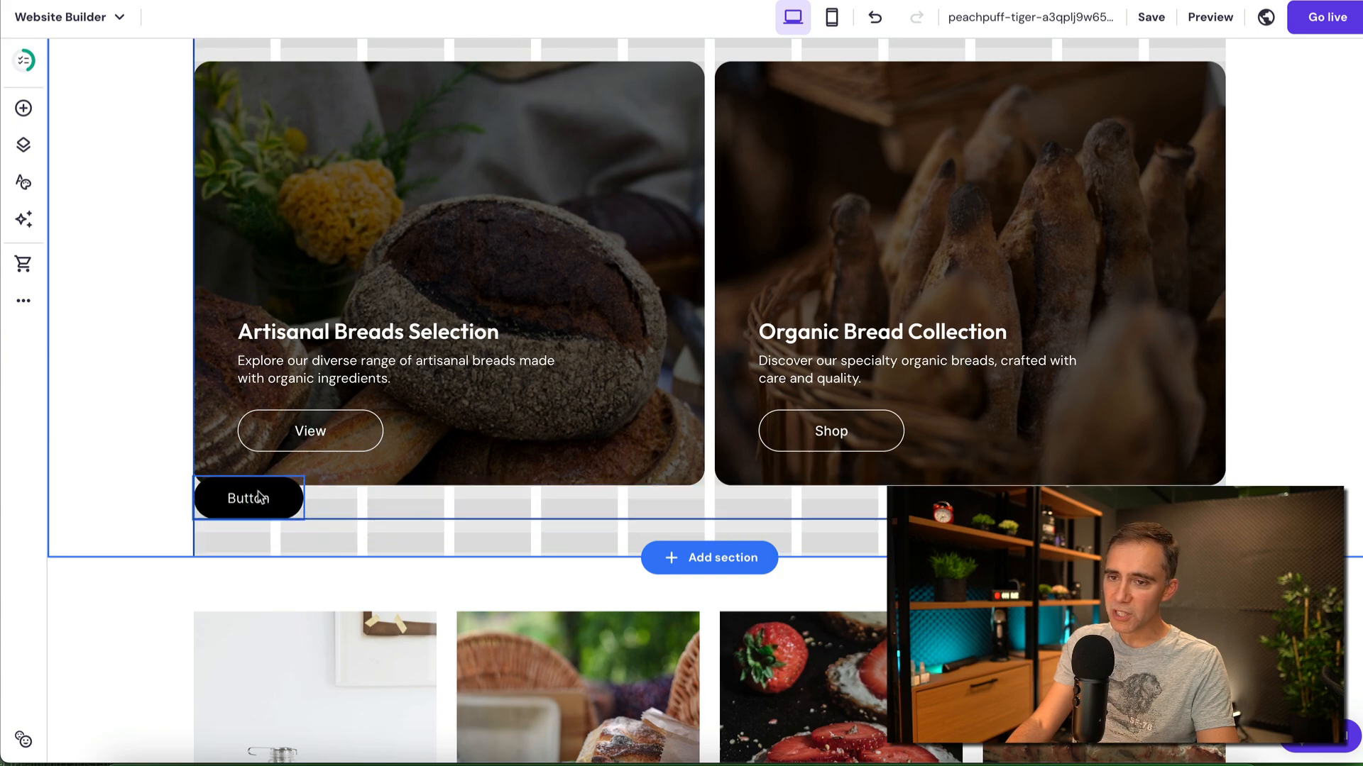
left_click_drag(248, 498, 595, 507)
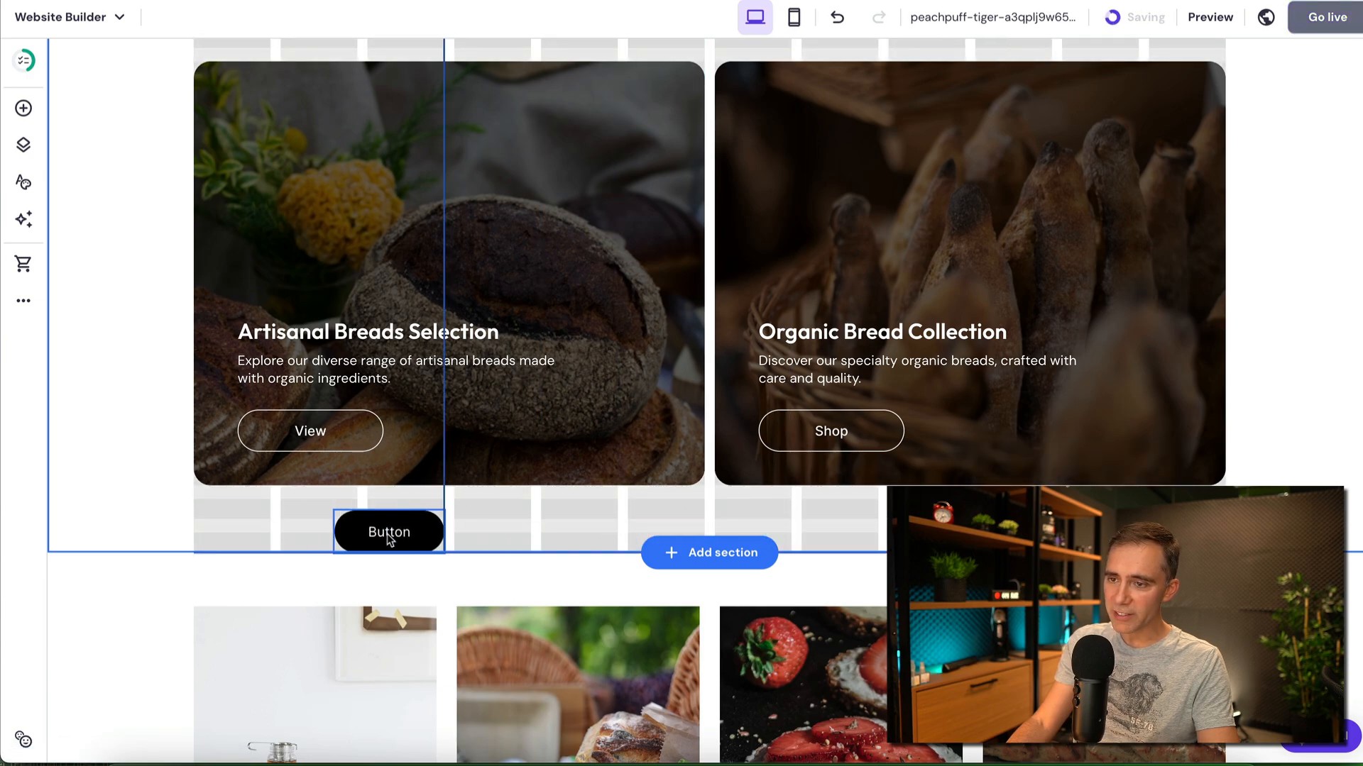
left_click_drag(388, 530, 717, 520)
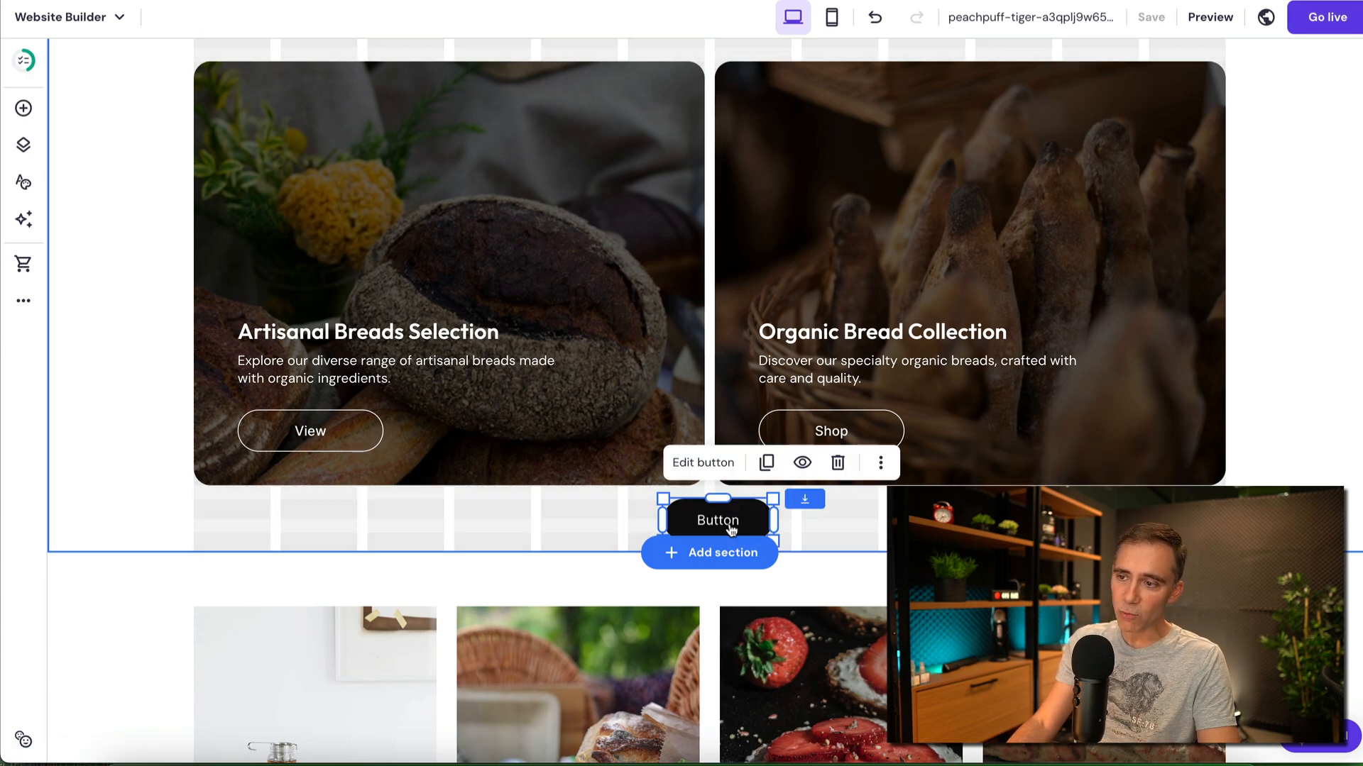
scroll("down", 3)
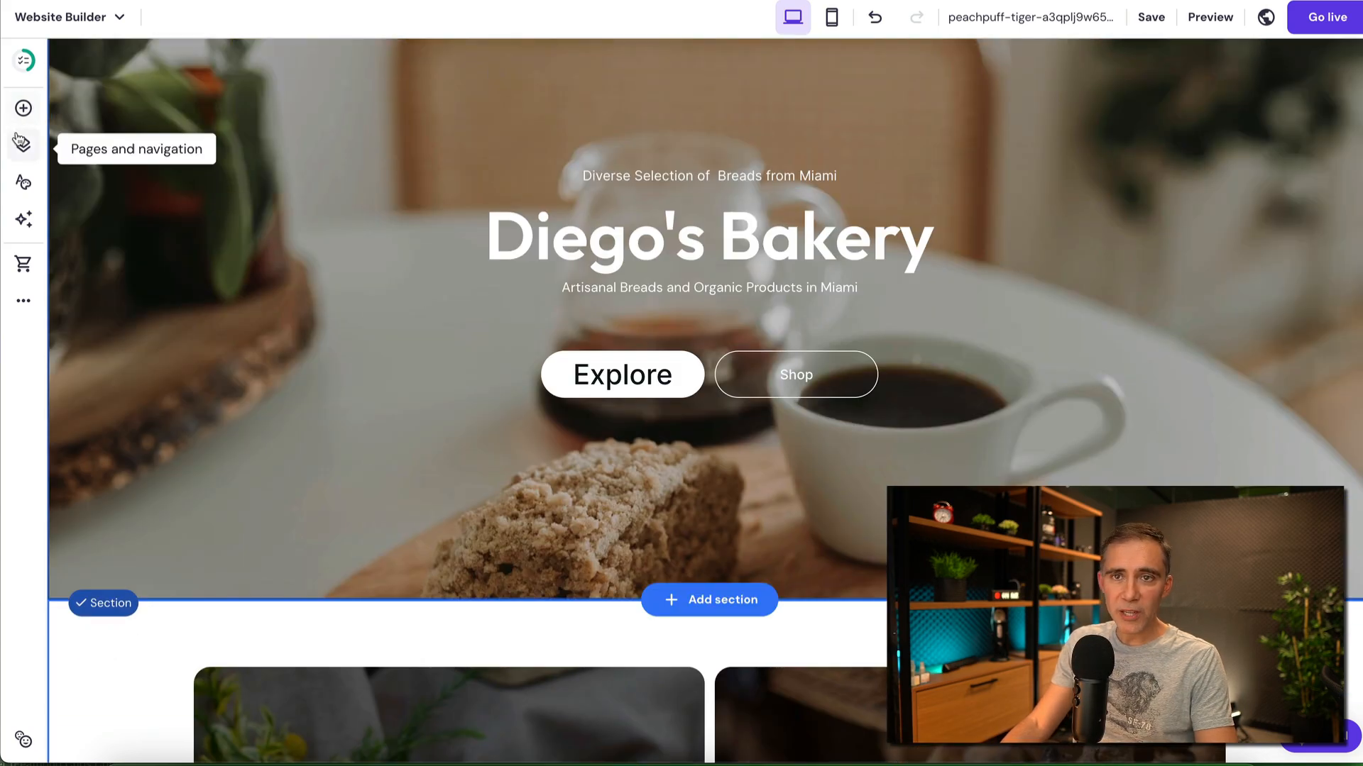
left_click(23, 144)
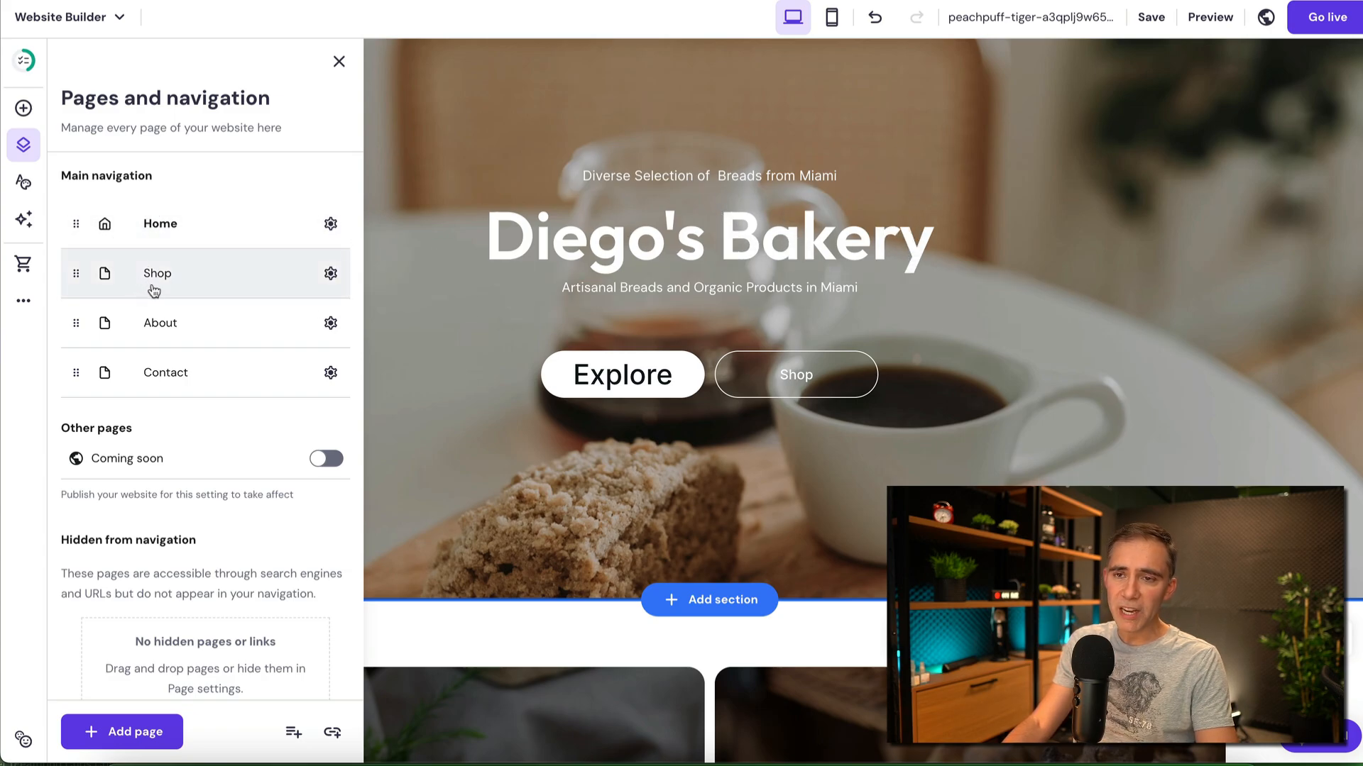
mouse_move(241, 384)
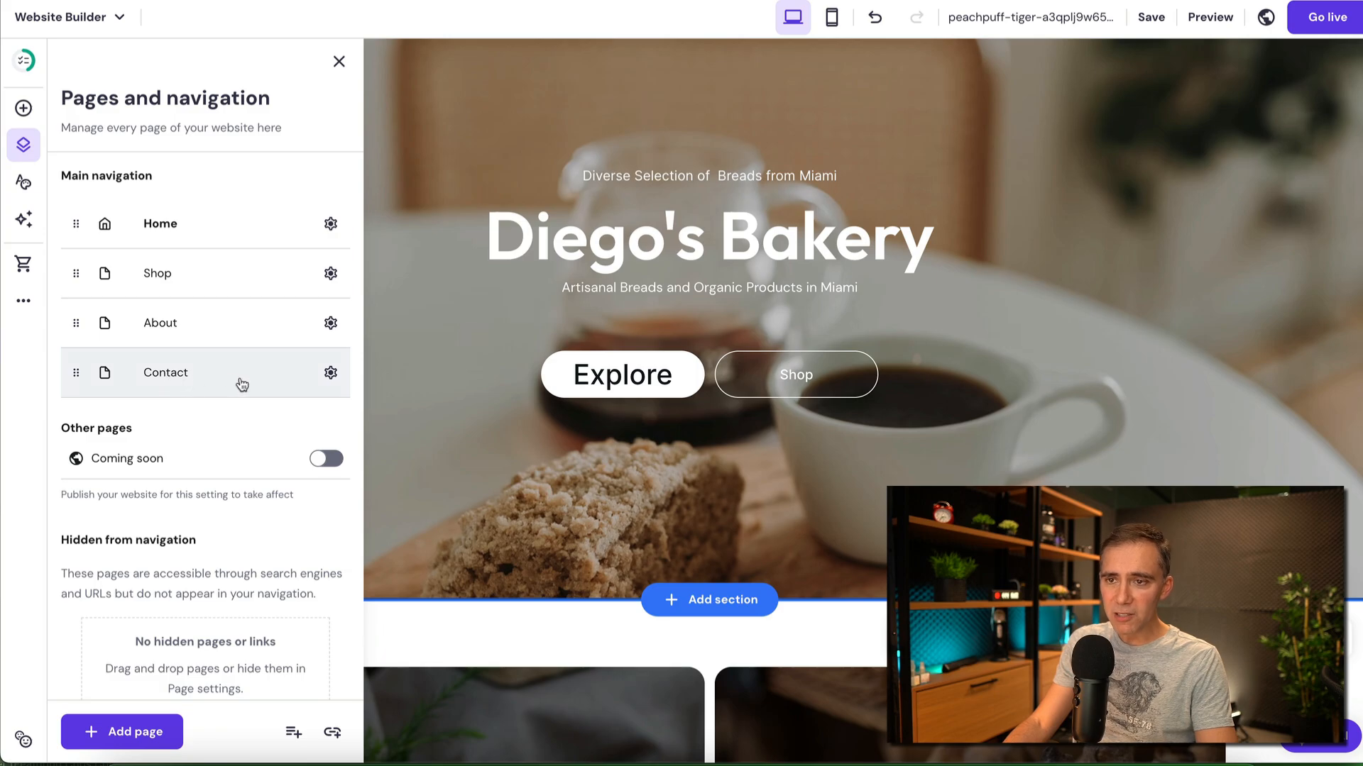
mouse_move(374, 299)
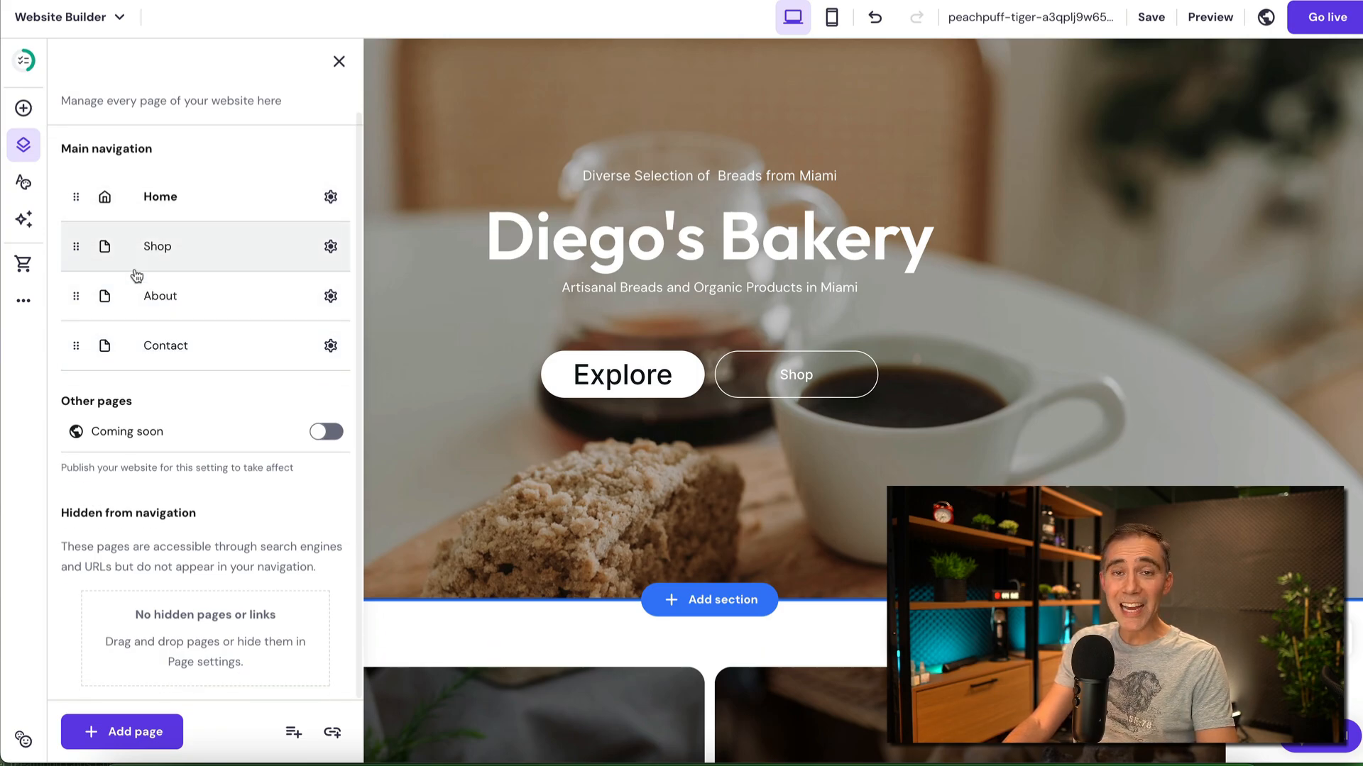
left_click(23, 182)
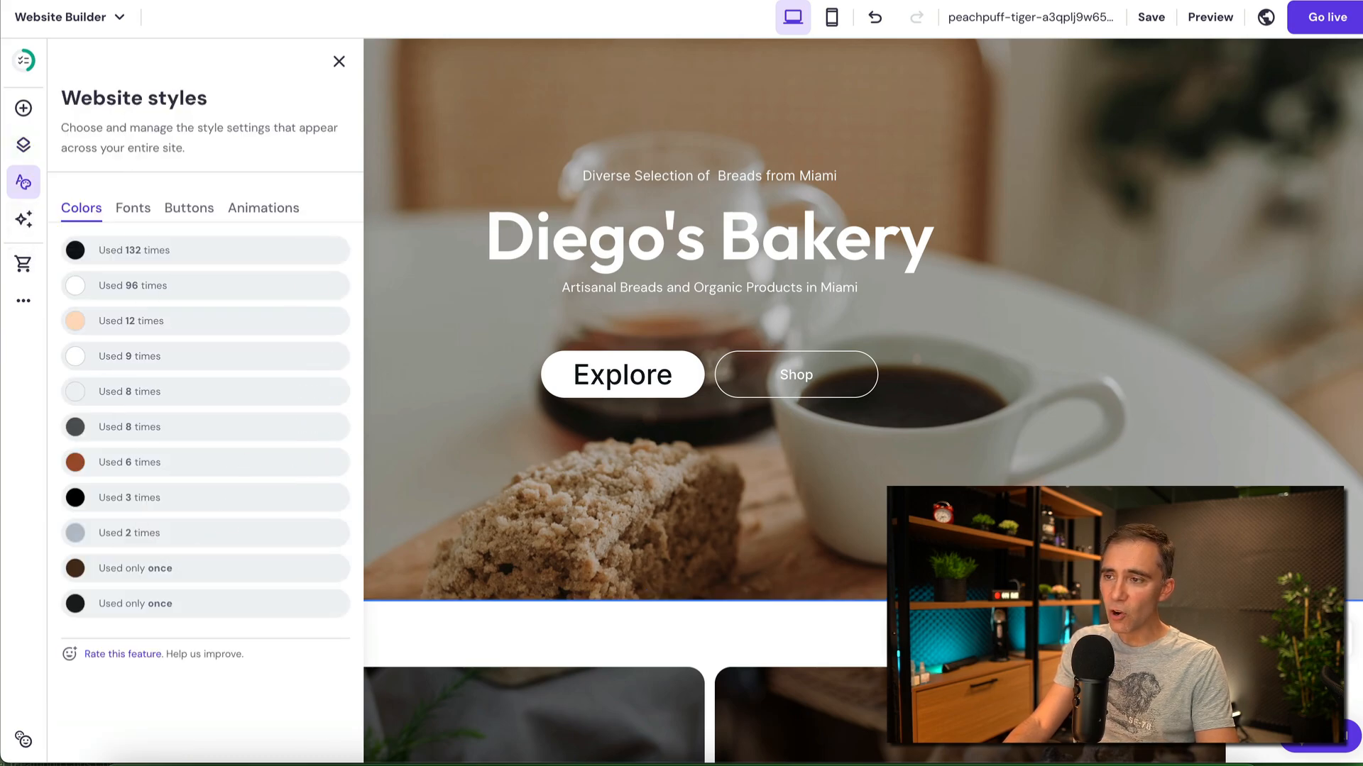
left_click(24, 219)
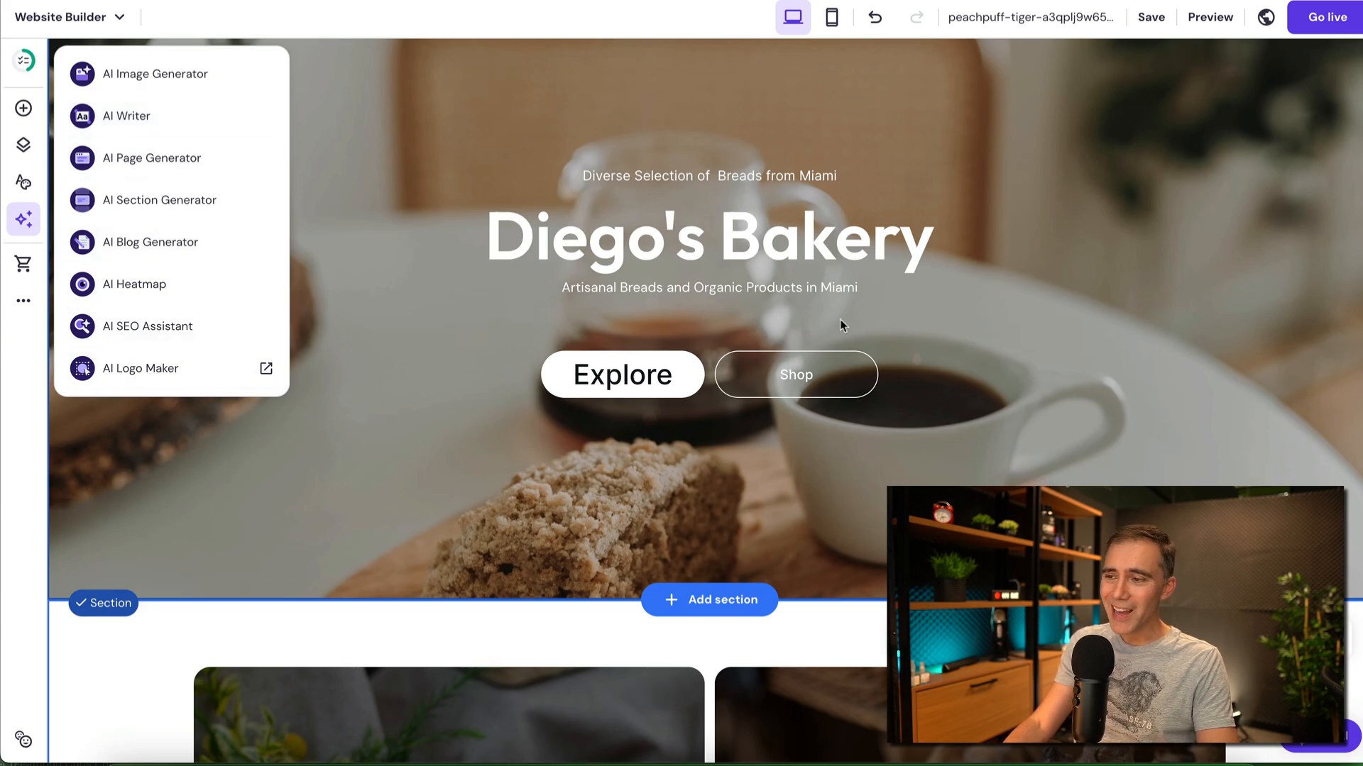
left_click(23, 264)
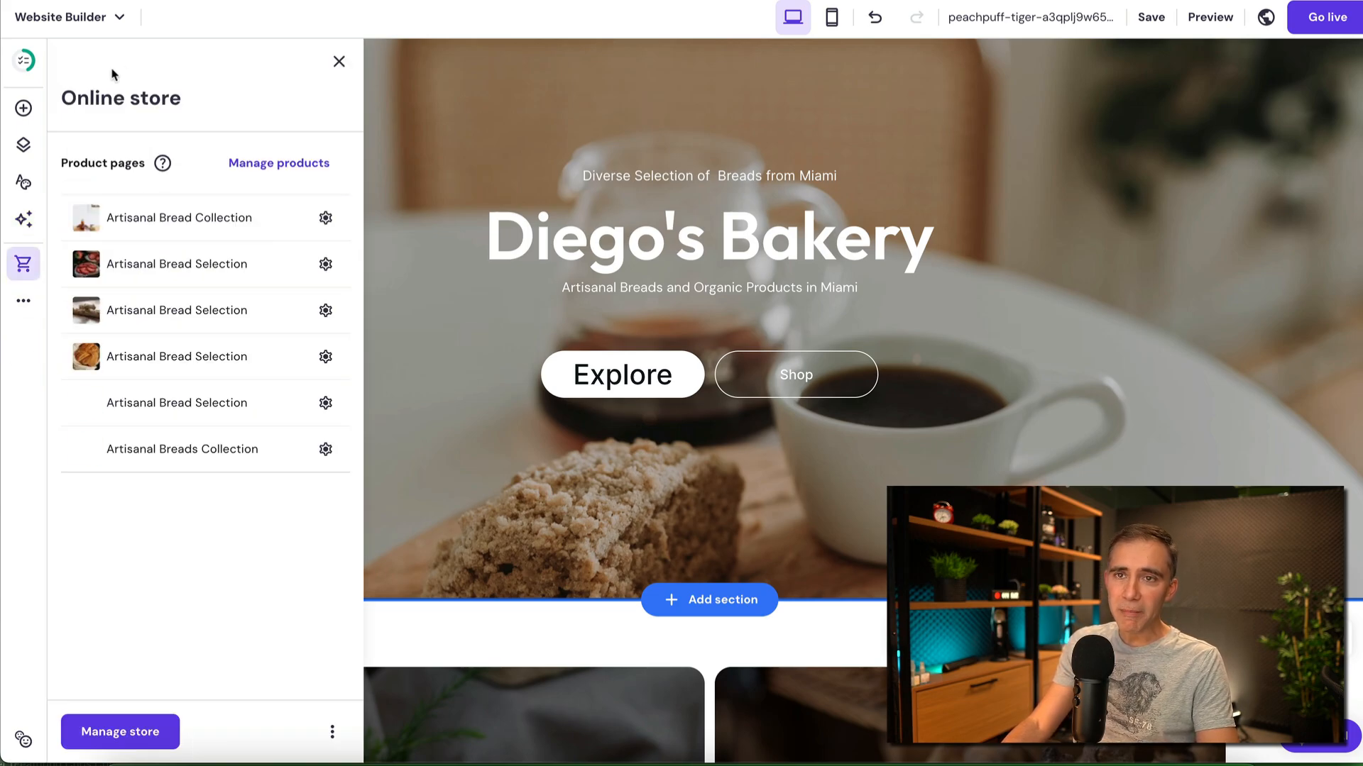
left_click(339, 61)
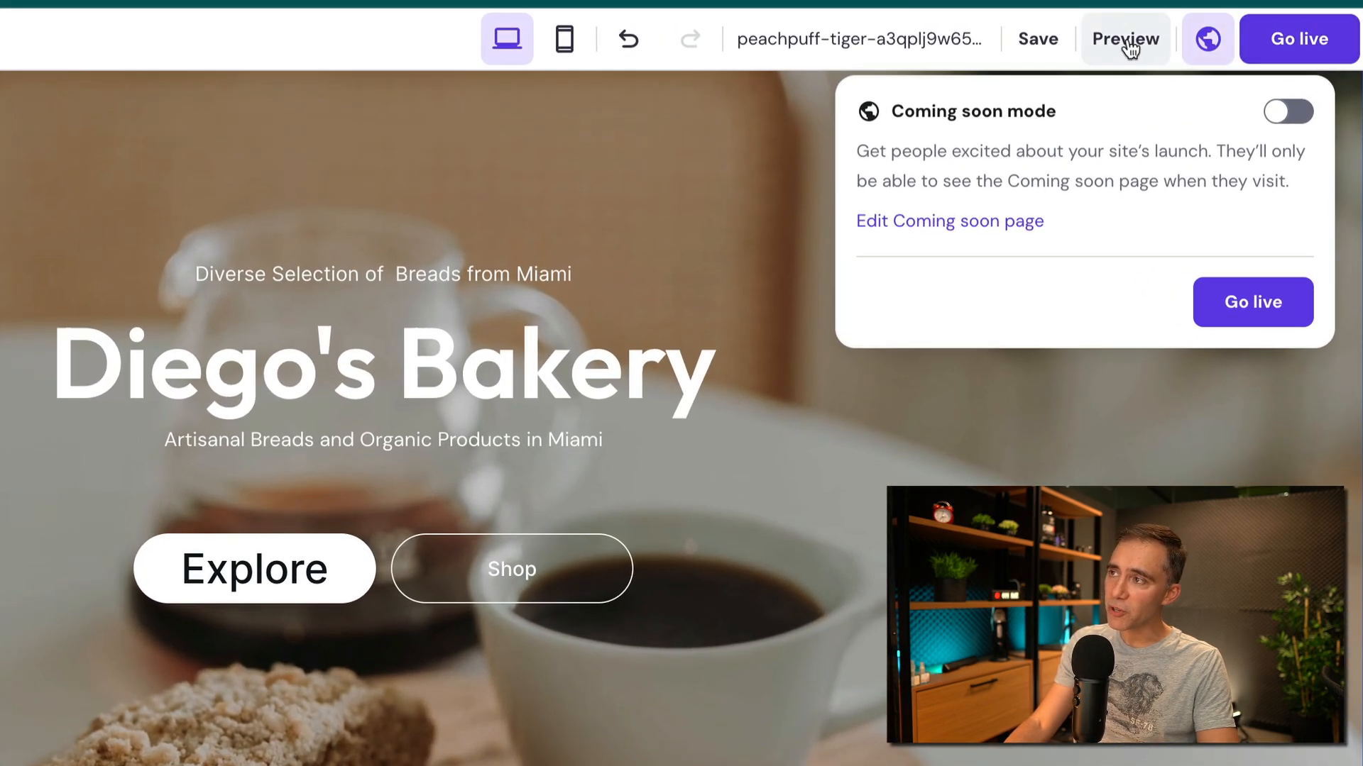
Preview Diego's Bakery, go live, and select the published web address
left_click(1125, 38)
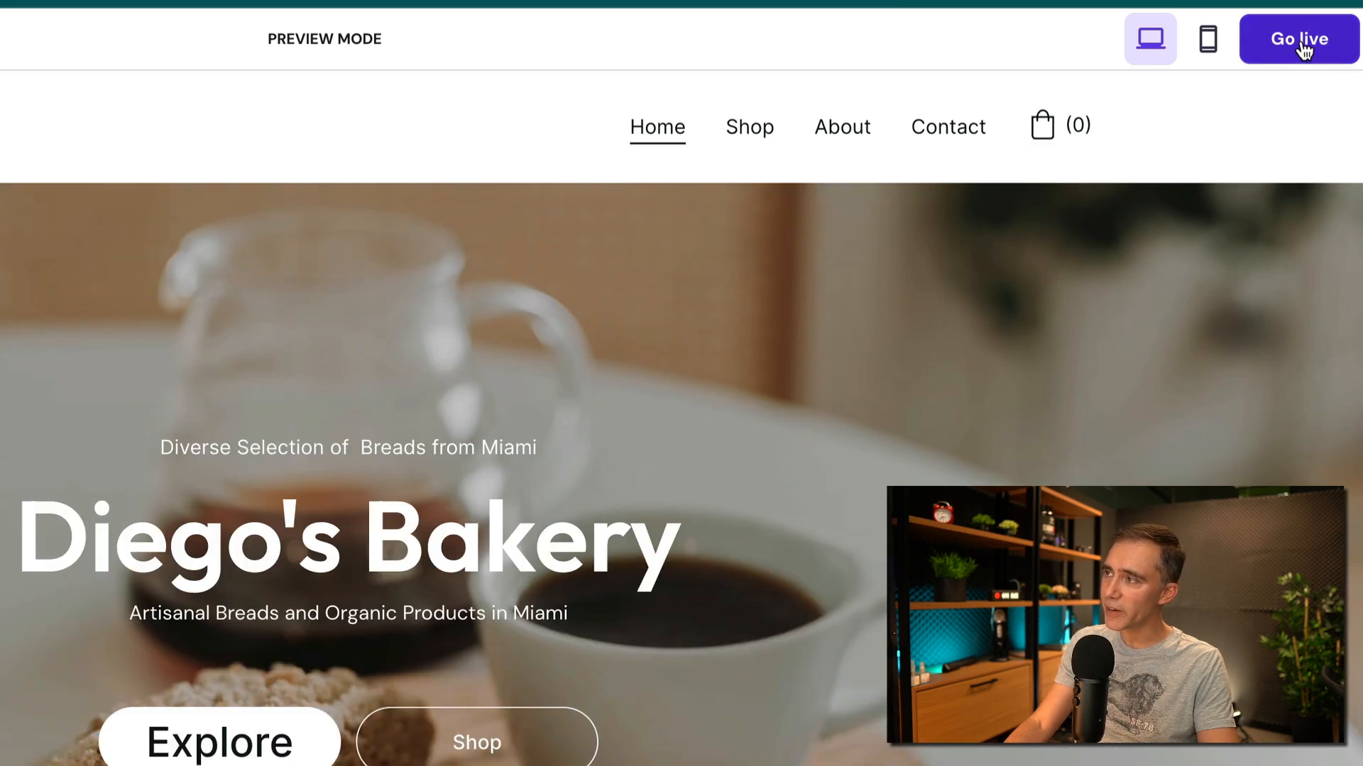
left_click(1298, 38)
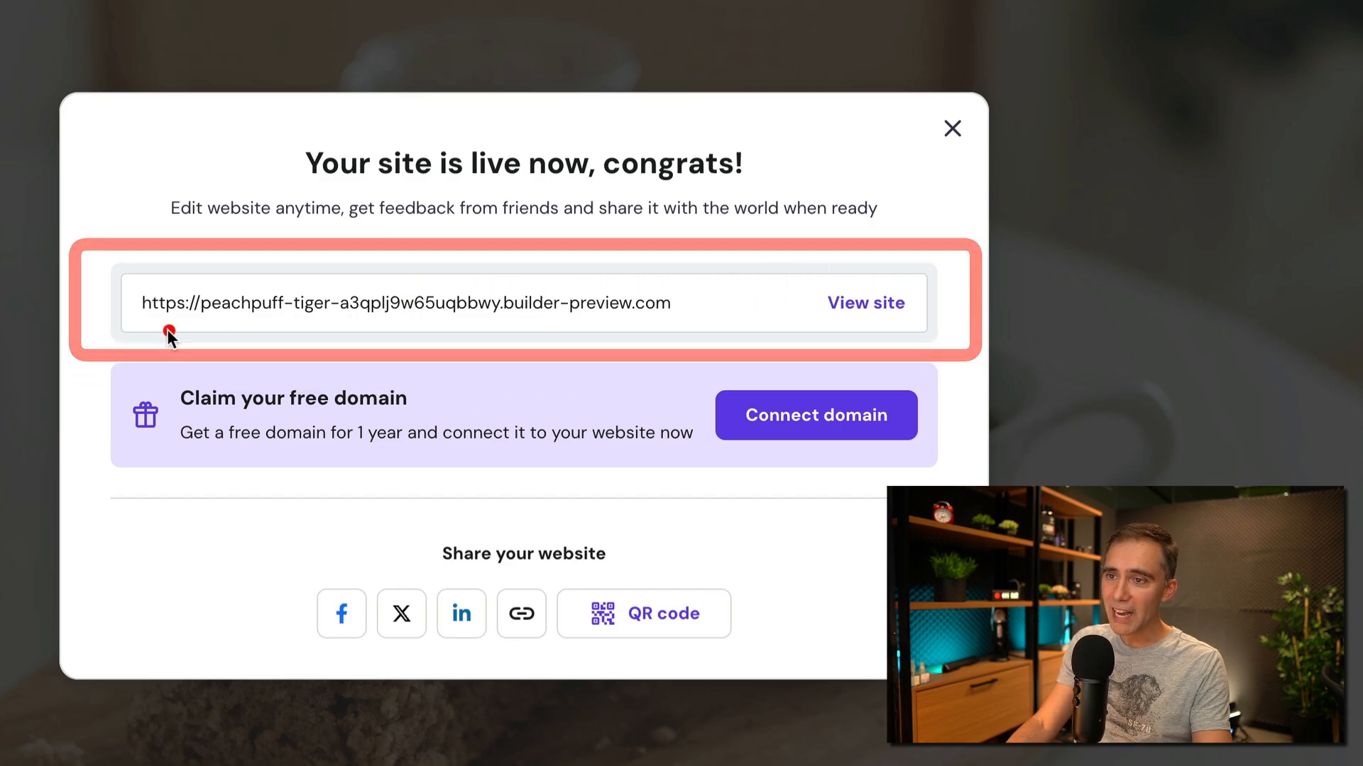
left_click_drag(170, 332, 673, 340)
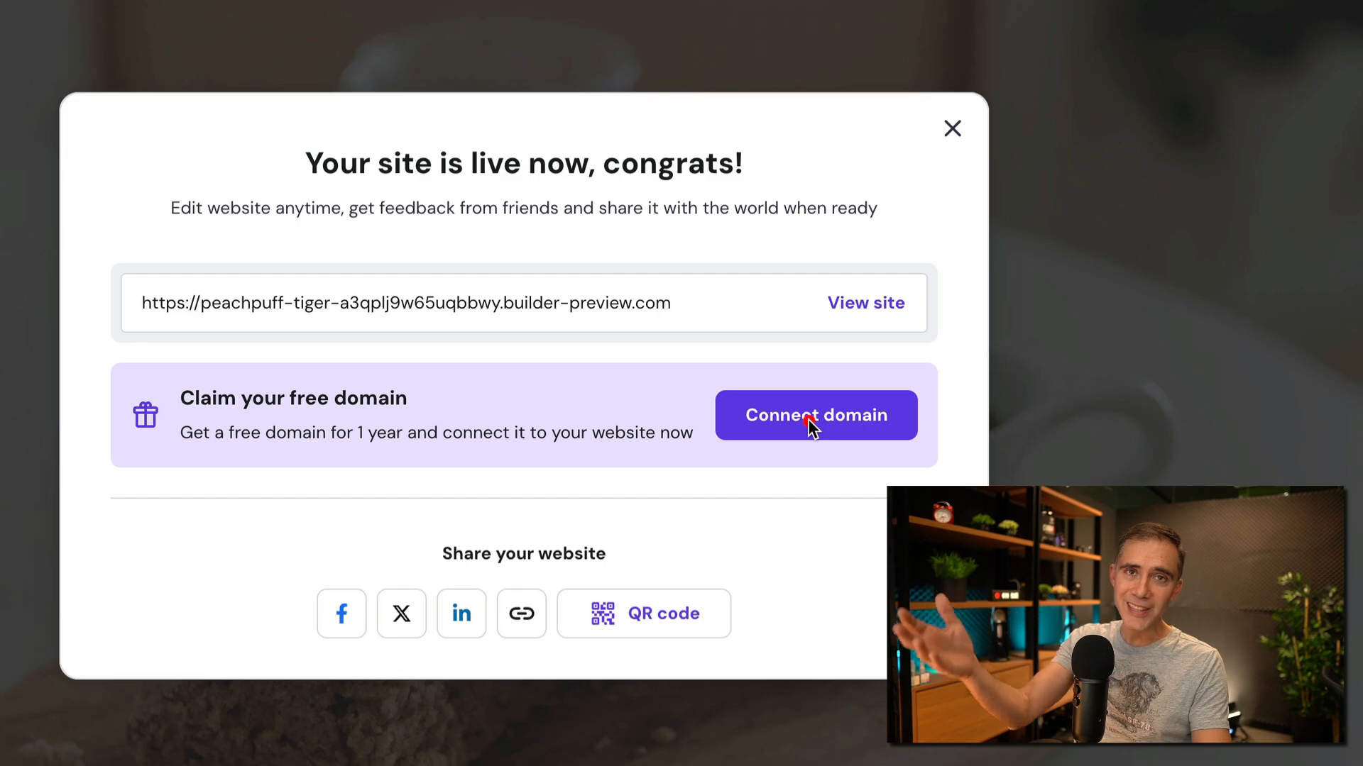
mouse_move(726, 350)
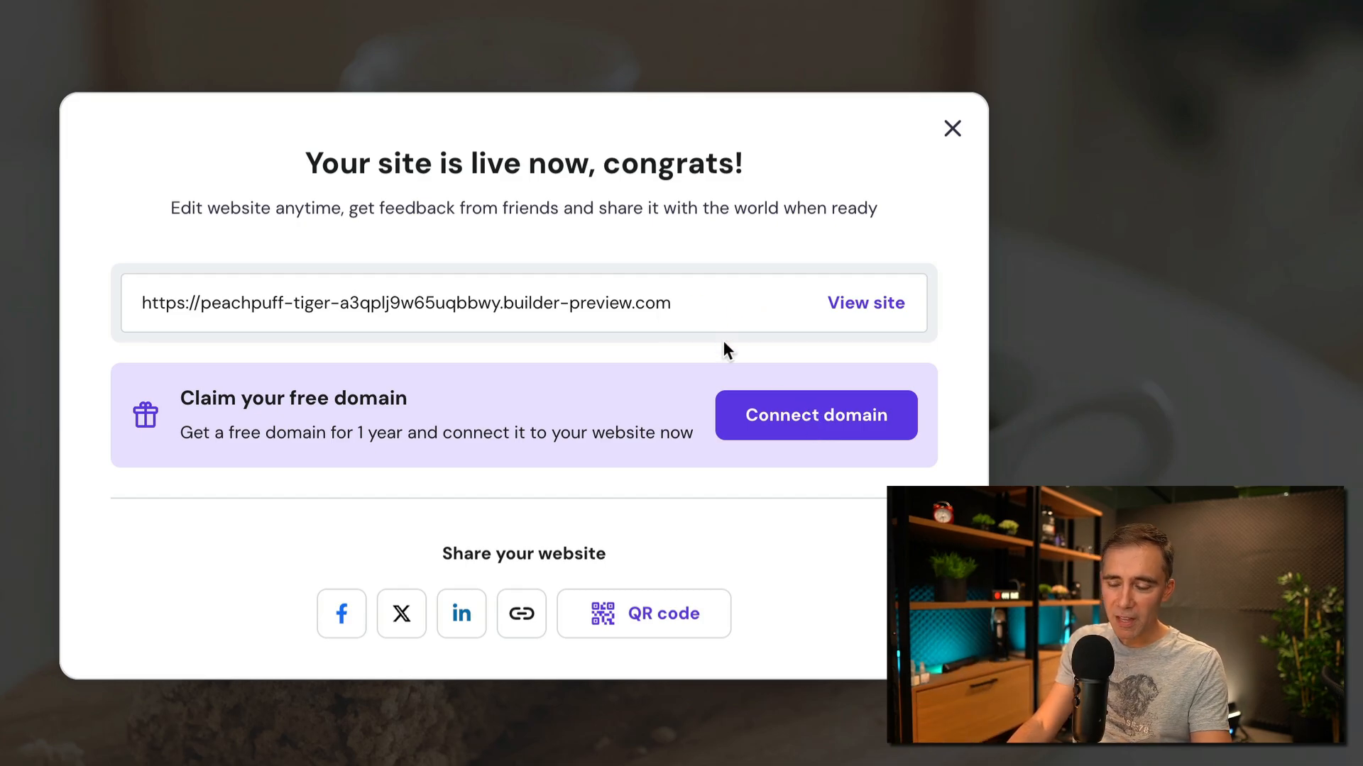
mouse_move(860, 309)
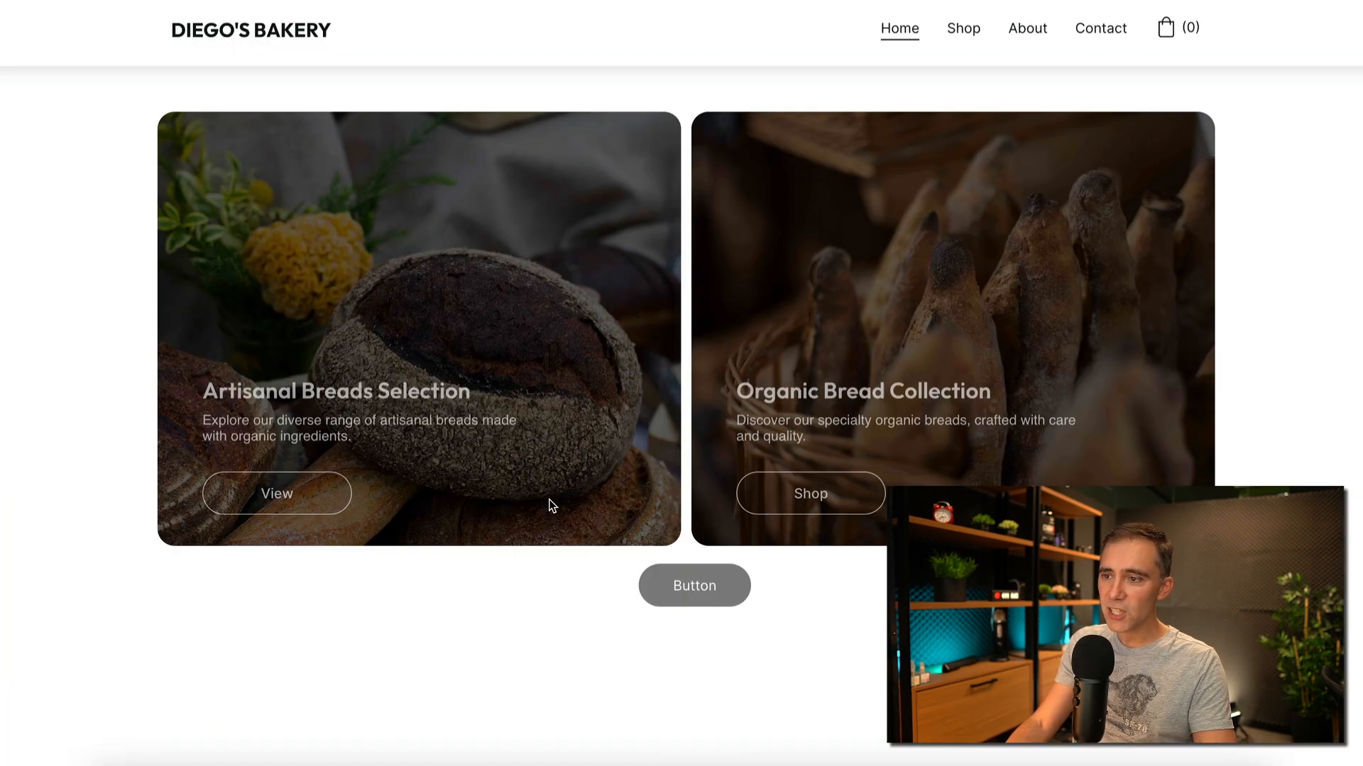
Open the View link on the live site's Artisanal Breads Selection card
left_click(276, 493)
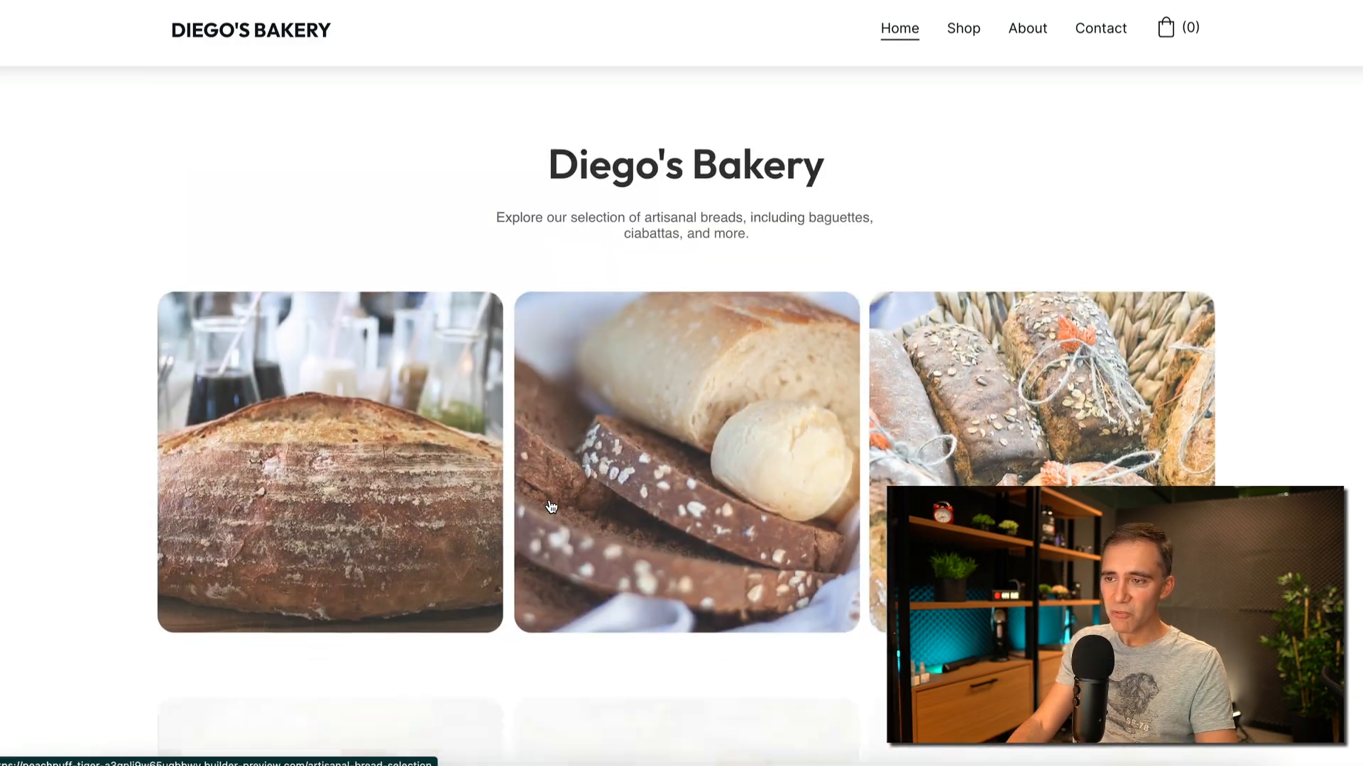